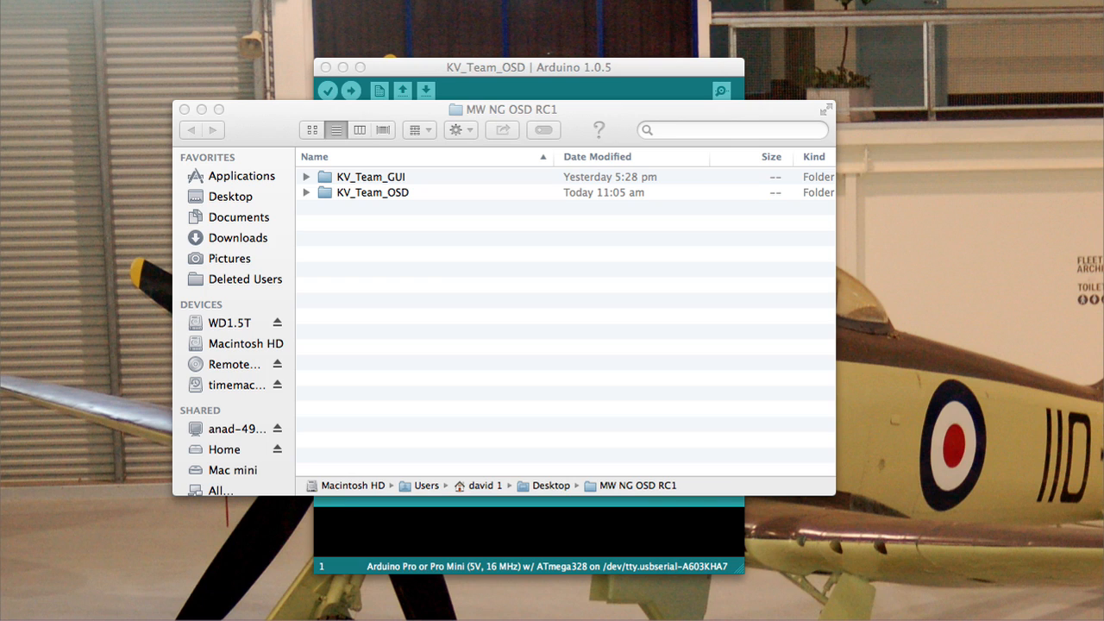
pyautogui.moveTo(787, 98)
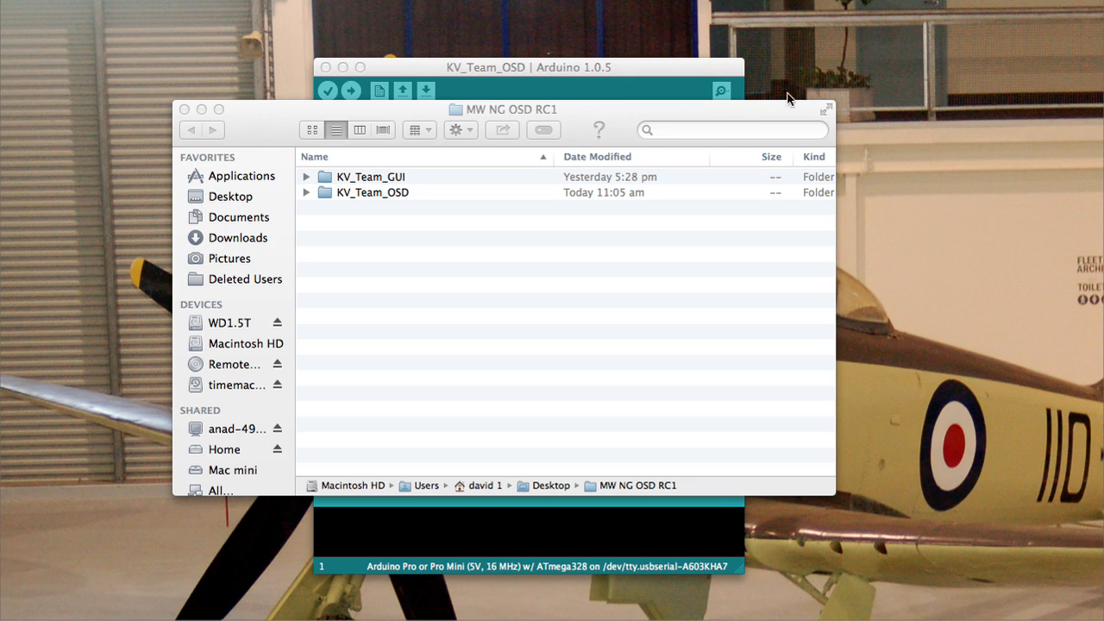
pyautogui.moveTo(285, 117)
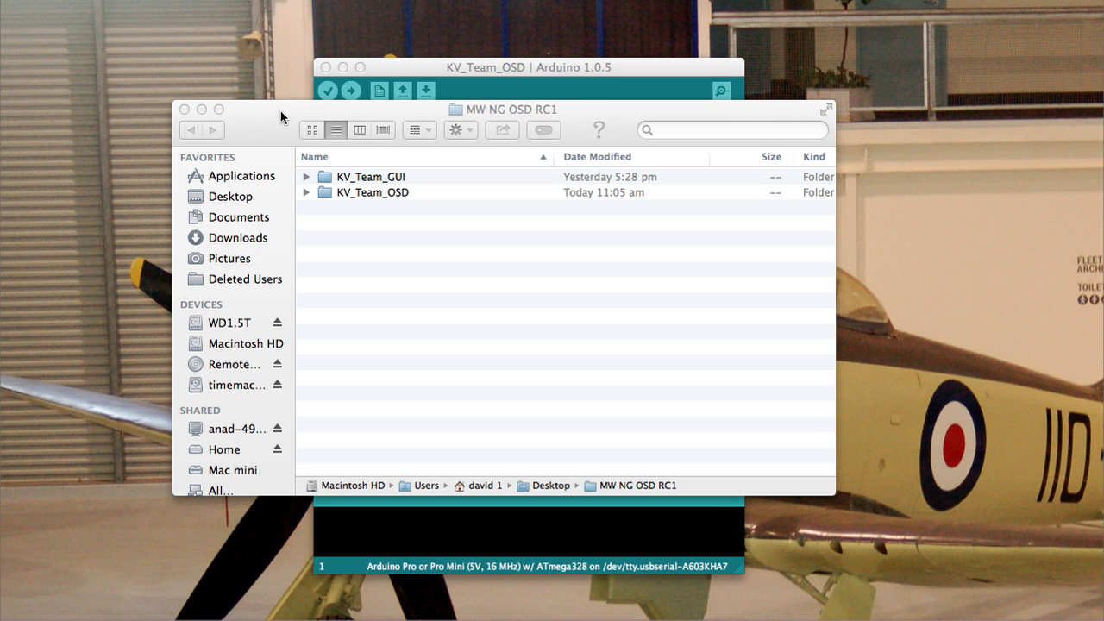
pyautogui.moveTo(316, 200)
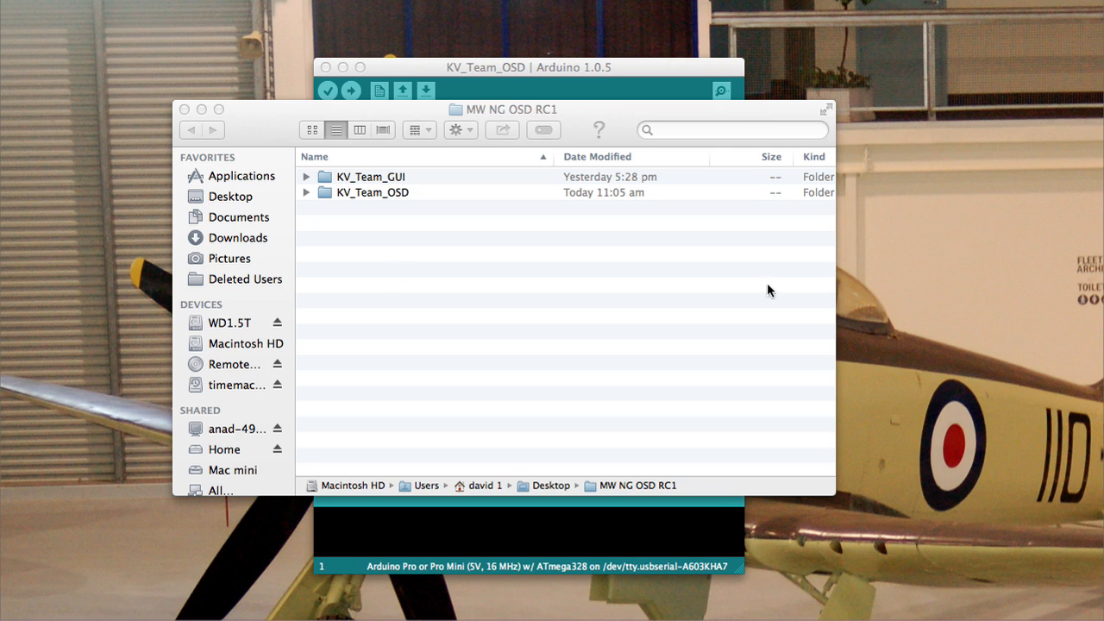
pyautogui.moveTo(365, 185)
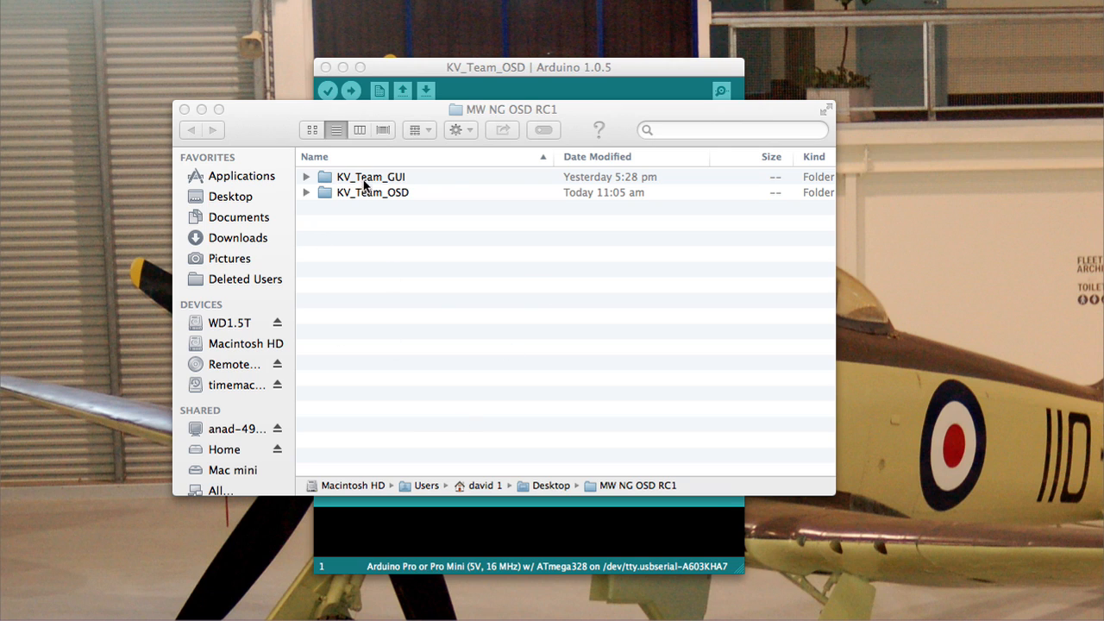
pyautogui.moveTo(431, 306)
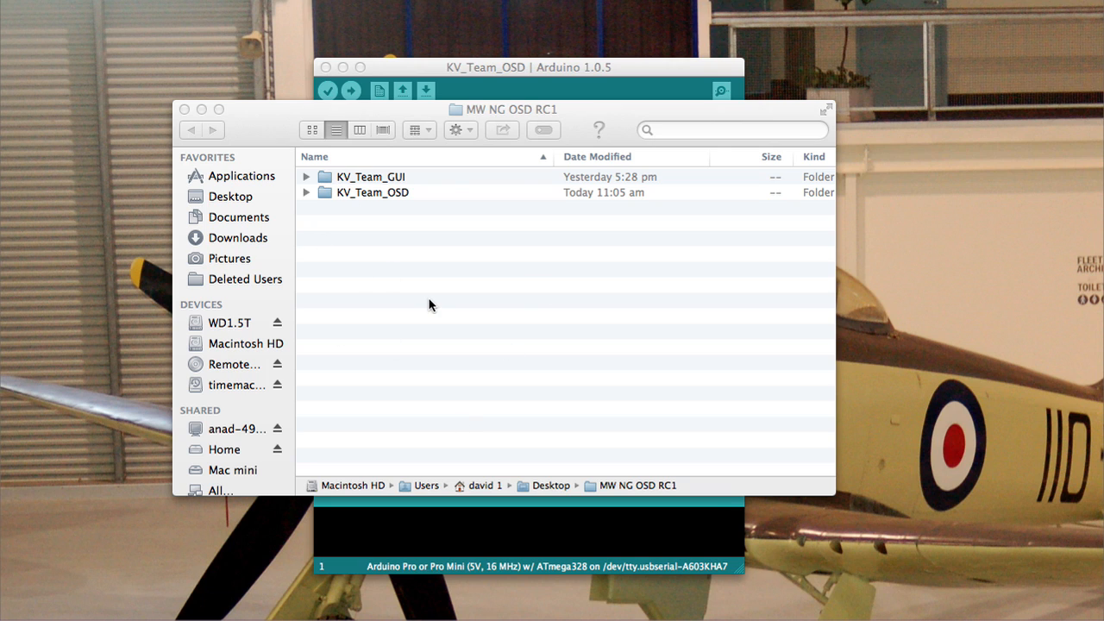
pyautogui.moveTo(309, 198)
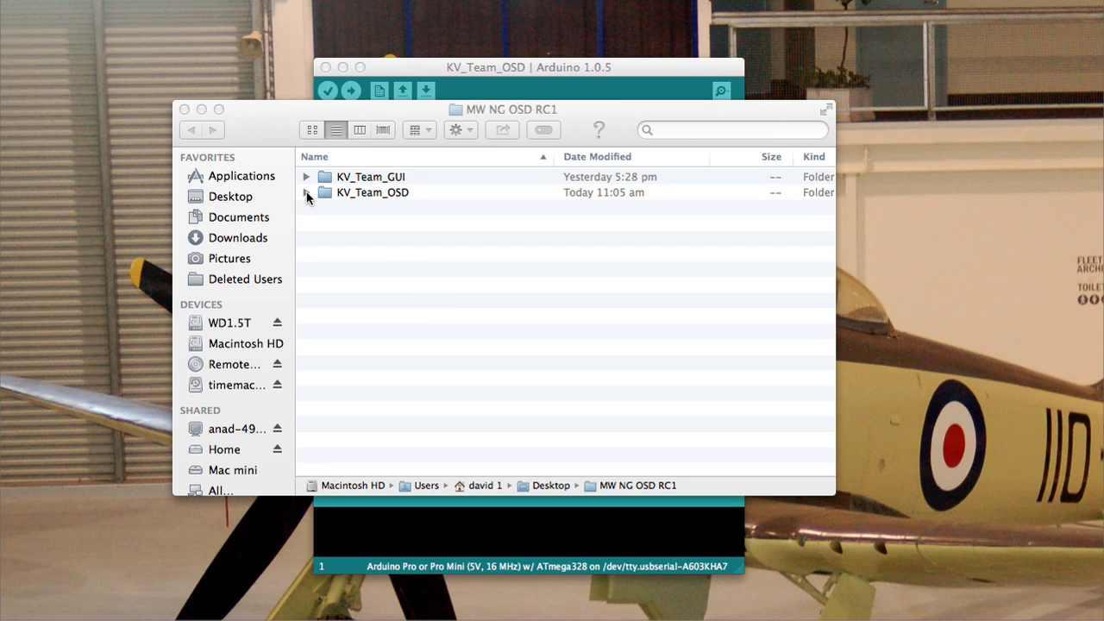
# Expand the KV_Team_OSD folder in Finder to list Config.h and KV_Team_OSD.ino.
pyautogui.click(306, 193)
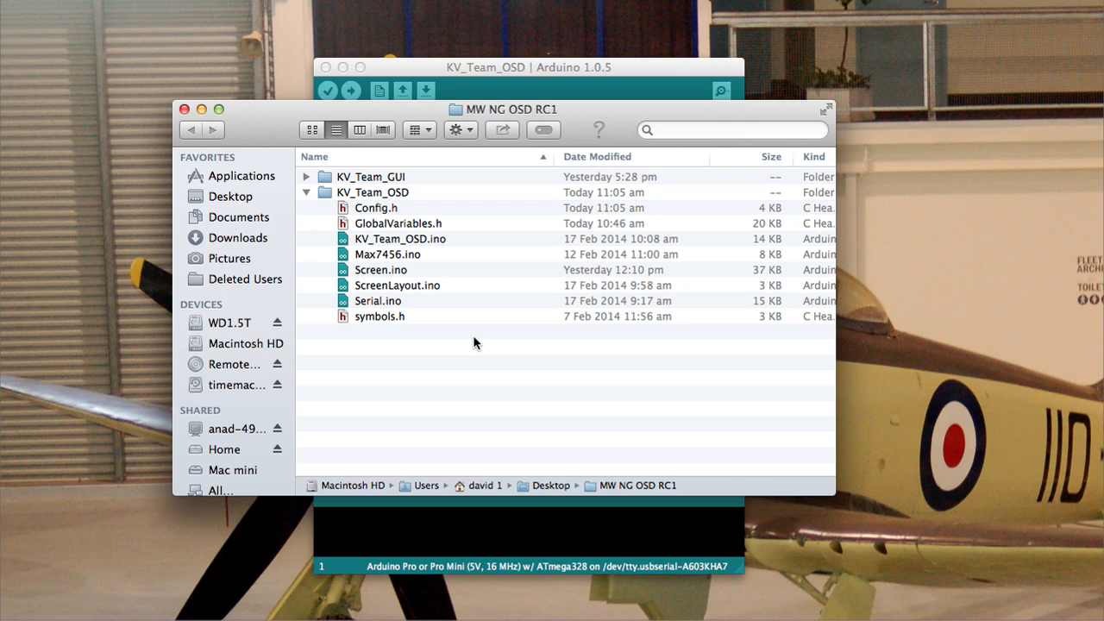
pyautogui.moveTo(392, 242)
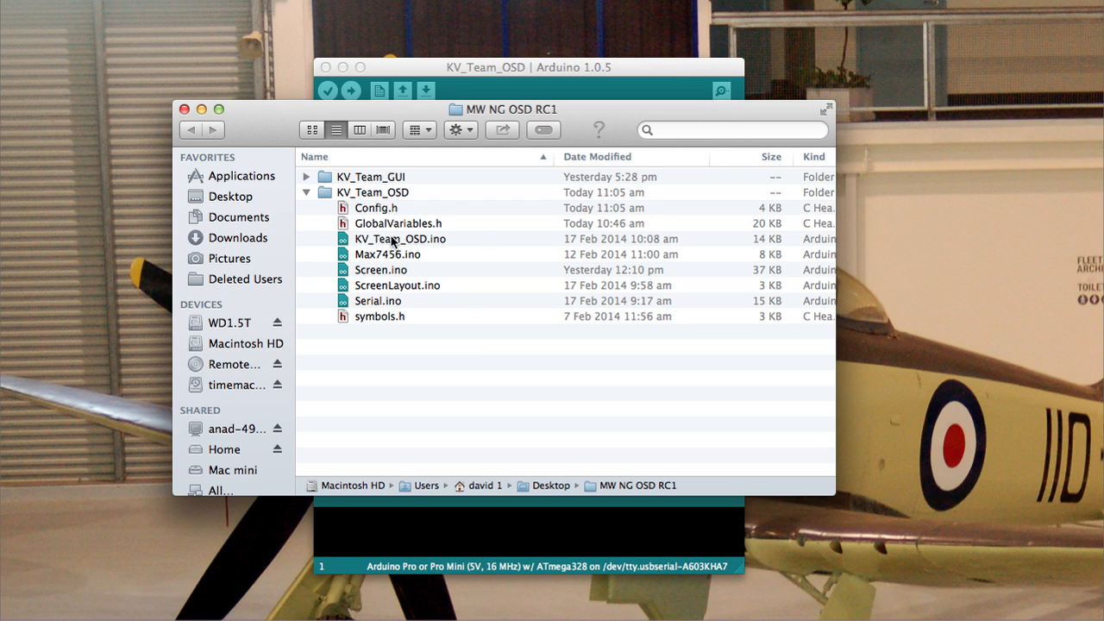
pyautogui.moveTo(399, 200)
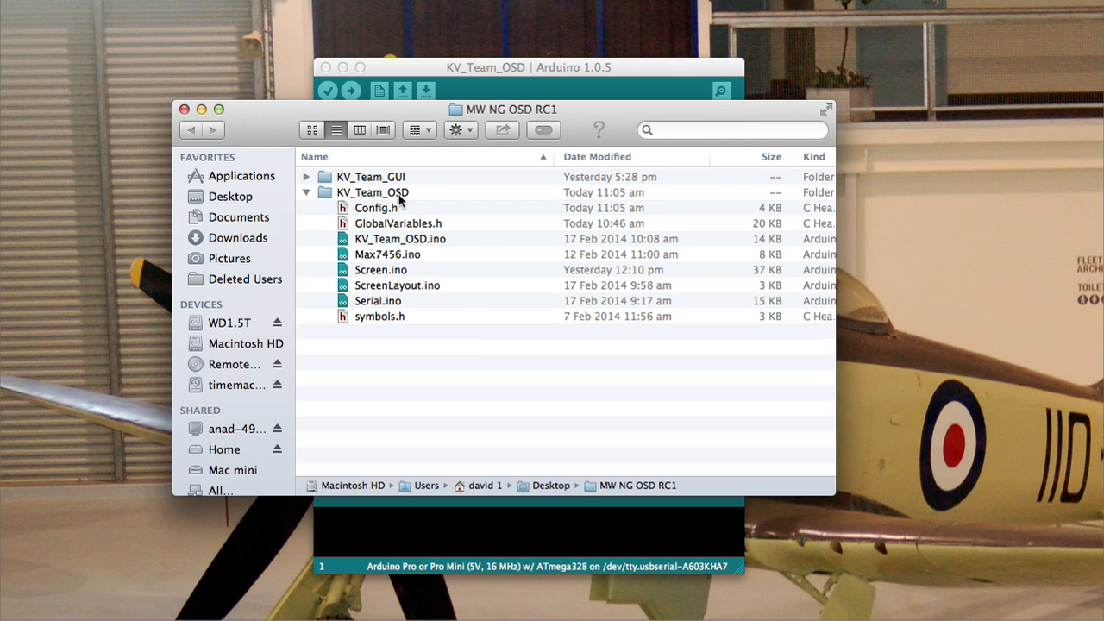
# Open KV_Team_OSD.ino from the expanded folder in Arduino IDE.
pyautogui.click(399, 239)
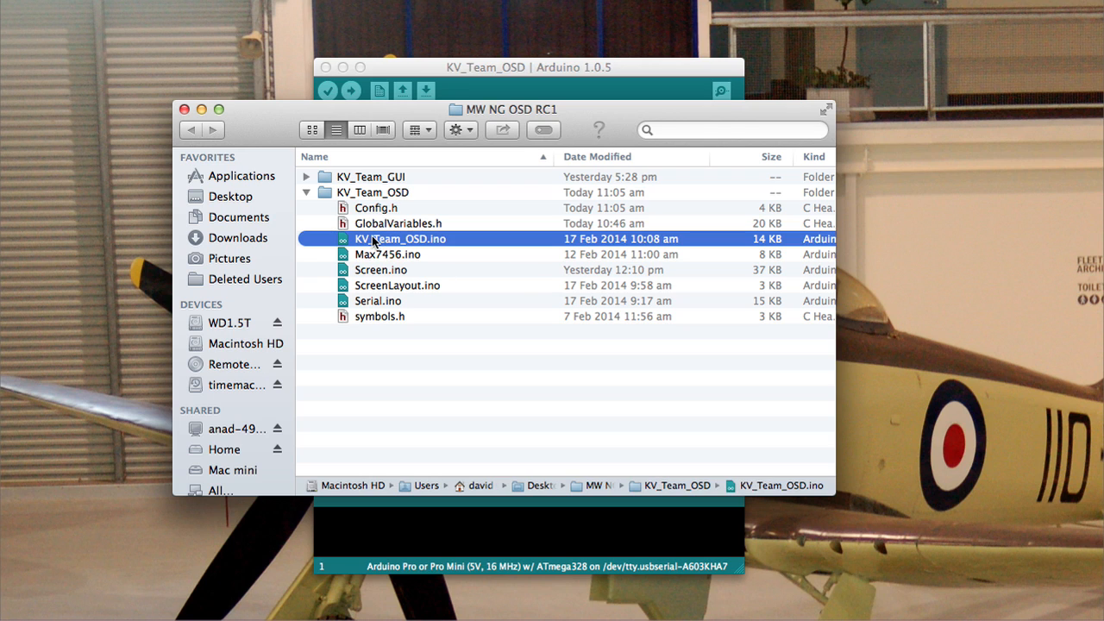
pyautogui.moveTo(430, 248)
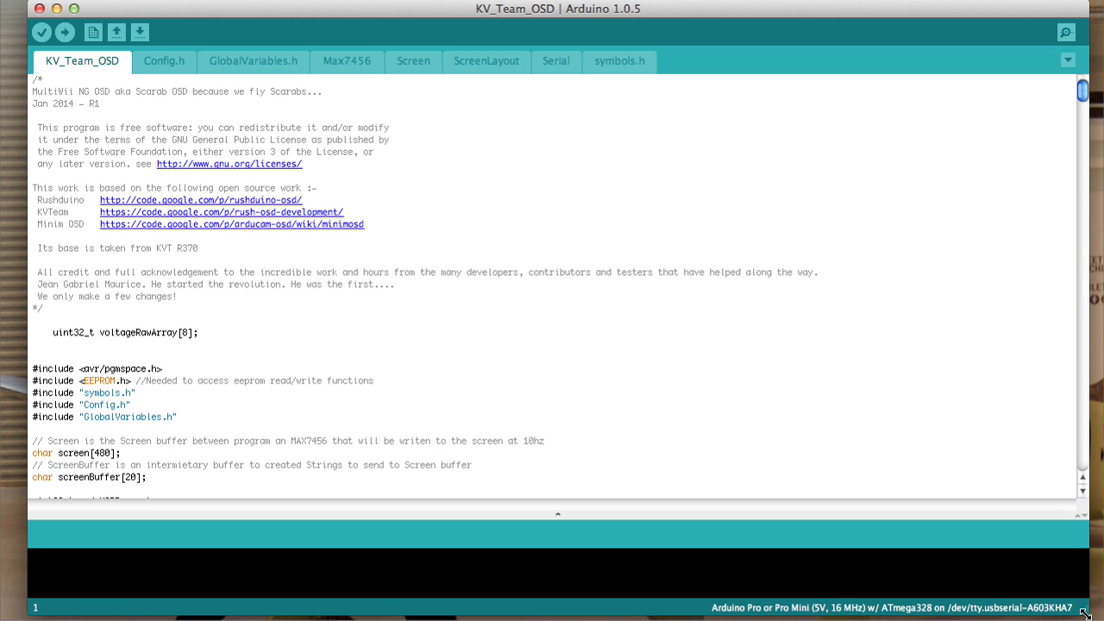
# Show the Config.h tab and scroll through its hardware, GPS and display settings.
pyautogui.click(164, 60)
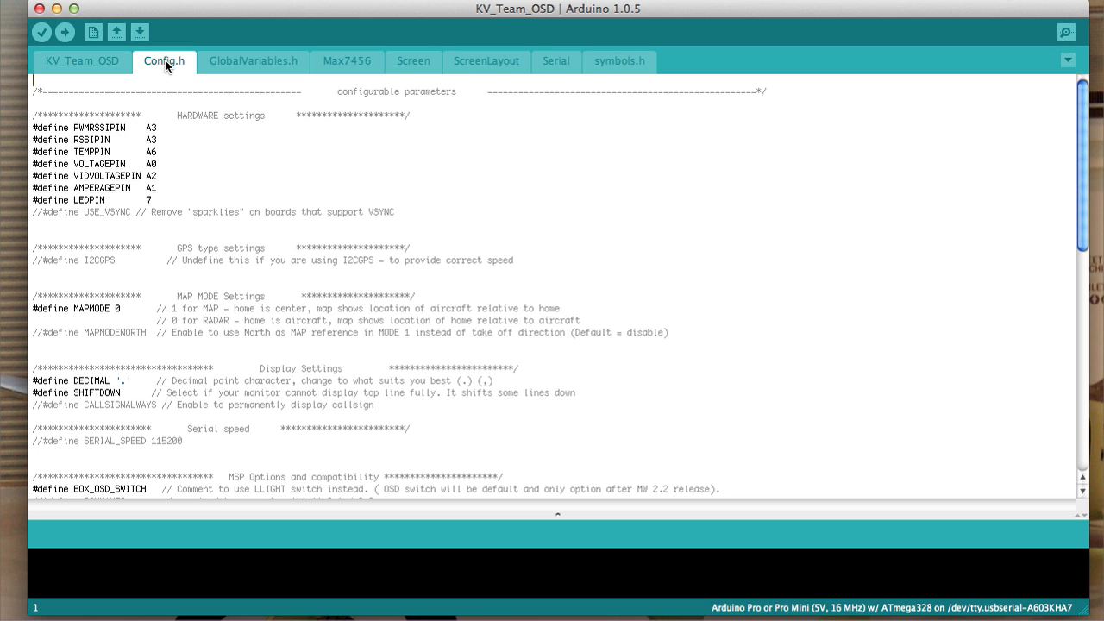
pyautogui.moveTo(558, 212)
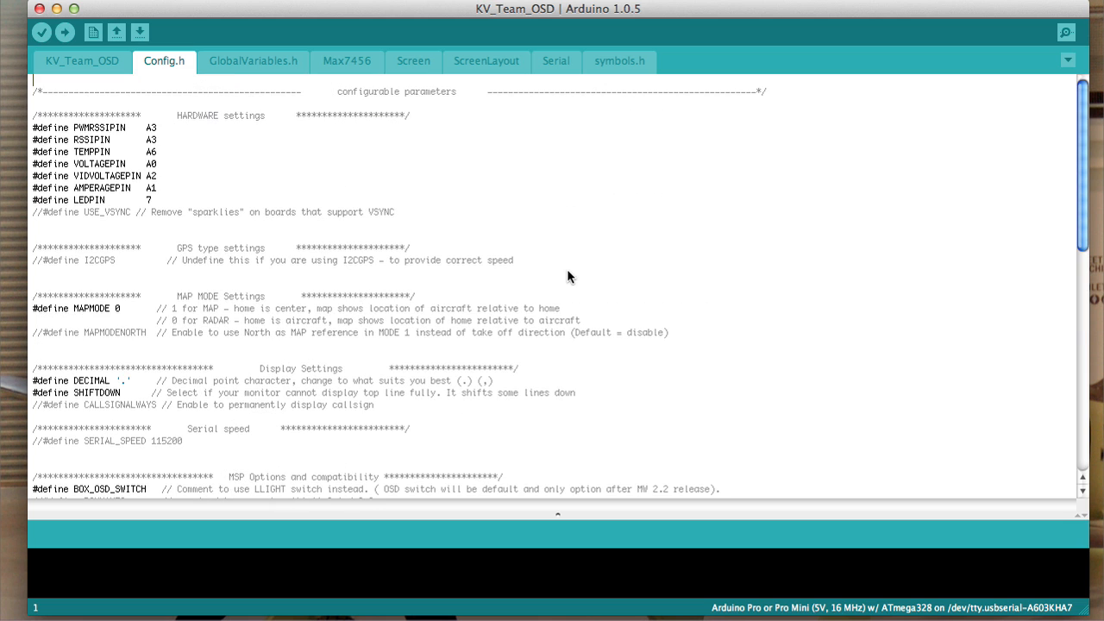
pyautogui.moveTo(809, 162)
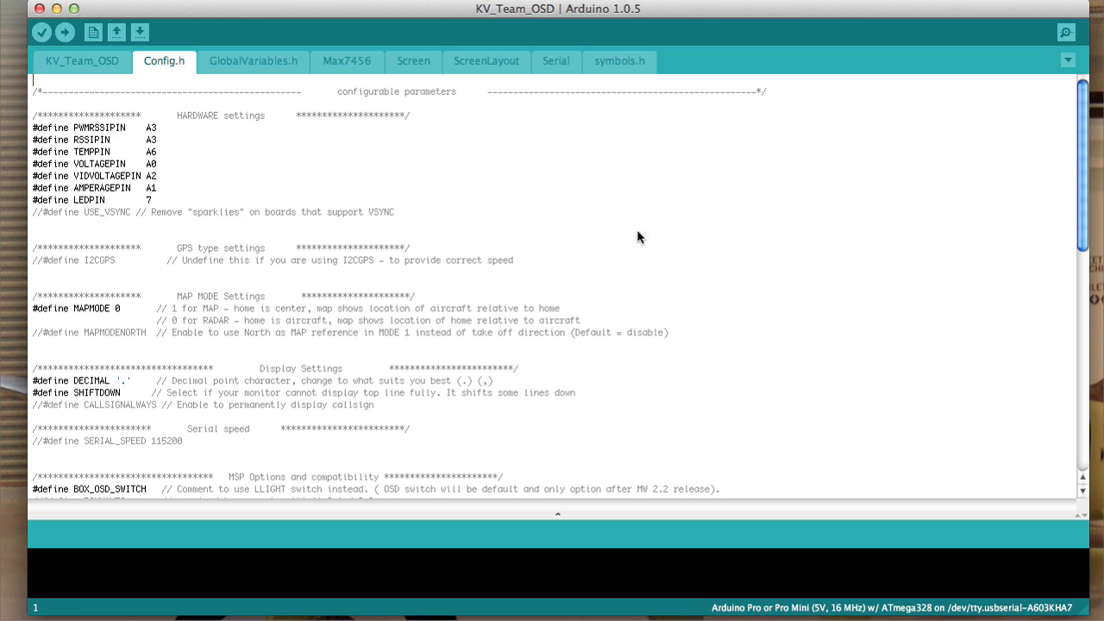
pyautogui.moveTo(705, 198)
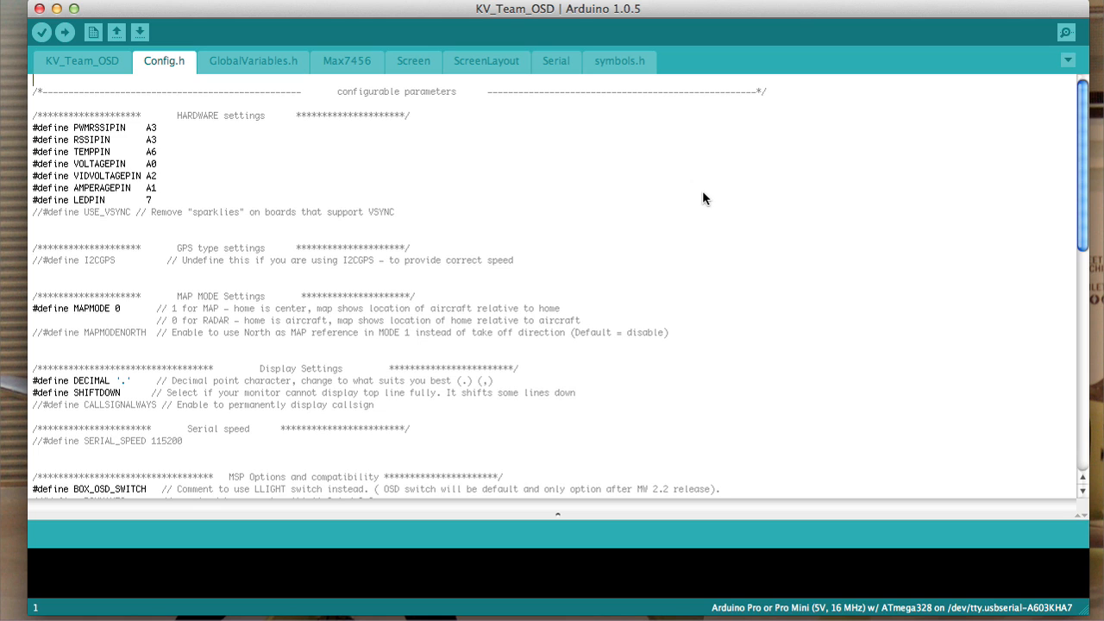
pyautogui.moveTo(621, 242)
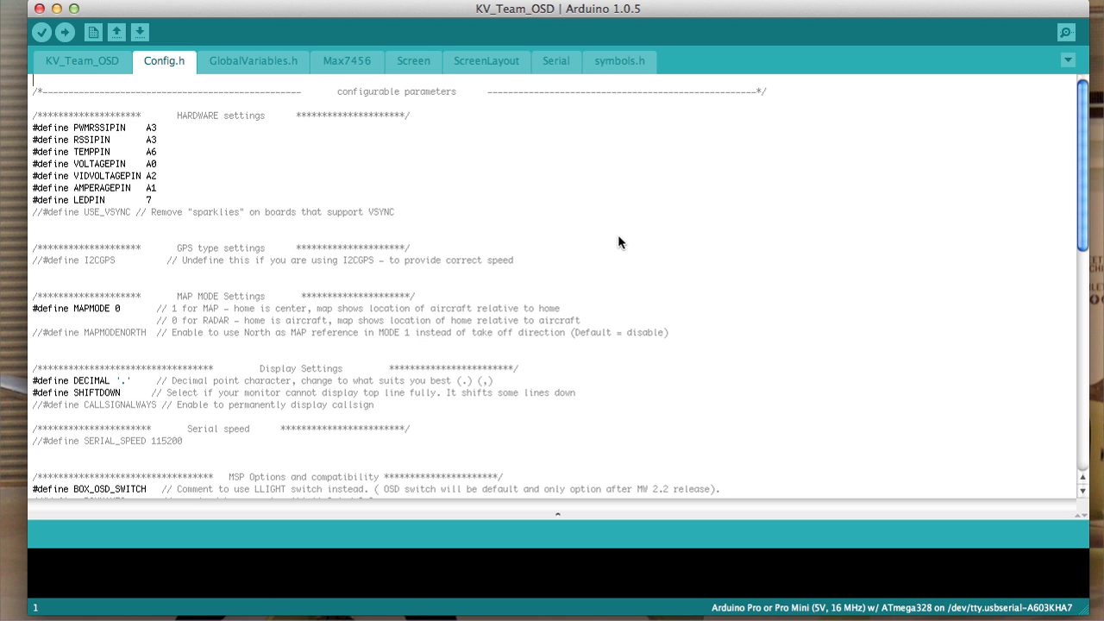
pyautogui.moveTo(632, 259)
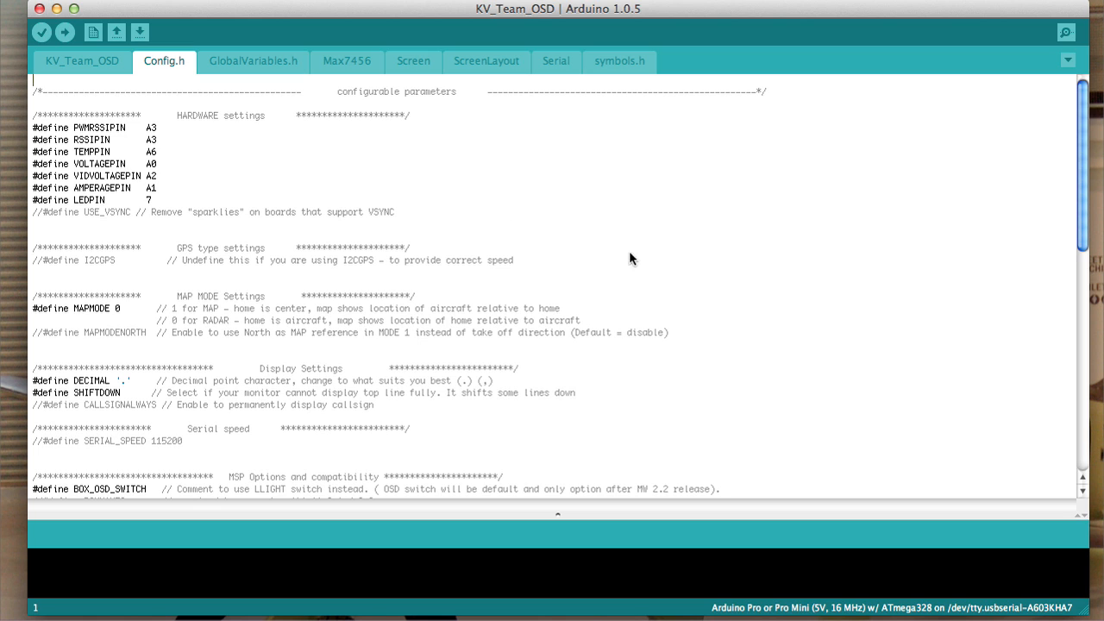
pyautogui.moveTo(558, 224)
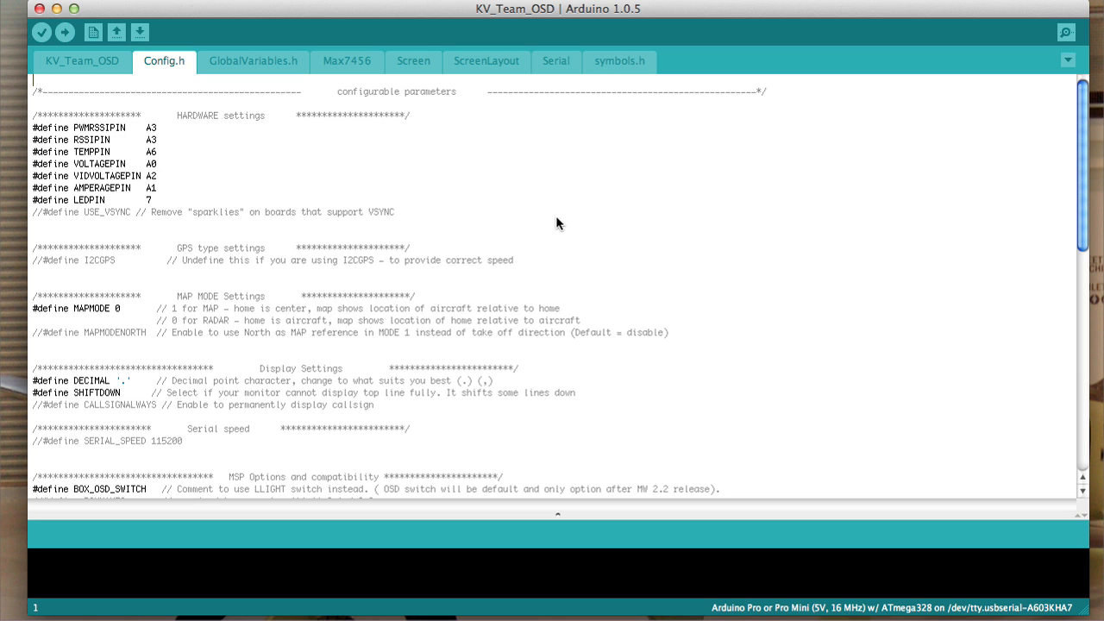
pyautogui.moveTo(581, 302)
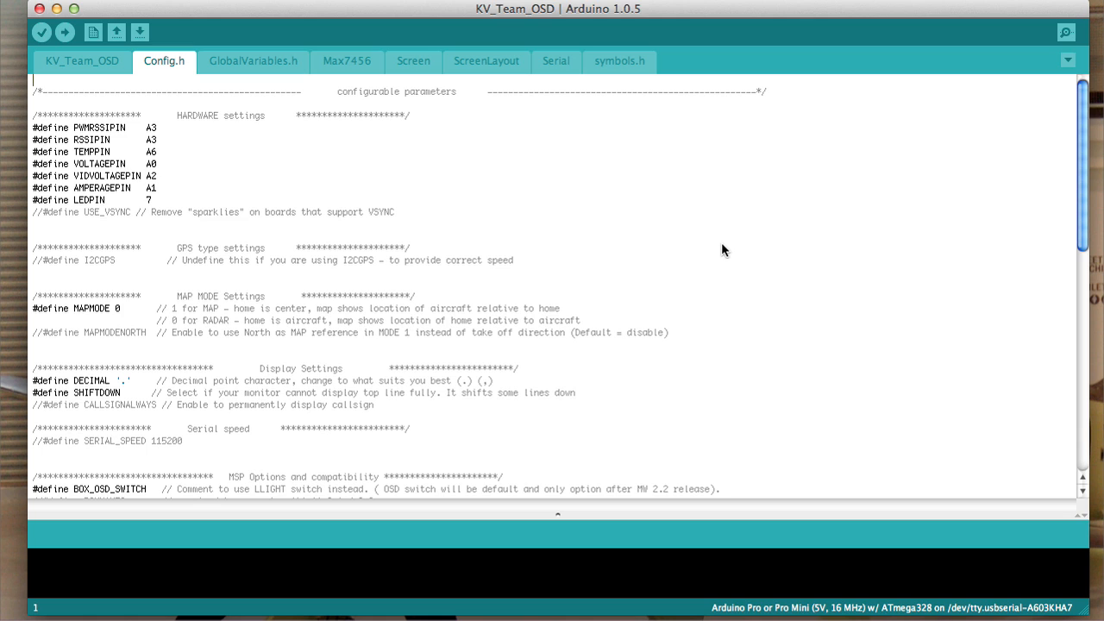
pyautogui.moveTo(591, 192)
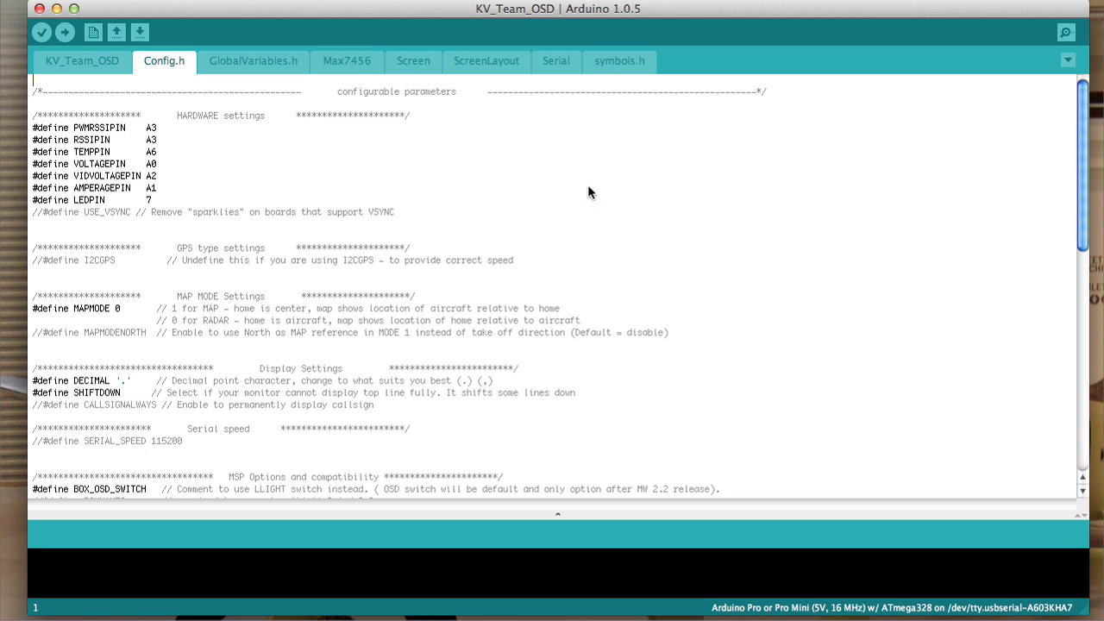
pyautogui.moveTo(771, 195)
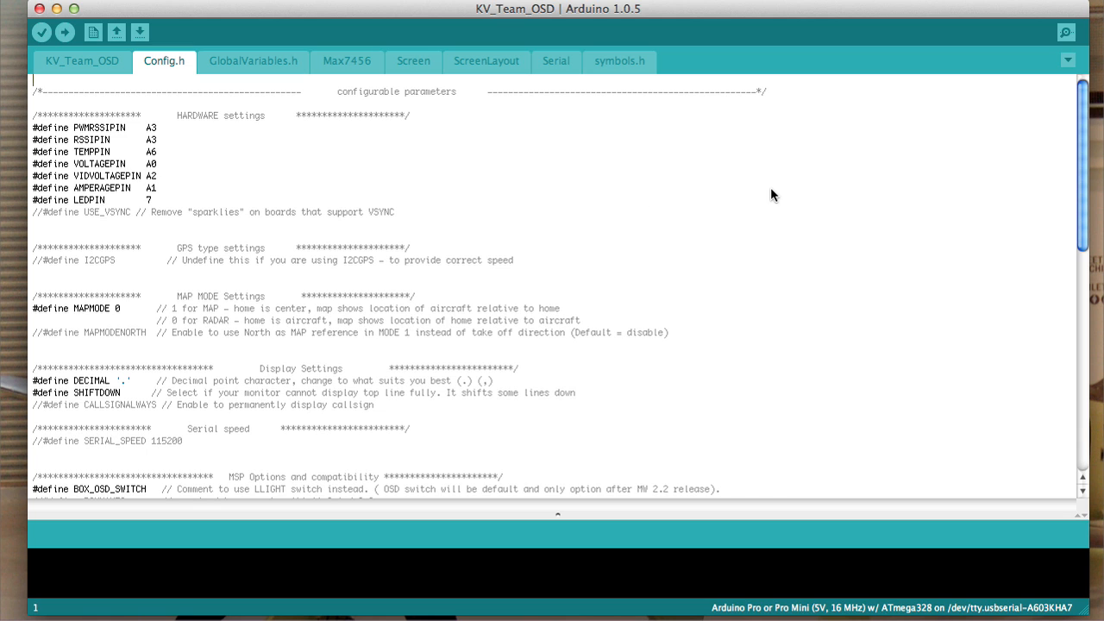
pyautogui.scroll(-3)
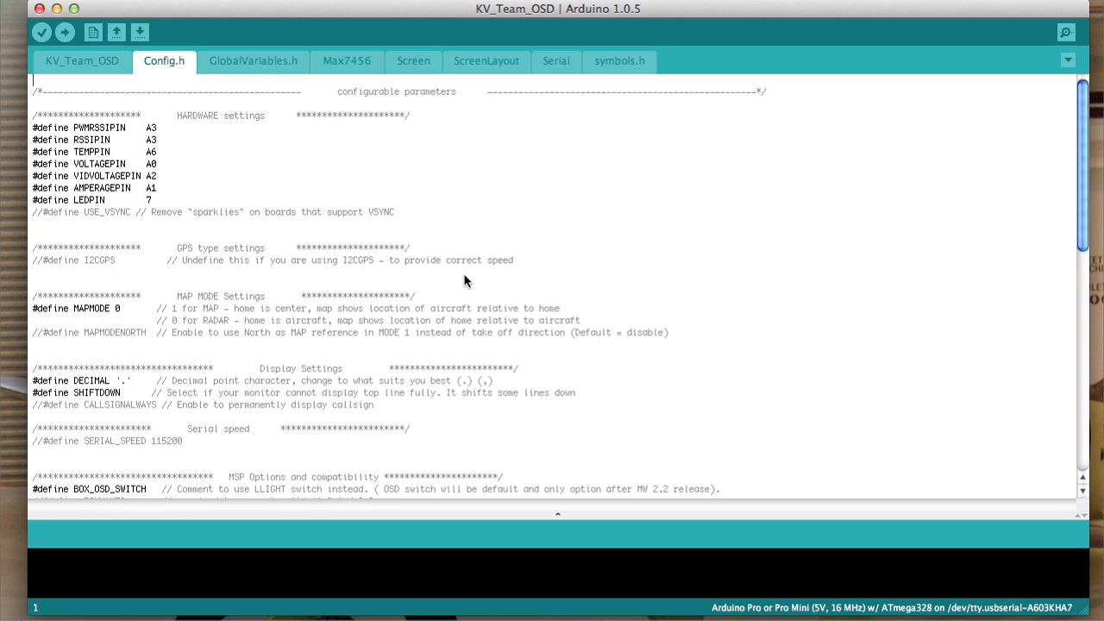
pyautogui.moveTo(661, 230)
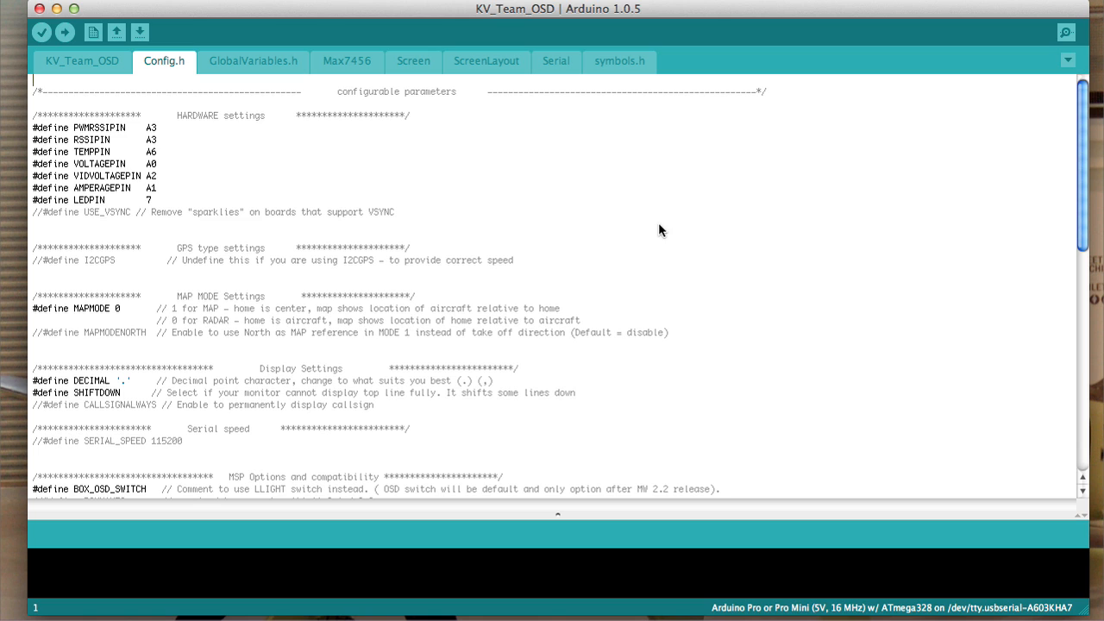
pyautogui.moveTo(200, 50)
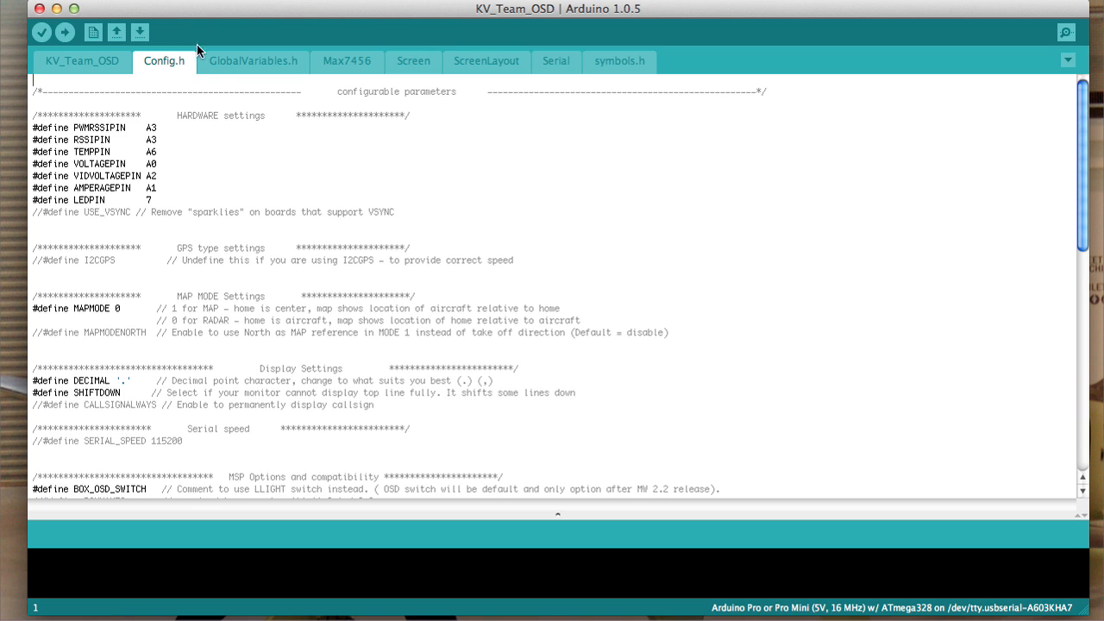
pyautogui.moveTo(170, 69)
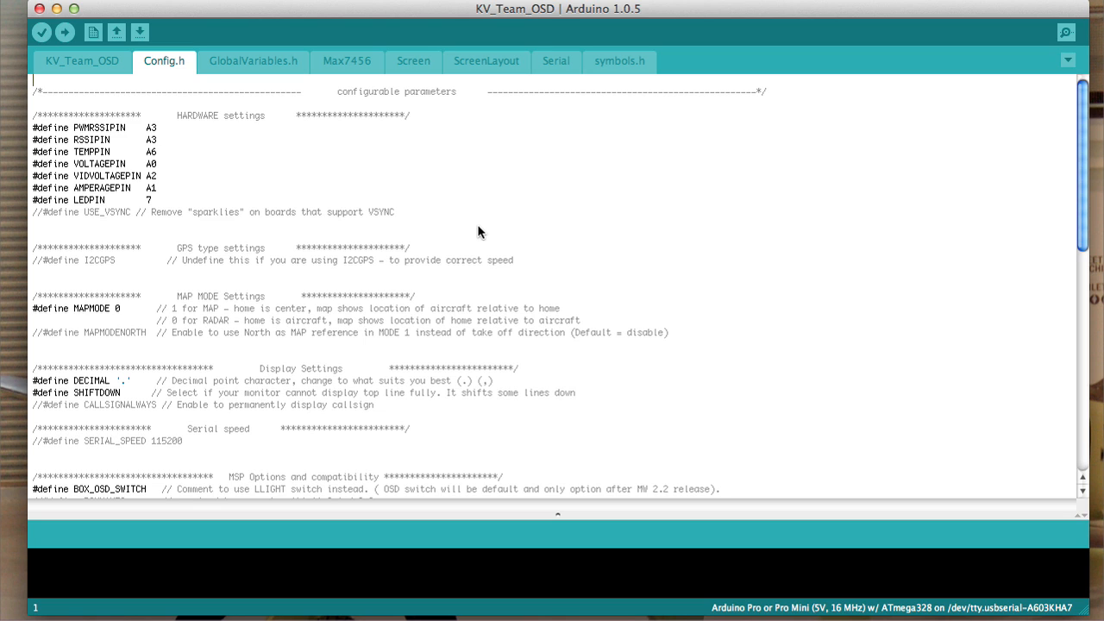
pyautogui.moveTo(240, 174)
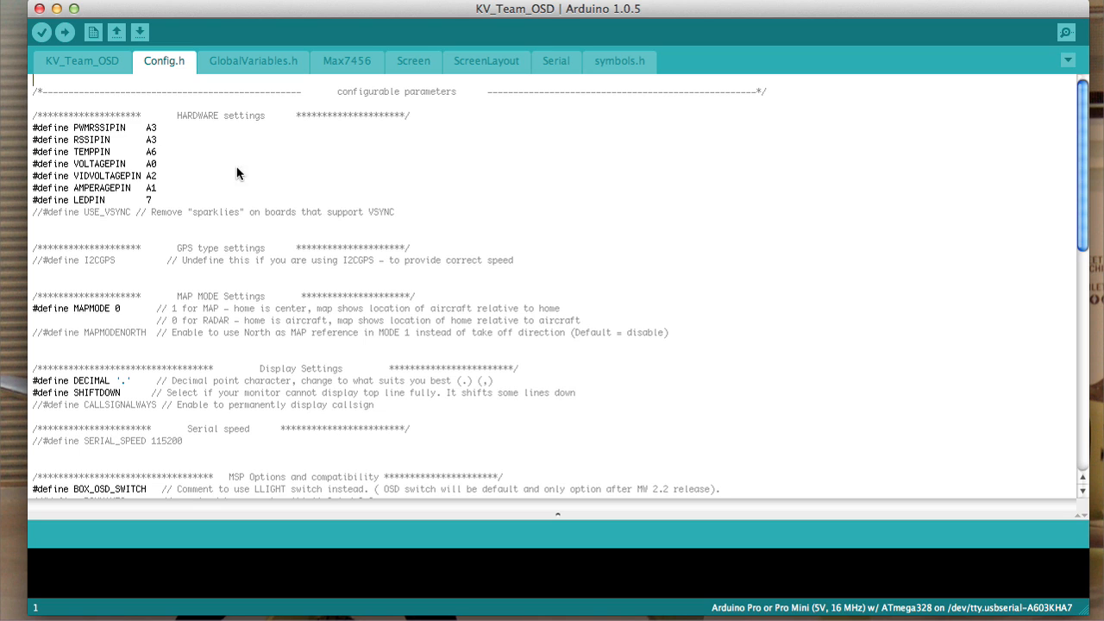
pyautogui.moveTo(118, 250)
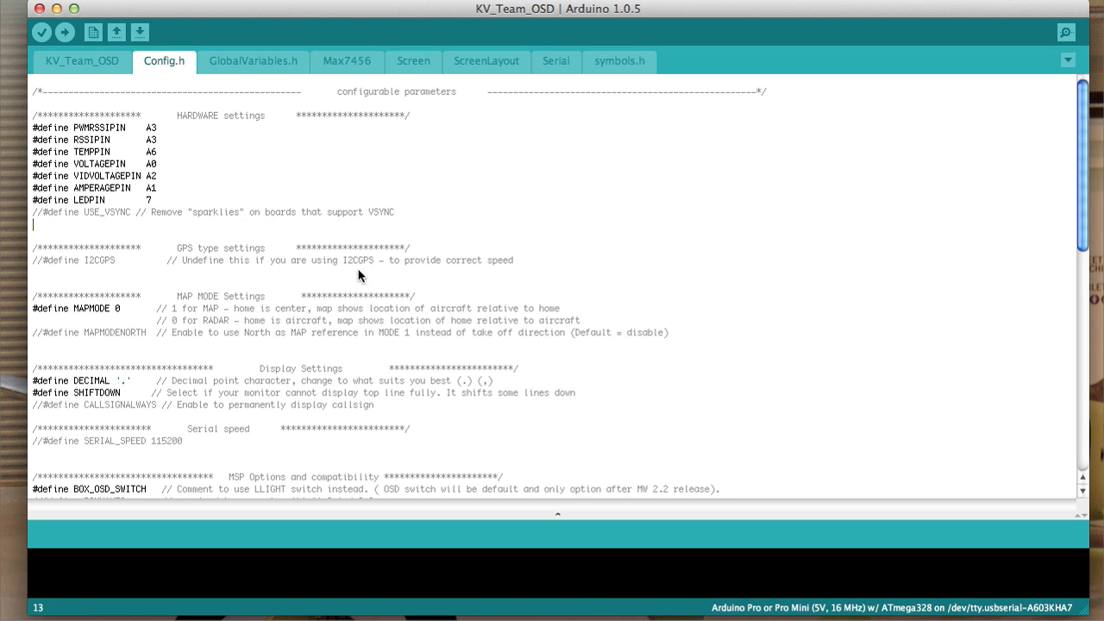
pyautogui.moveTo(91, 203)
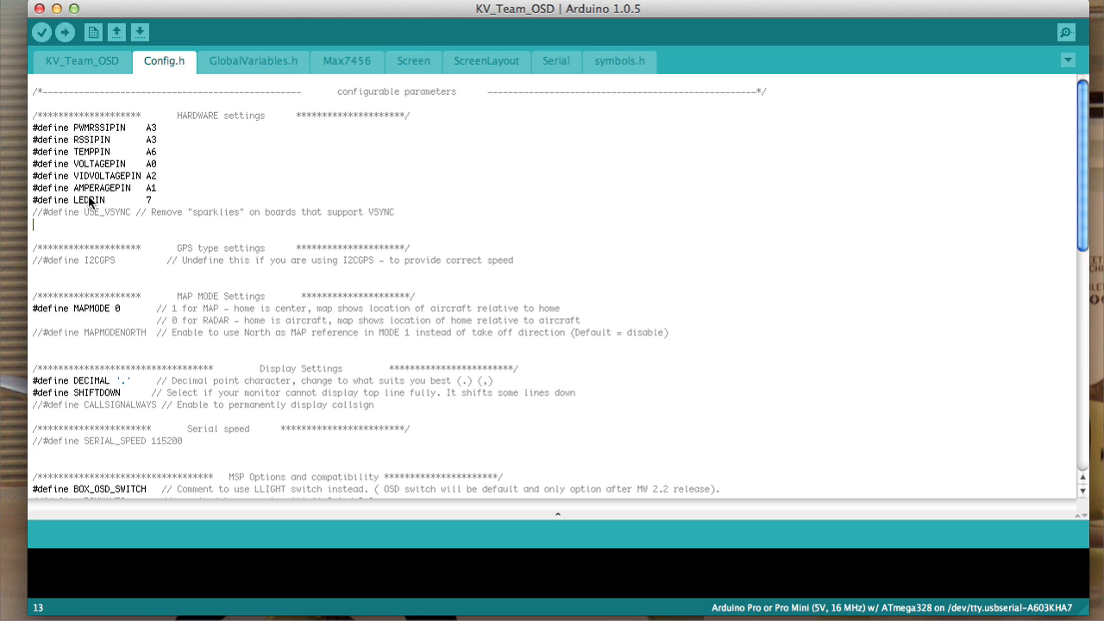
pyautogui.moveTo(189, 121)
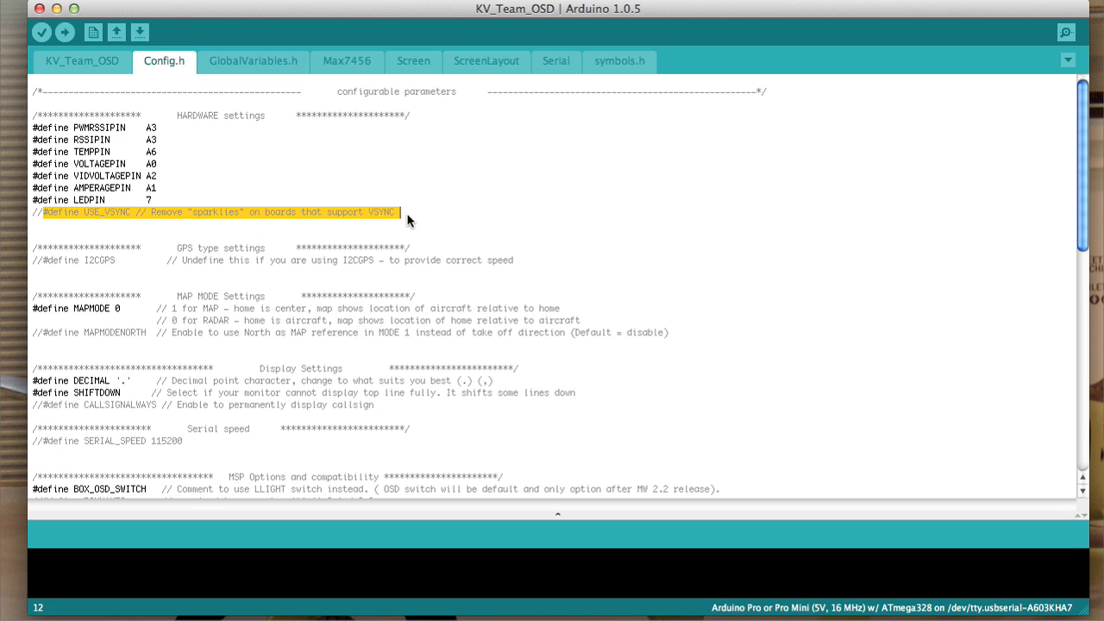
pyautogui.moveTo(379, 212)
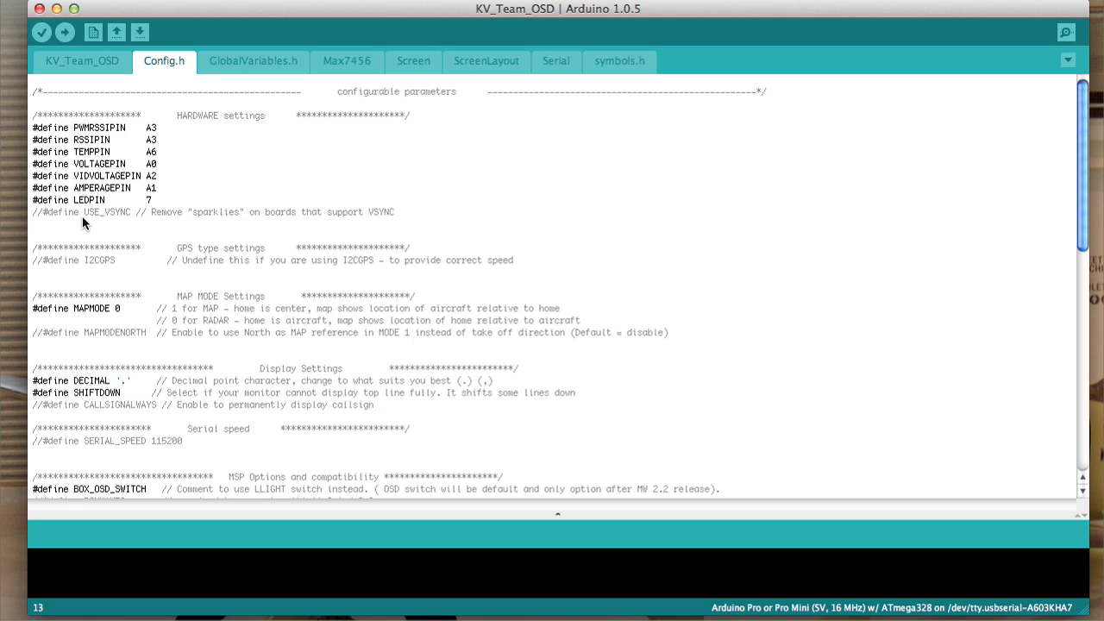
pyautogui.moveTo(263, 242)
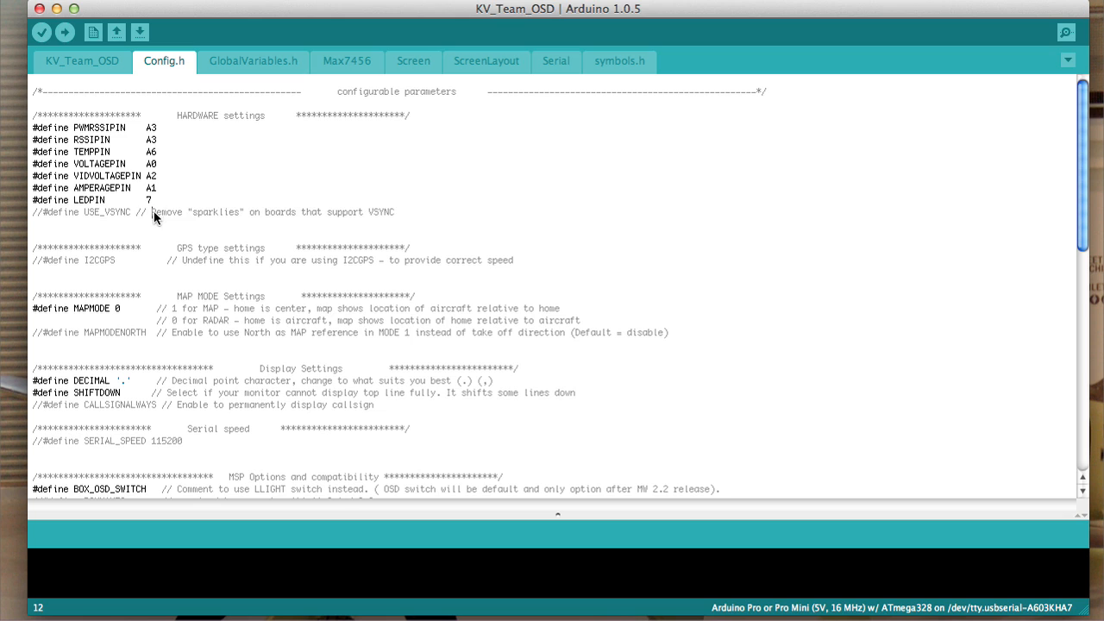
pyautogui.moveTo(154, 212); pyautogui.dragTo(394, 212)
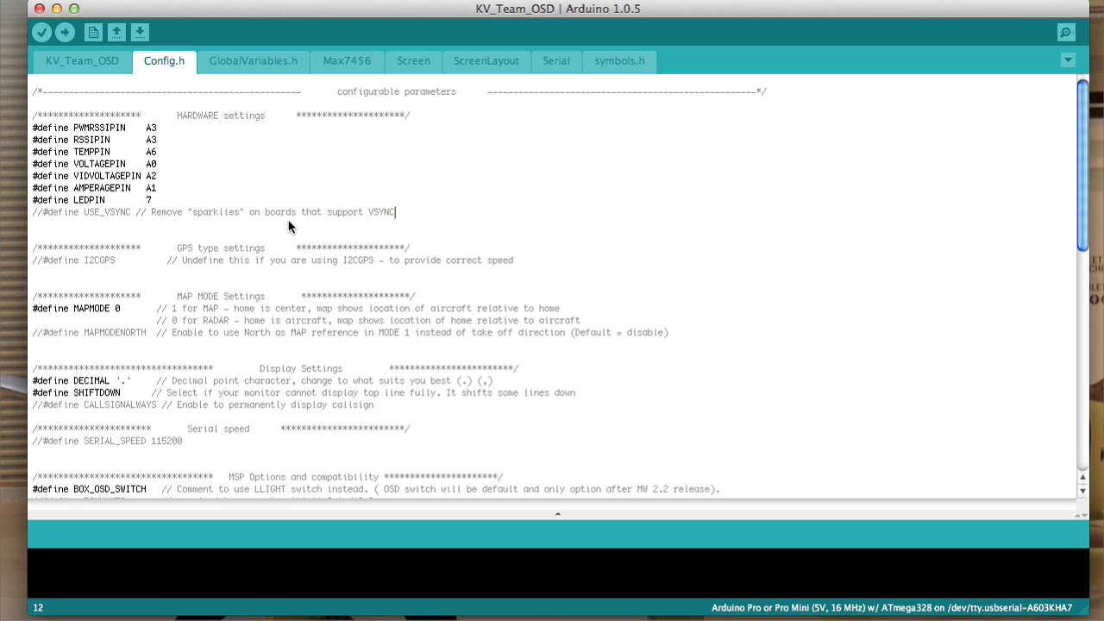
pyautogui.moveTo(93, 233)
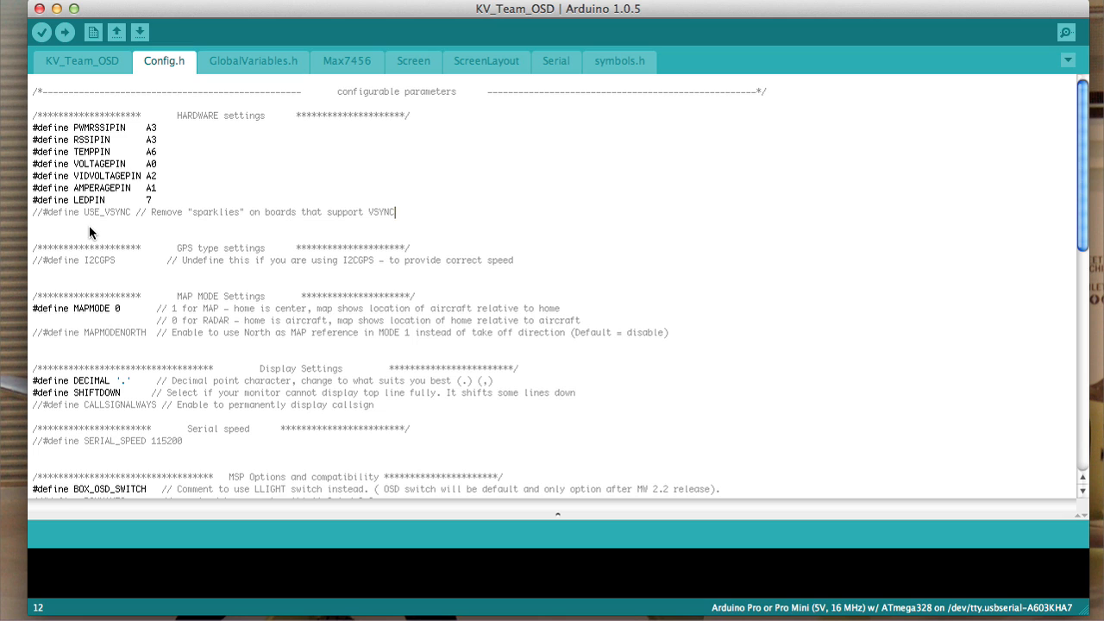
pyautogui.moveTo(93, 222)
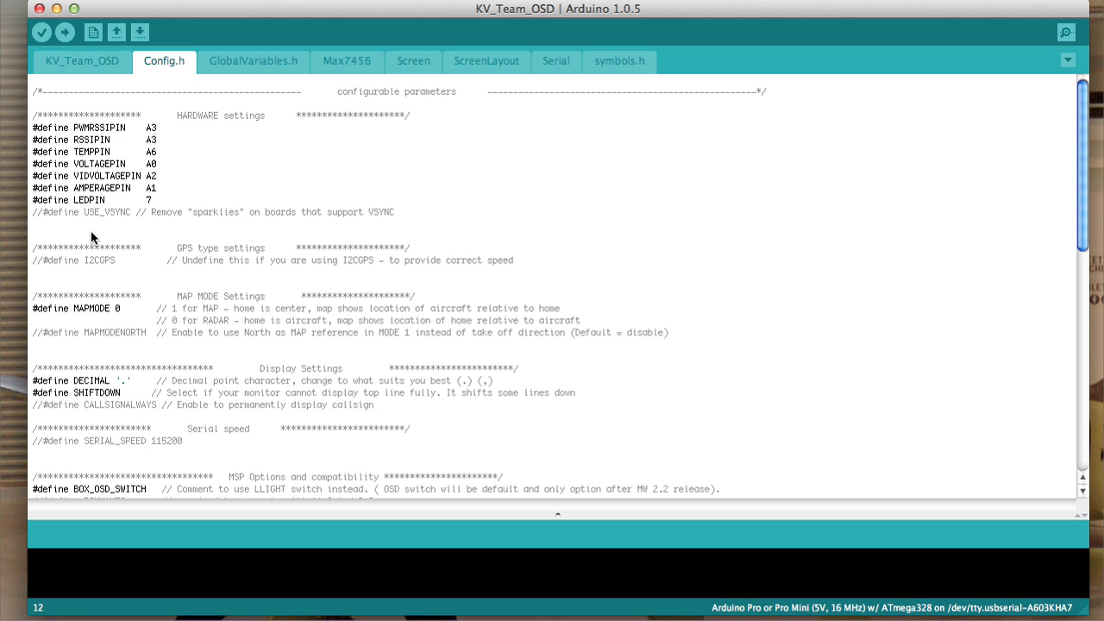
pyautogui.moveTo(59, 236)
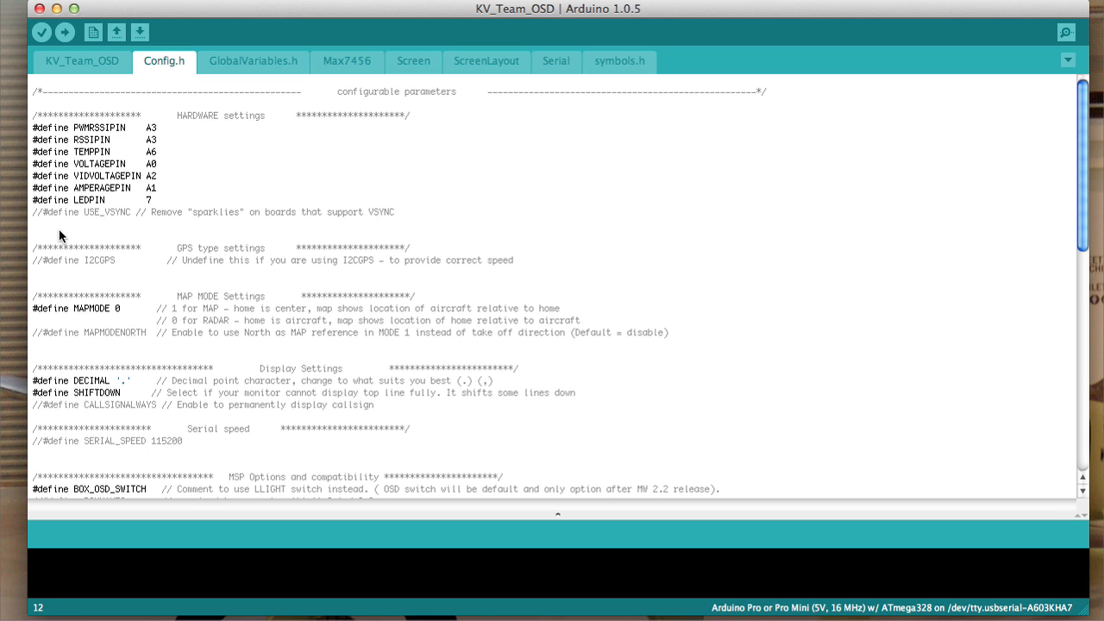
pyautogui.moveTo(127, 219)
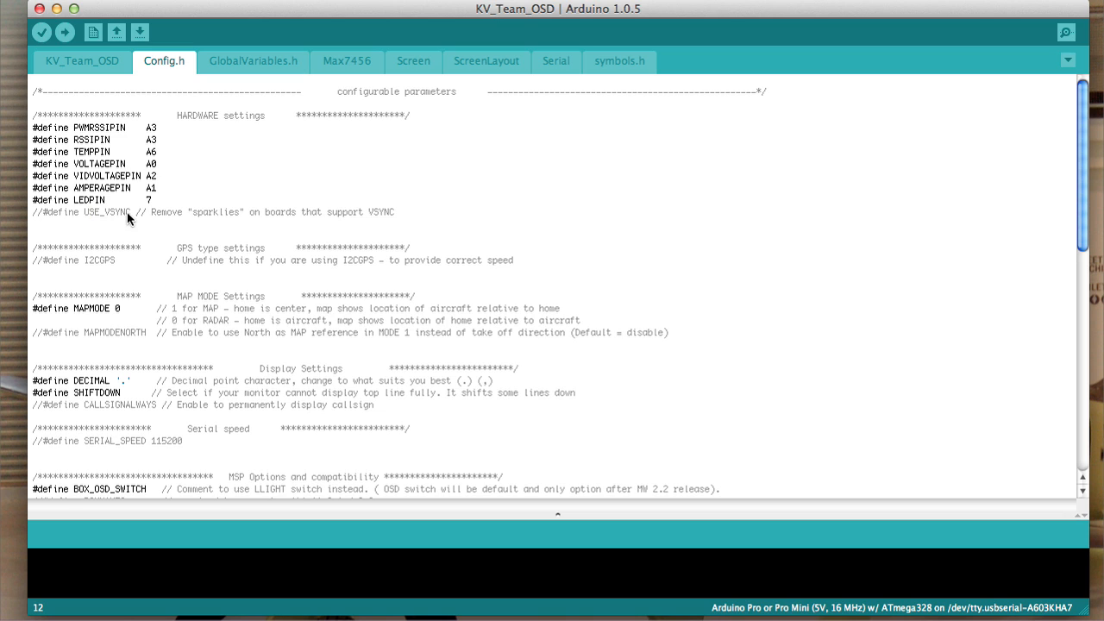
pyautogui.moveTo(121, 223)
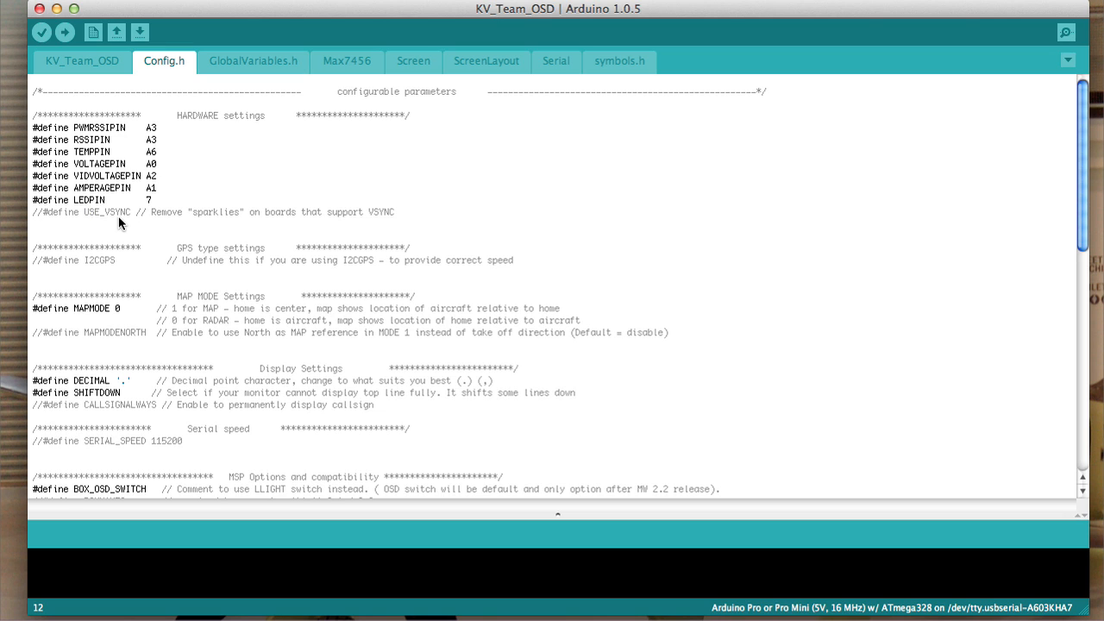
pyautogui.moveTo(110, 226)
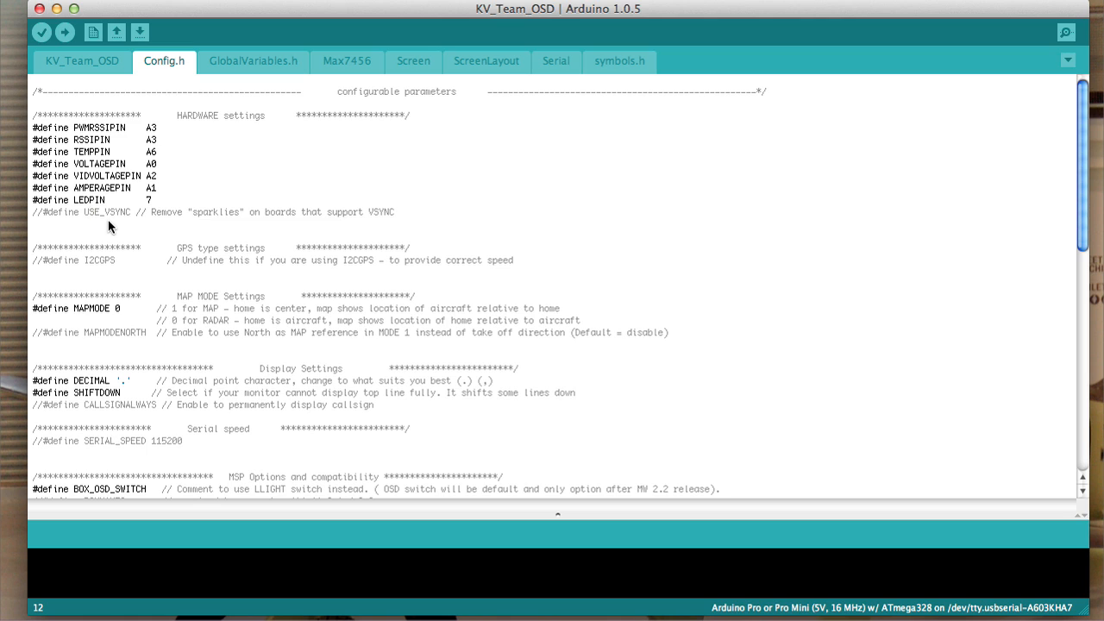
pyautogui.moveTo(141, 243)
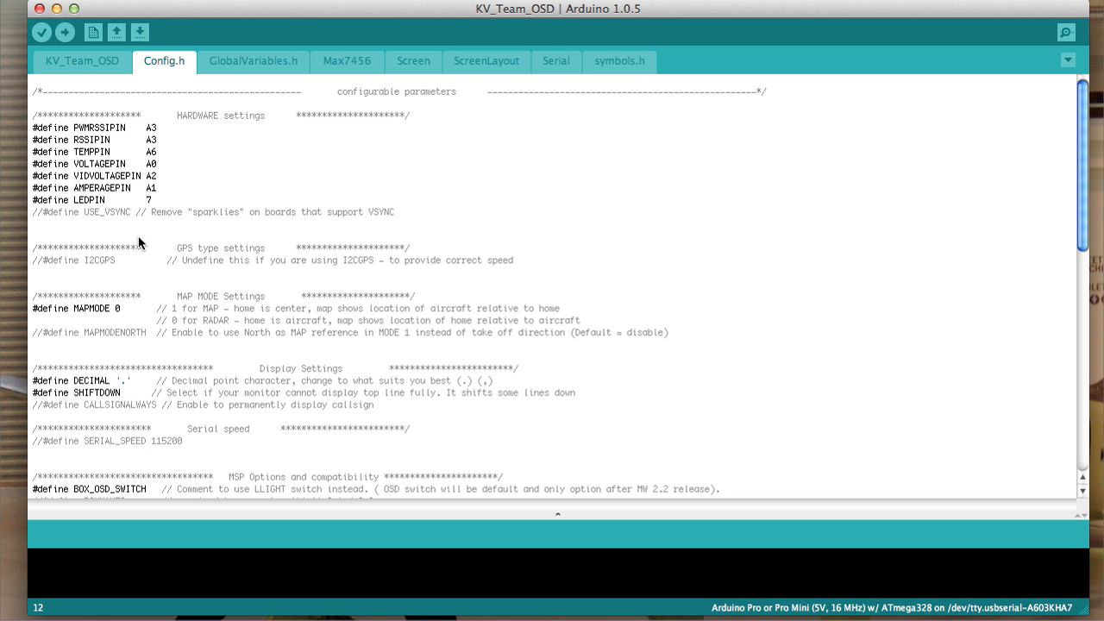
pyautogui.moveTo(74, 263)
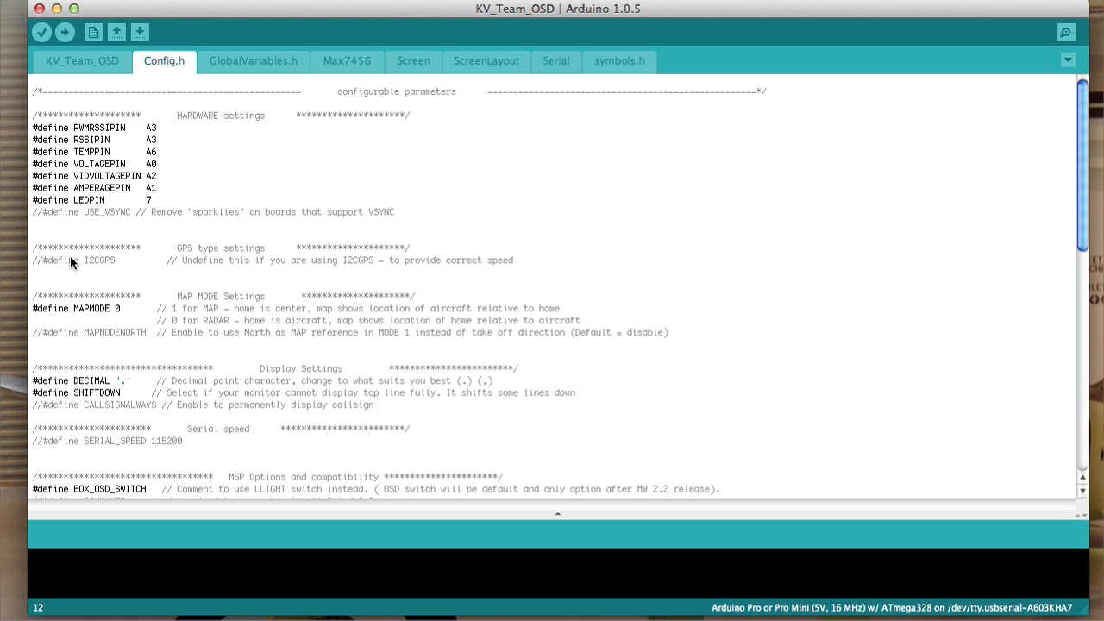
pyautogui.doubleClick(82, 259)
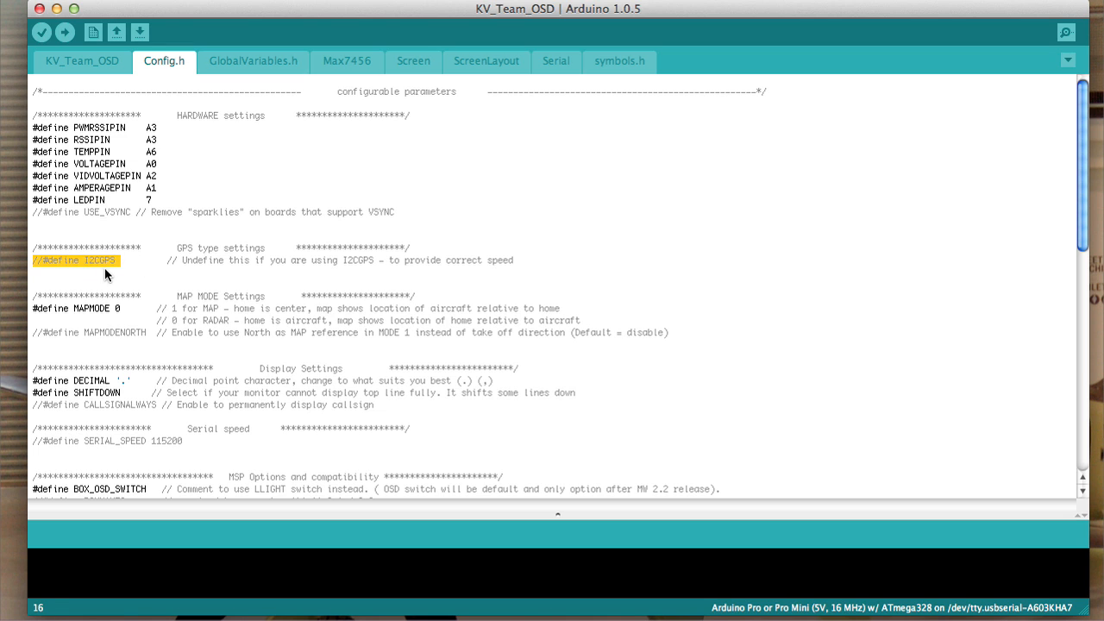
pyautogui.click(76, 259)
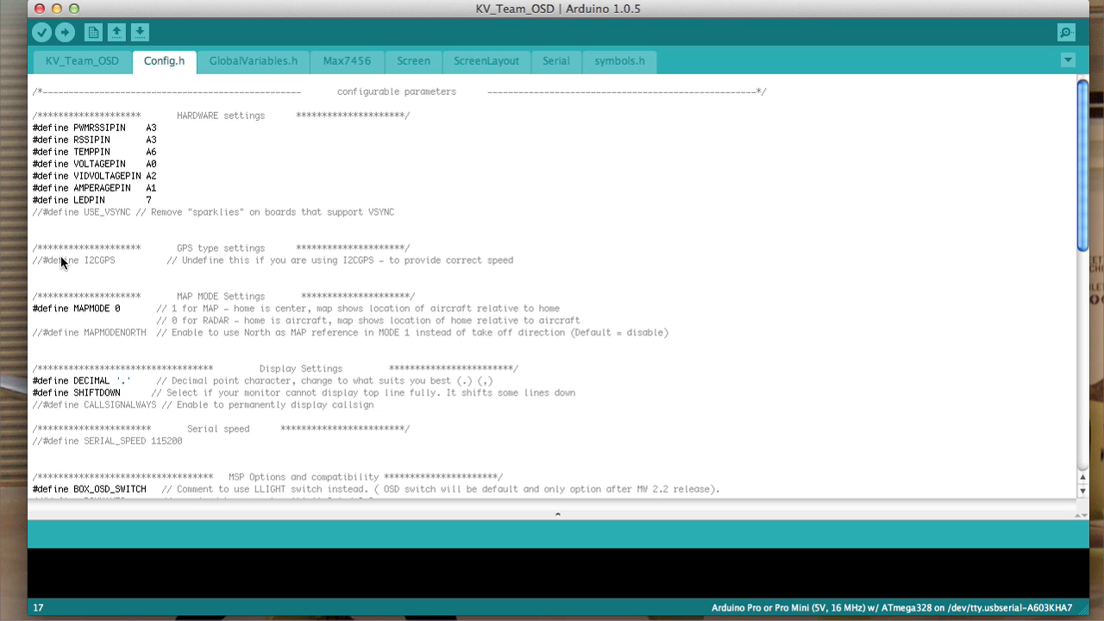
pyautogui.moveTo(243, 280)
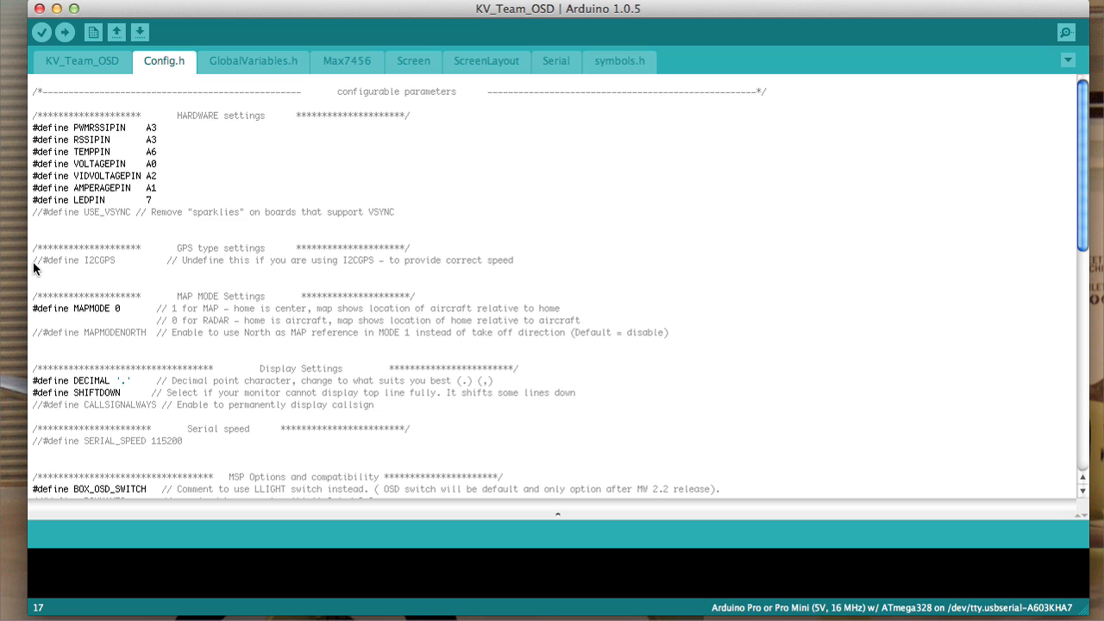
pyautogui.moveTo(46, 268)
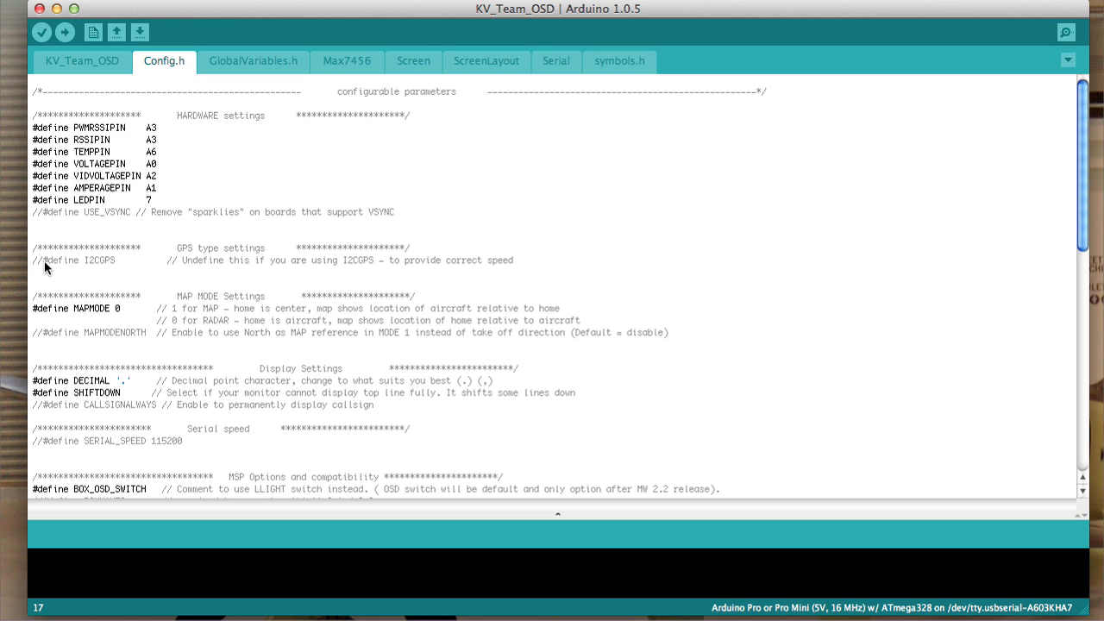
pyautogui.moveTo(132, 270)
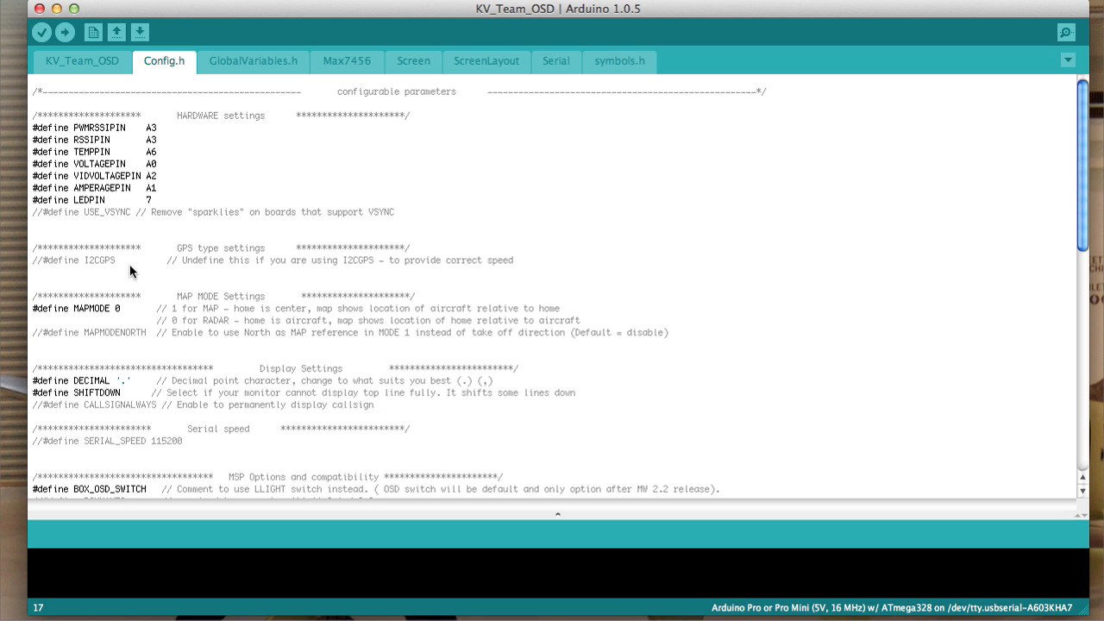
pyautogui.moveTo(35, 315)
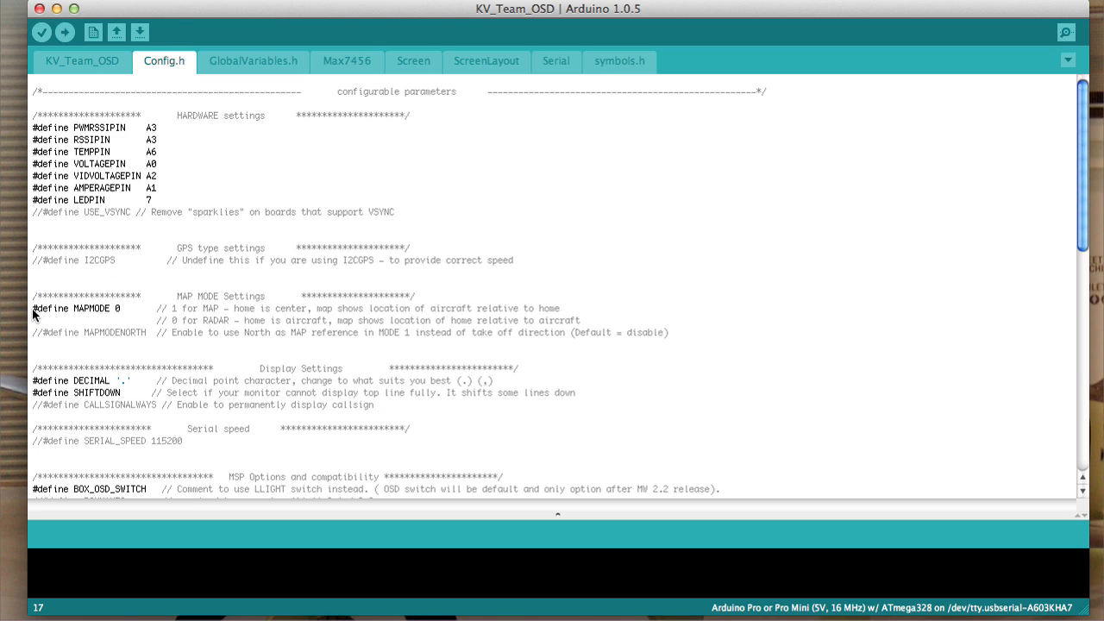
pyautogui.moveTo(218, 273)
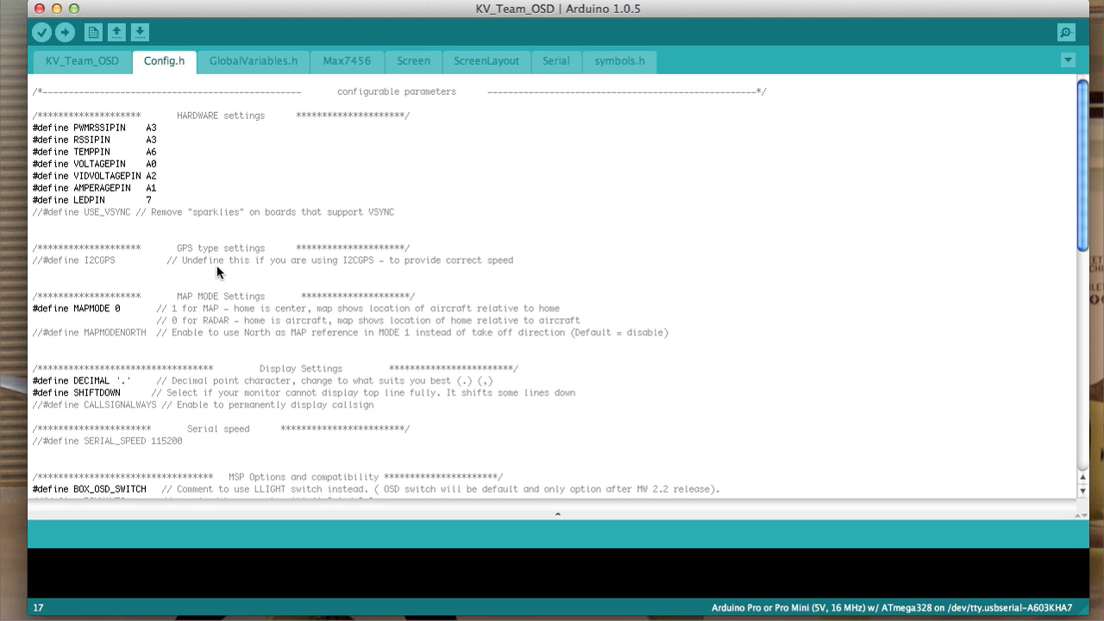
pyautogui.moveTo(101, 299)
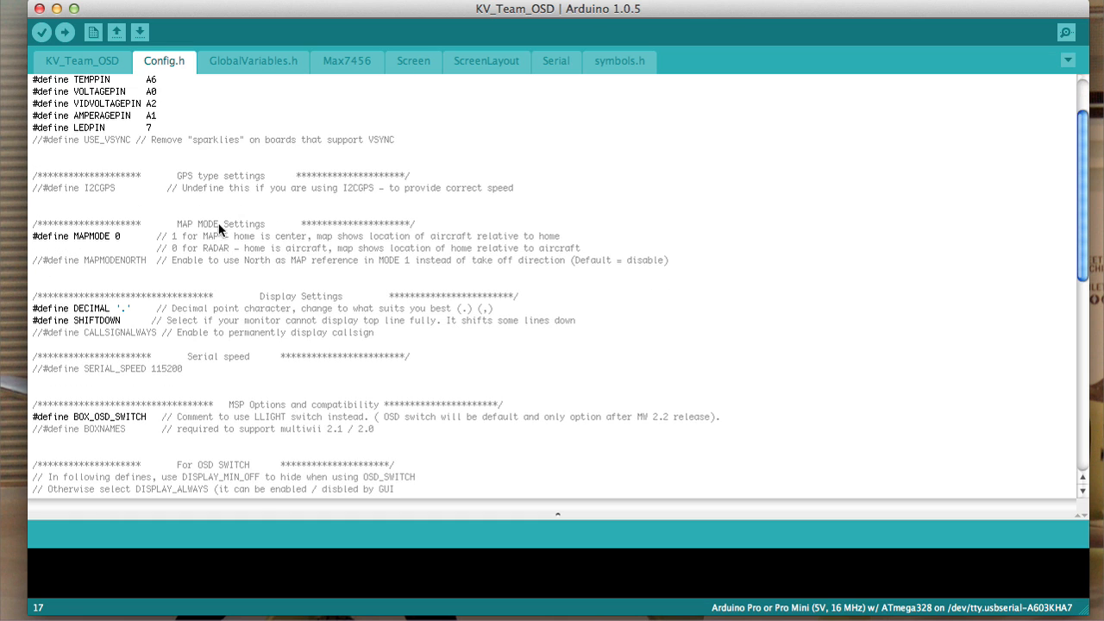
pyautogui.moveTo(34, 235); pyautogui.dragTo(129, 260)
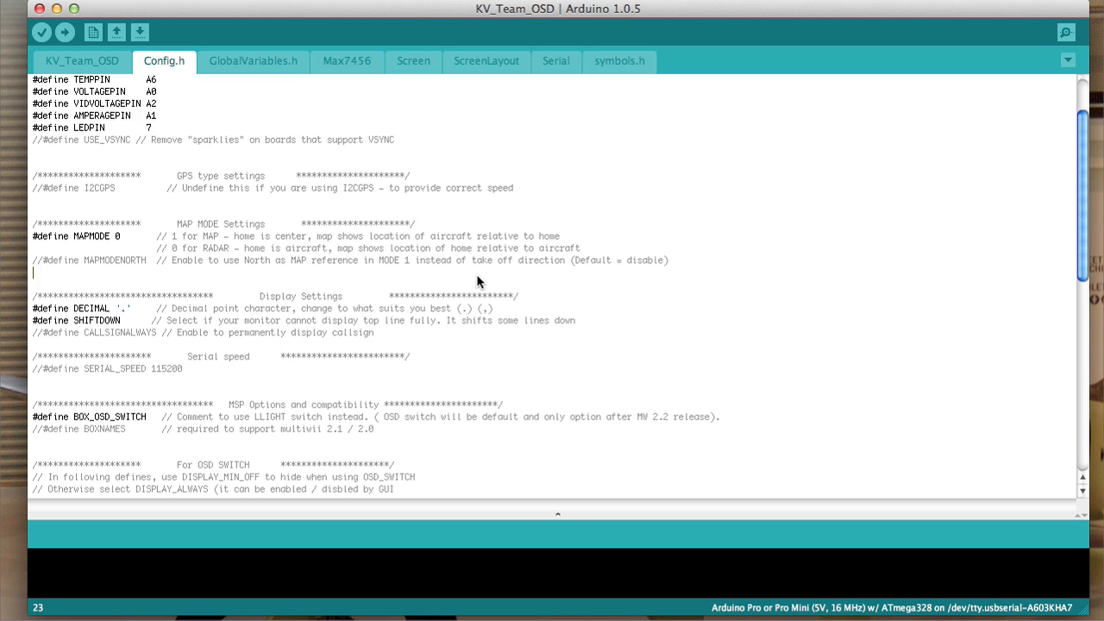
pyautogui.moveTo(440, 238)
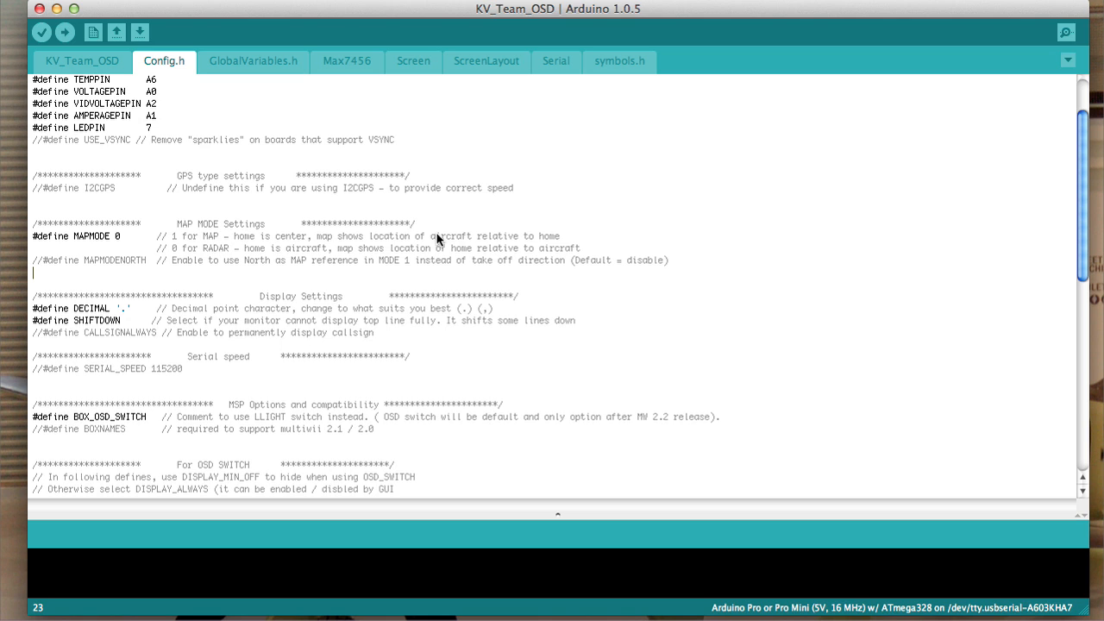
pyautogui.moveTo(126, 246)
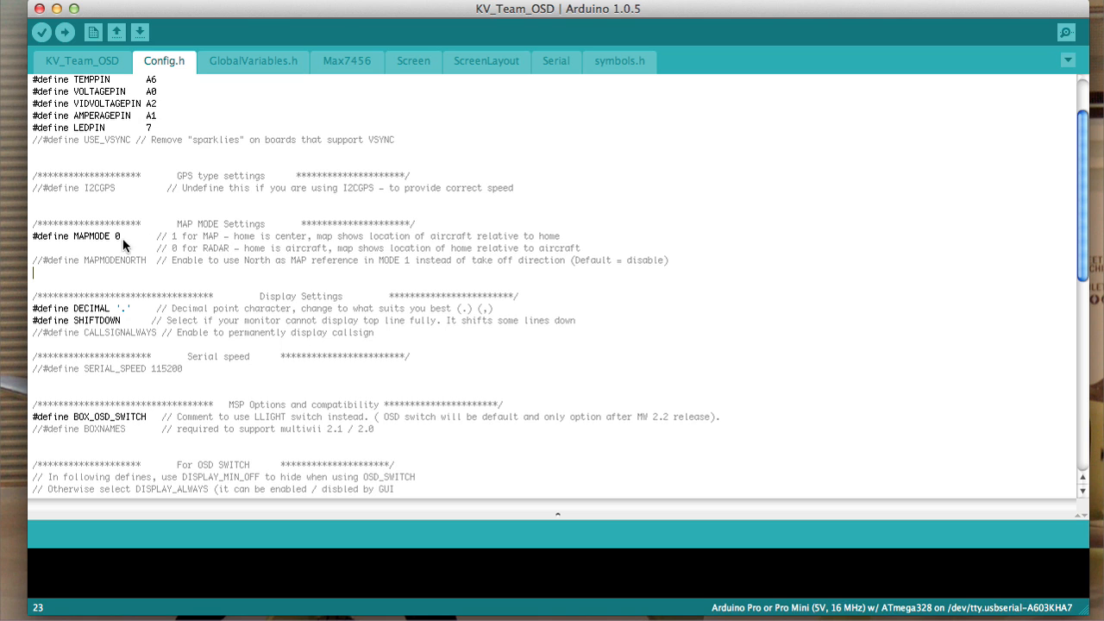
pyautogui.moveTo(115, 221)
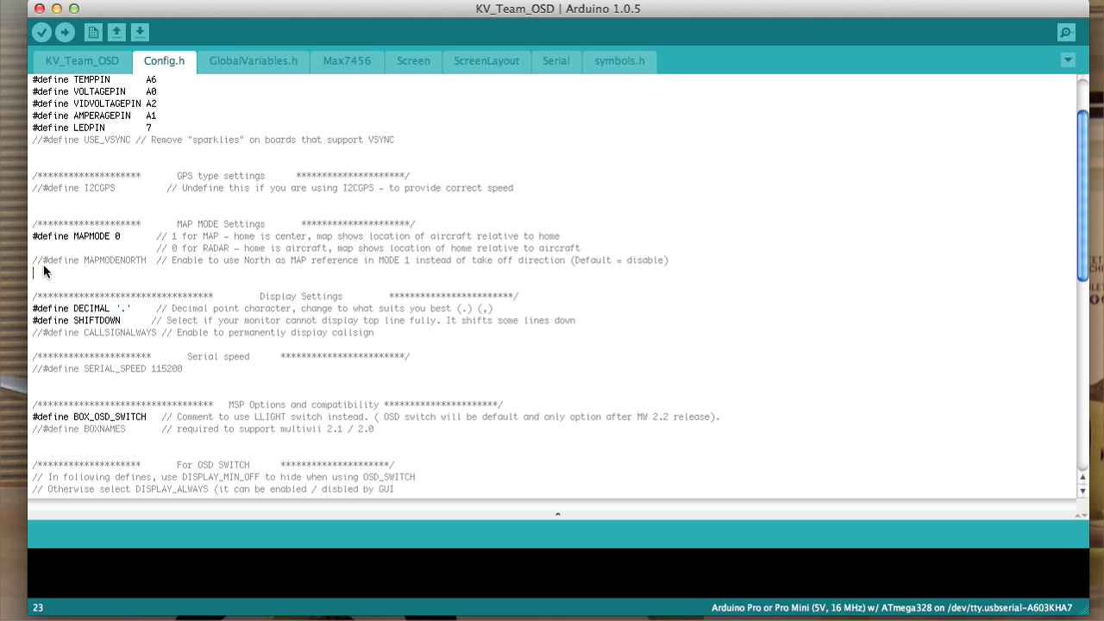
pyautogui.moveTo(125, 218)
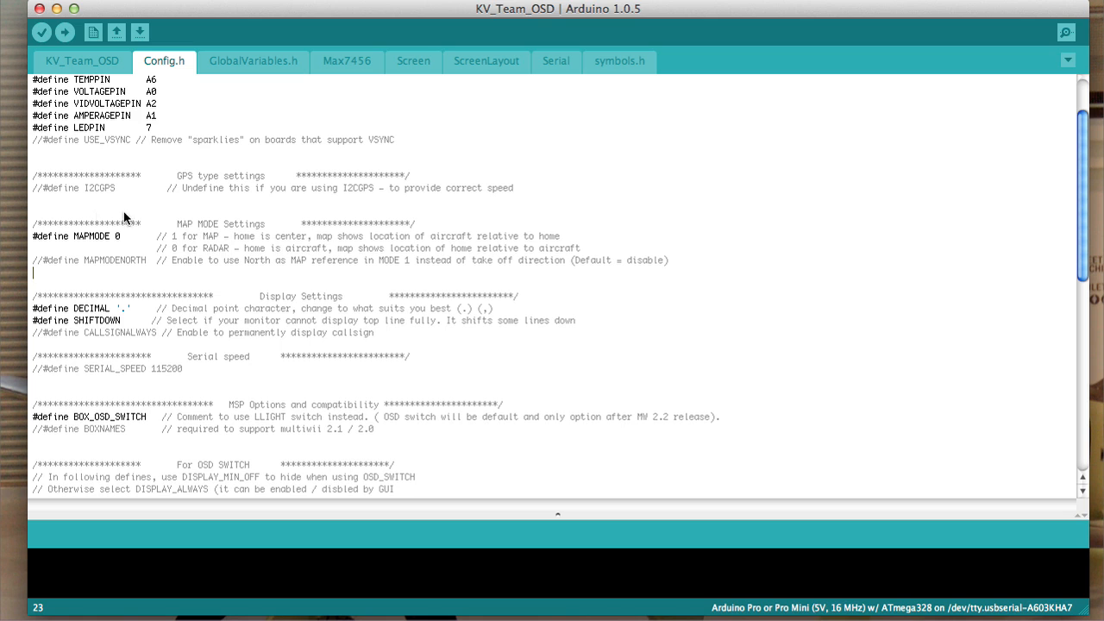
pyautogui.moveTo(222, 244)
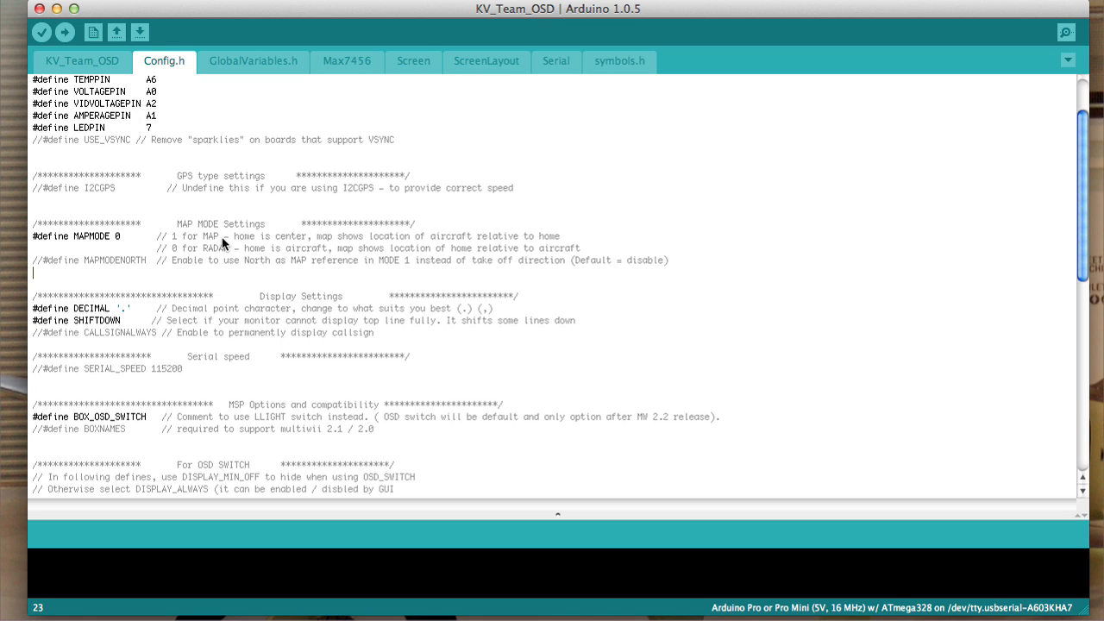
pyautogui.moveTo(233, 244)
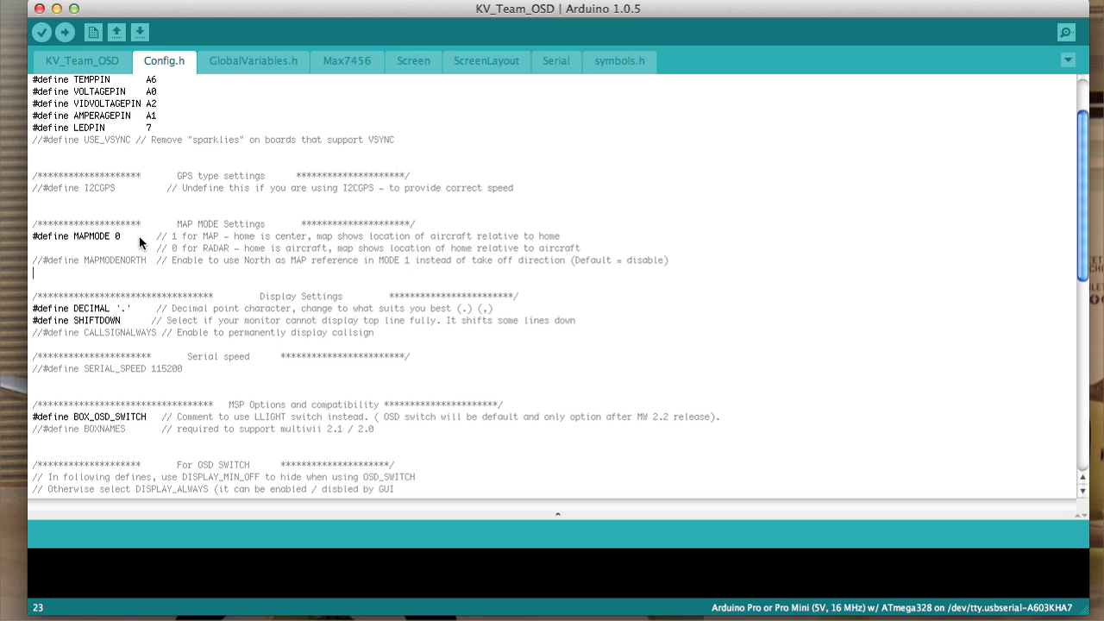
pyautogui.moveTo(173, 247)
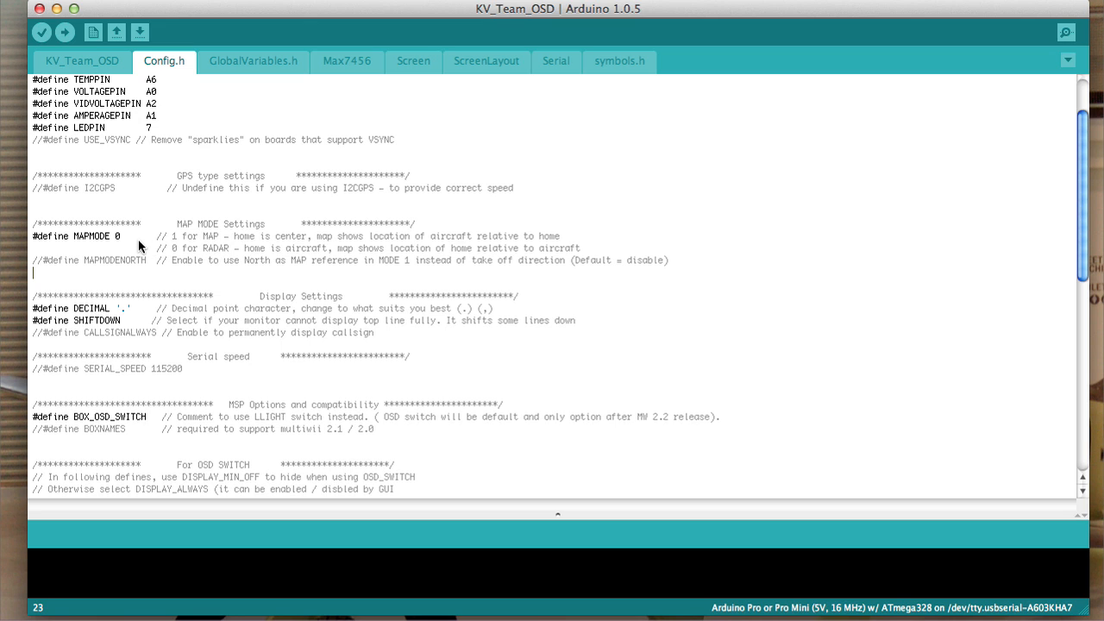
pyautogui.moveTo(225, 253)
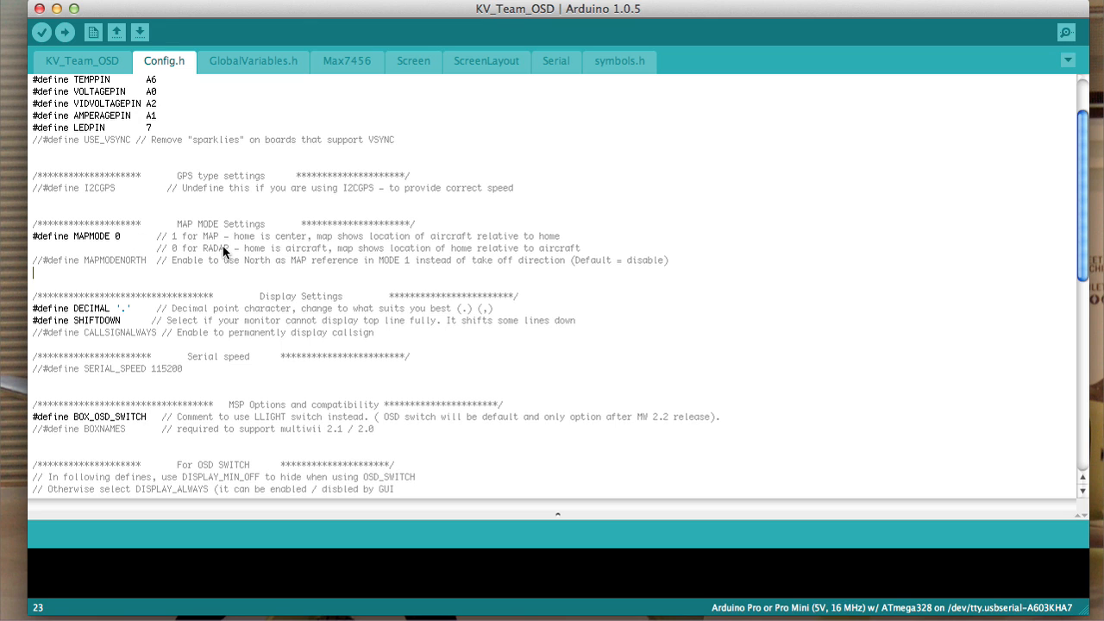
pyautogui.moveTo(84, 242)
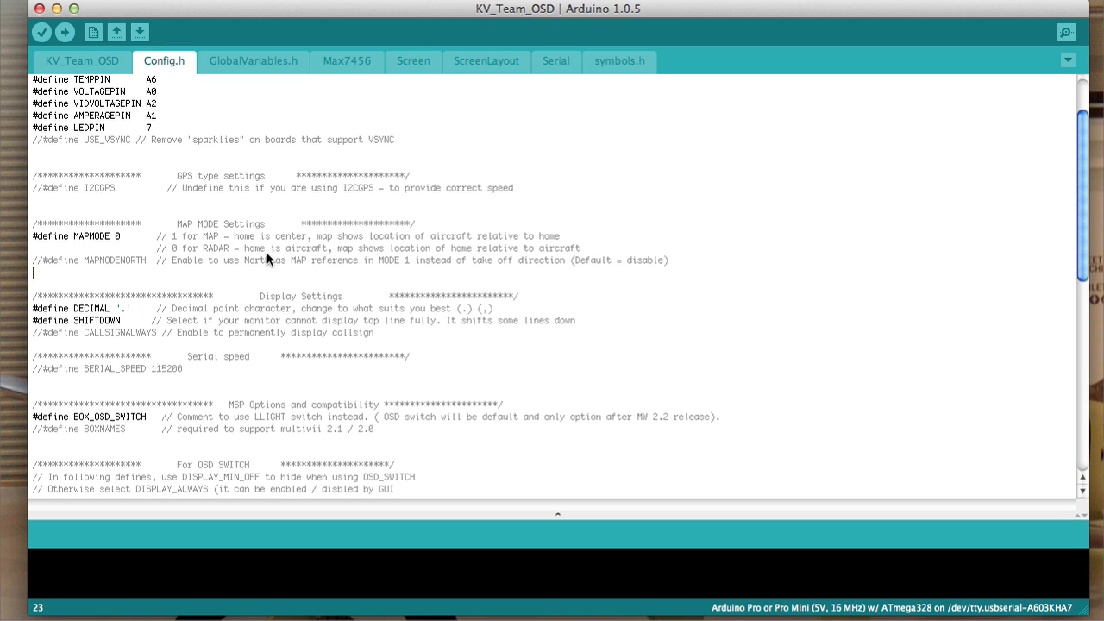
pyautogui.moveTo(323, 268)
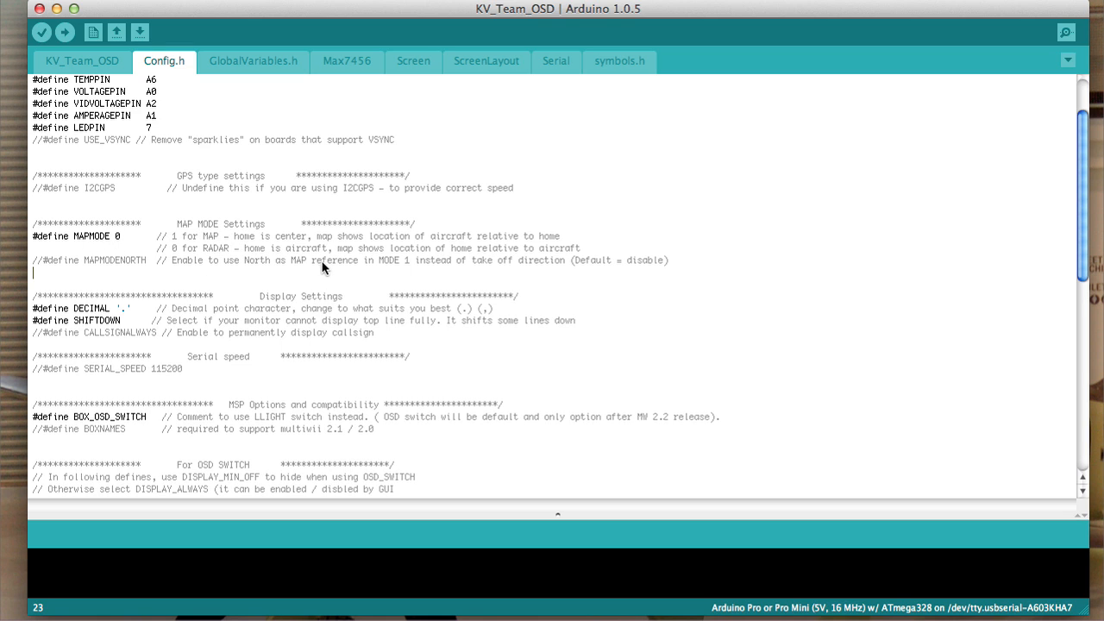
pyautogui.moveTo(326, 261)
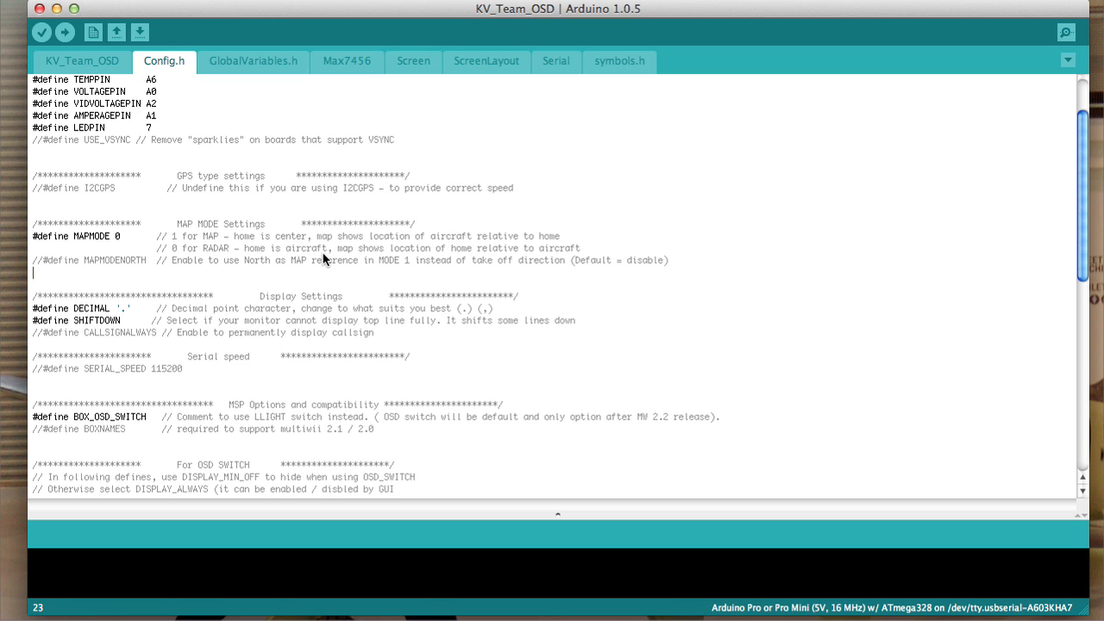
pyautogui.moveTo(378, 254)
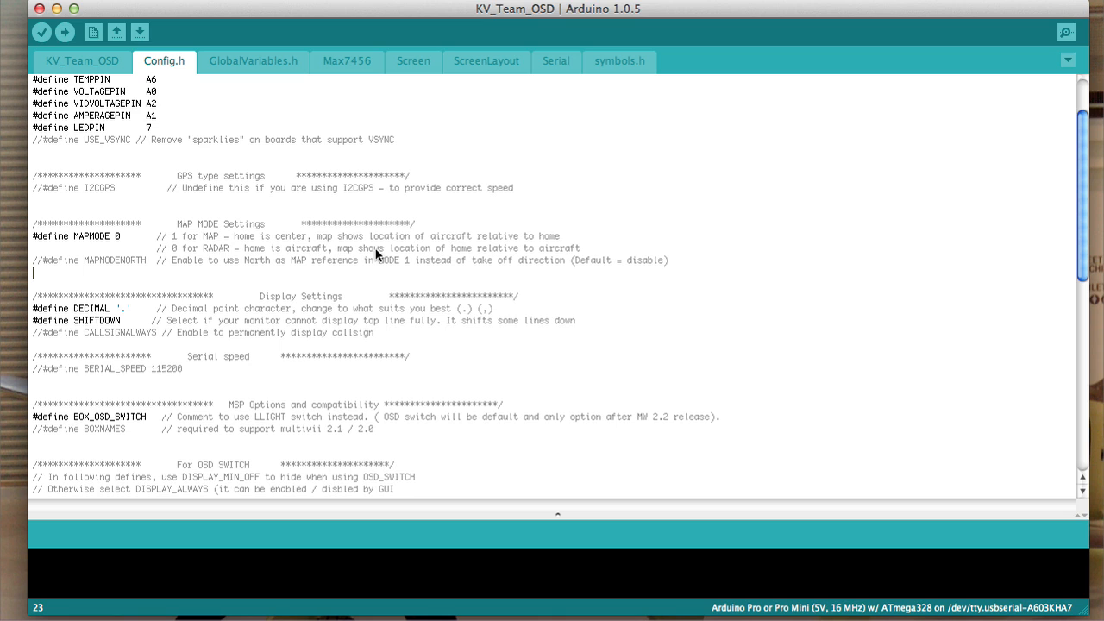
pyautogui.moveTo(416, 261)
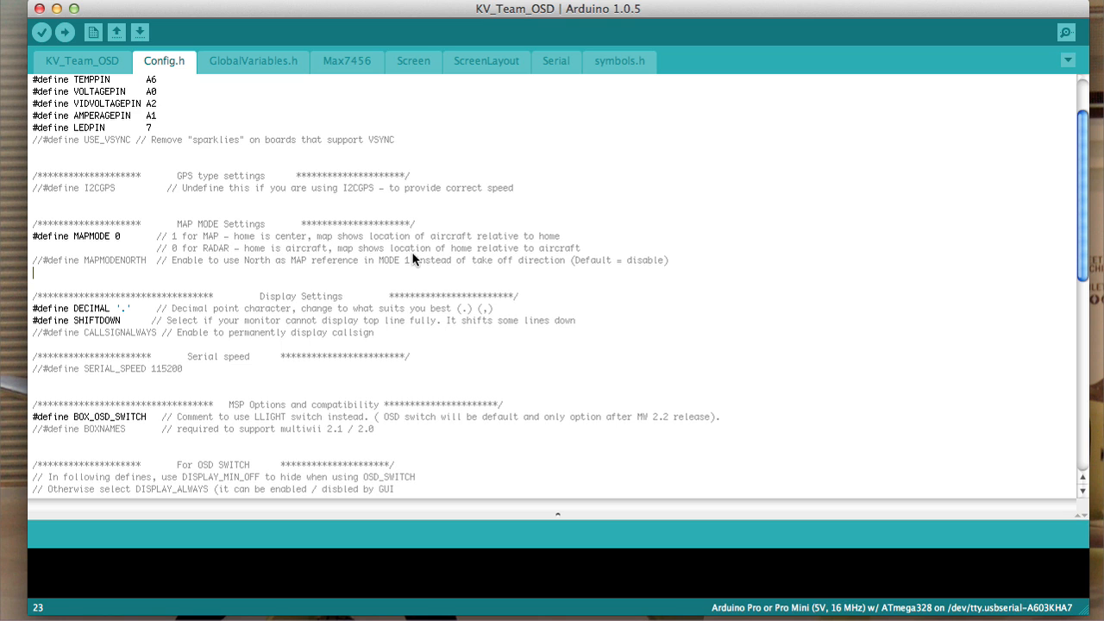
pyautogui.moveTo(532, 256)
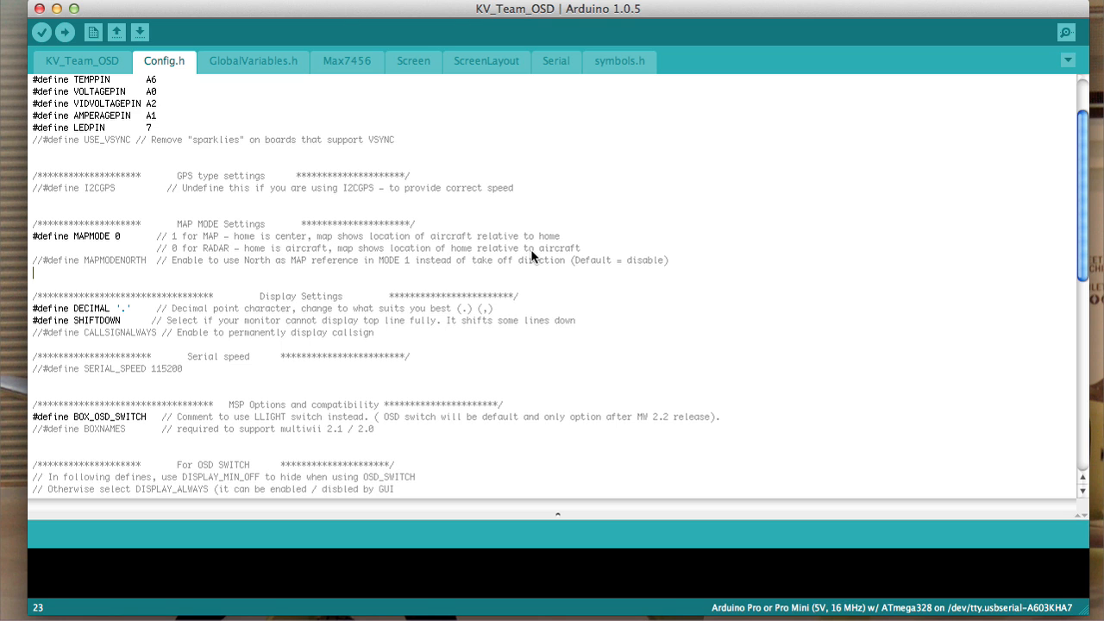
pyautogui.moveTo(190, 242)
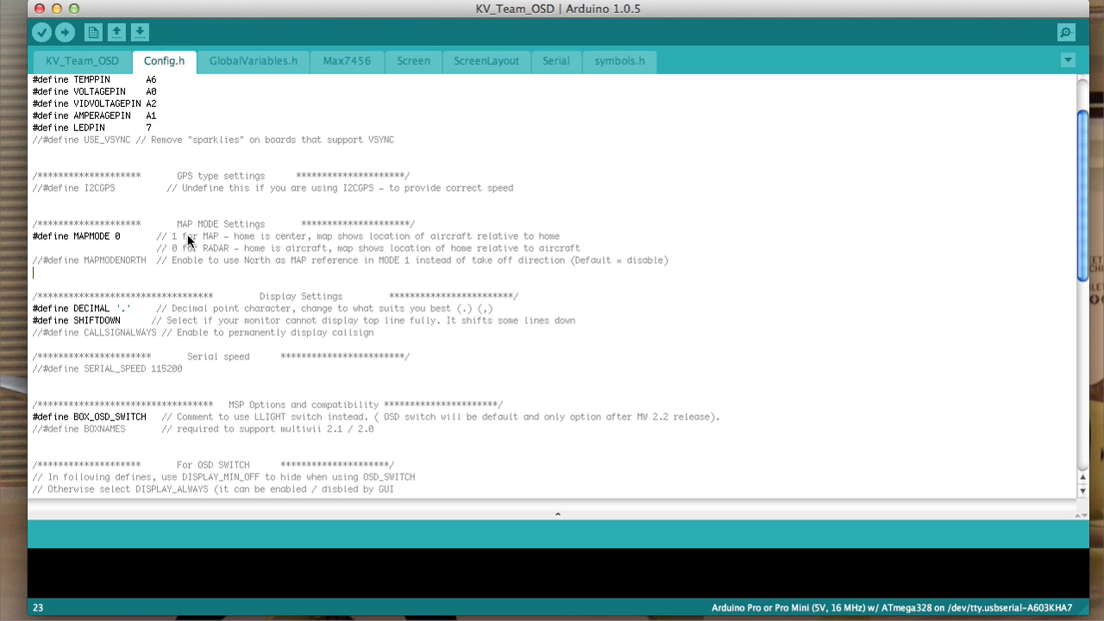
pyautogui.moveTo(125, 243)
pyautogui.write('1')
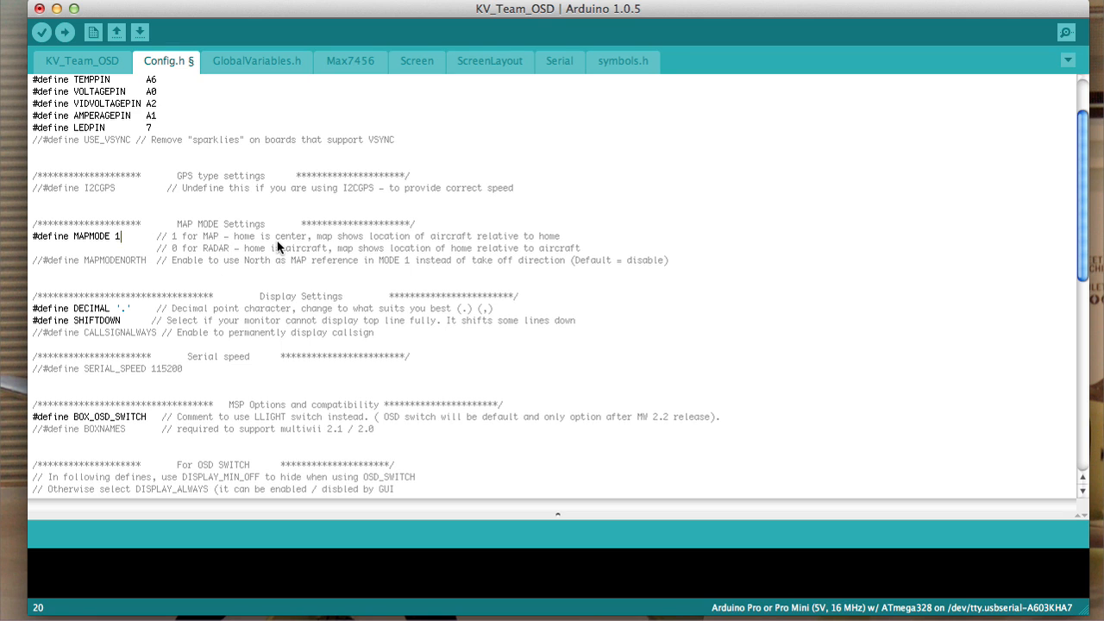
pyautogui.moveTo(425, 250)
pyautogui.write('0')
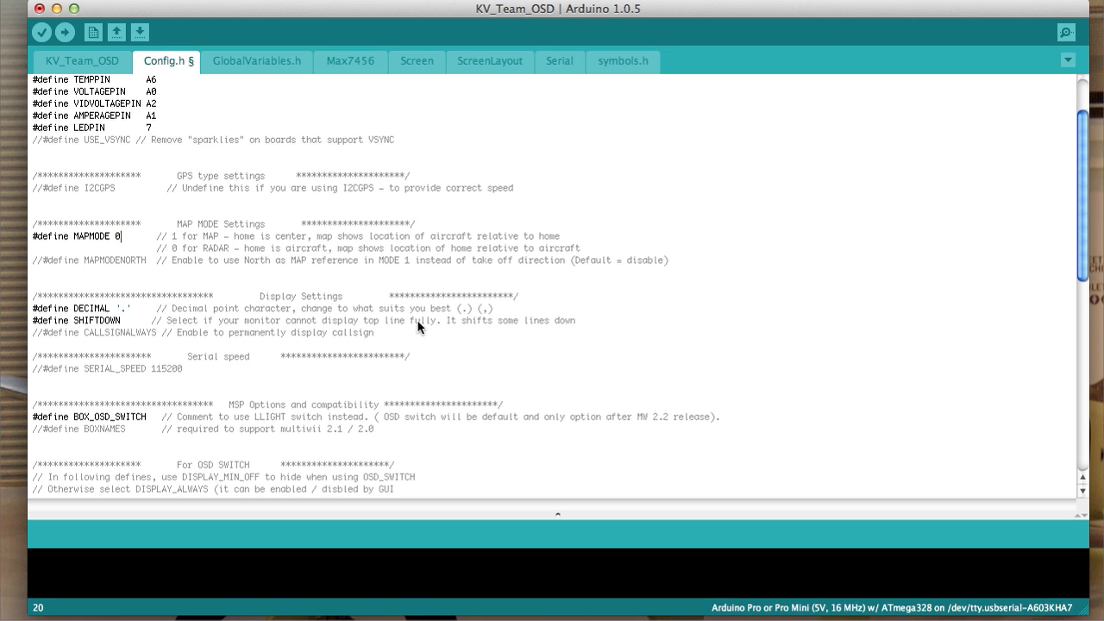
pyautogui.moveTo(154, 349)
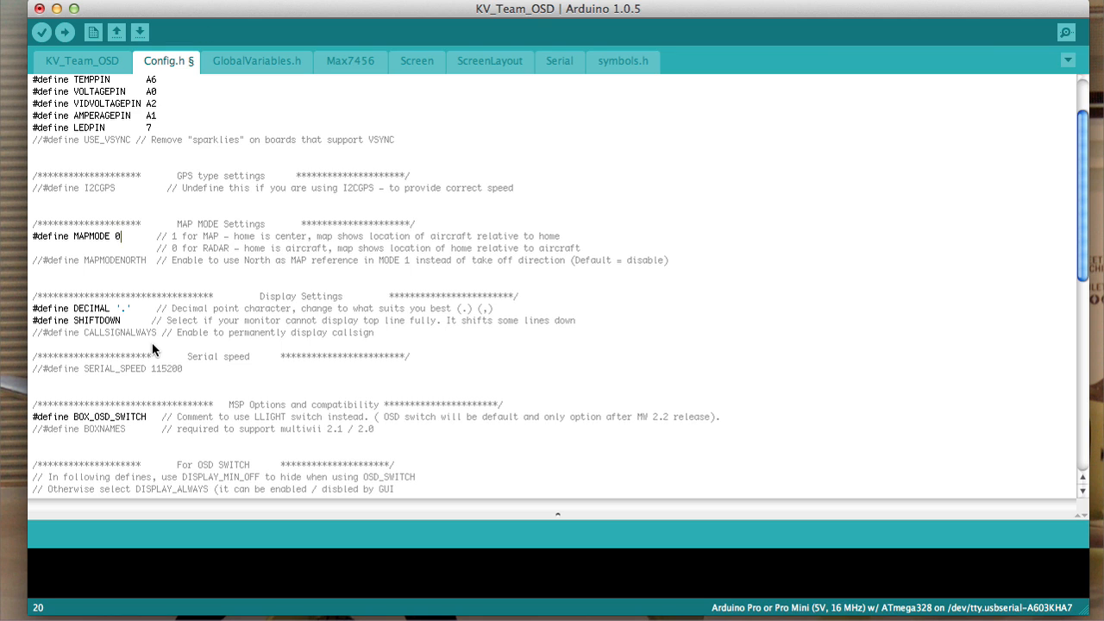
pyautogui.moveTo(103, 270)
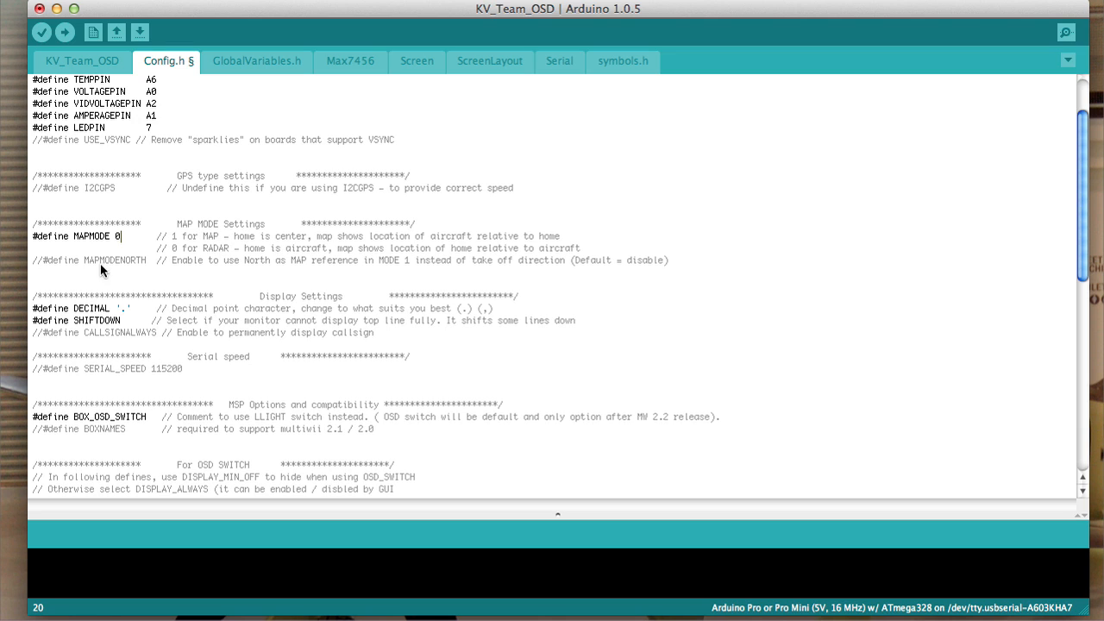
pyautogui.doubleClick(98, 259)
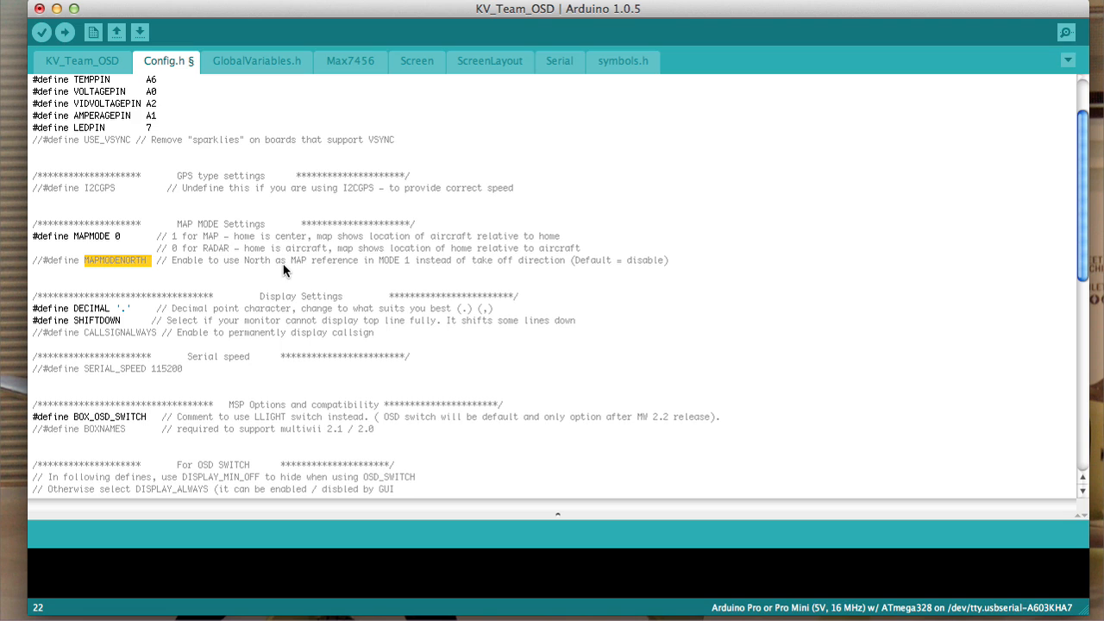
pyautogui.moveTo(373, 279)
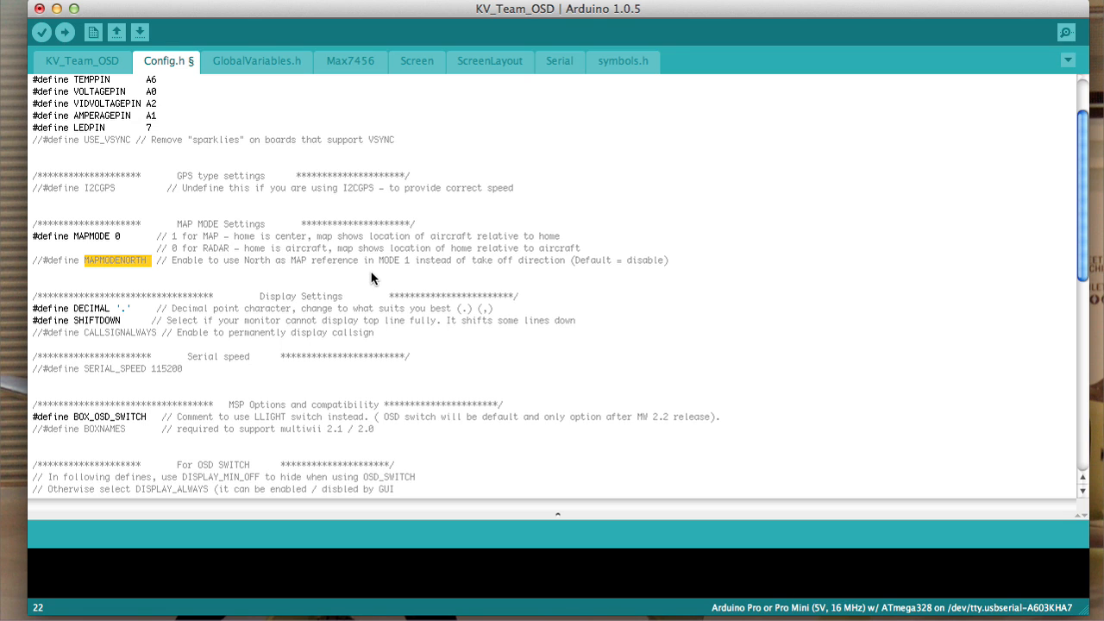
pyautogui.moveTo(45, 260)
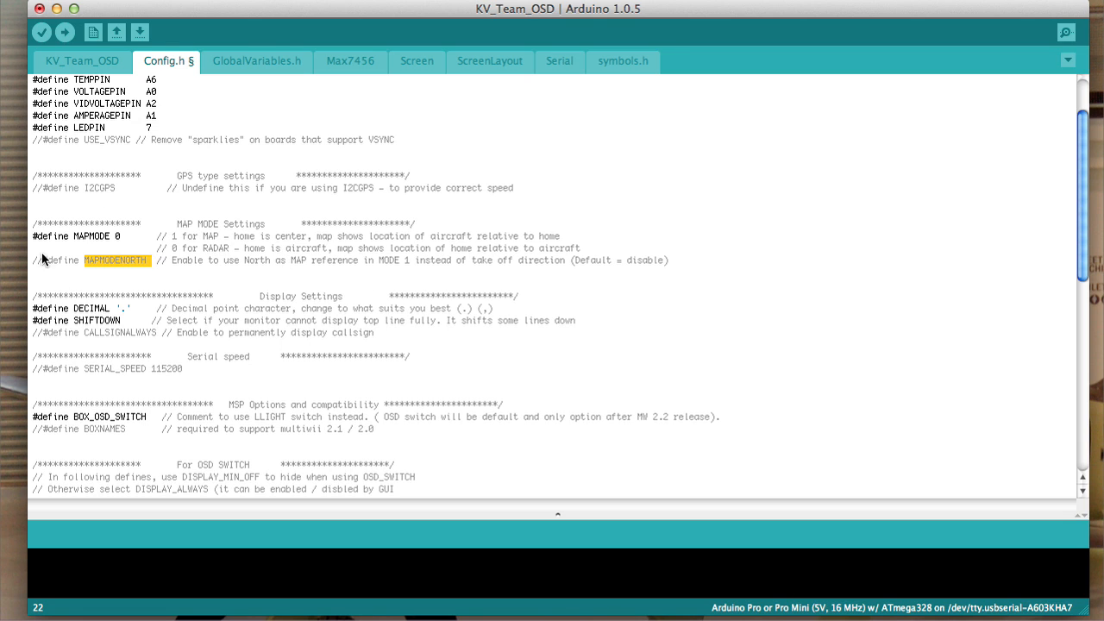
pyautogui.moveTo(104, 278)
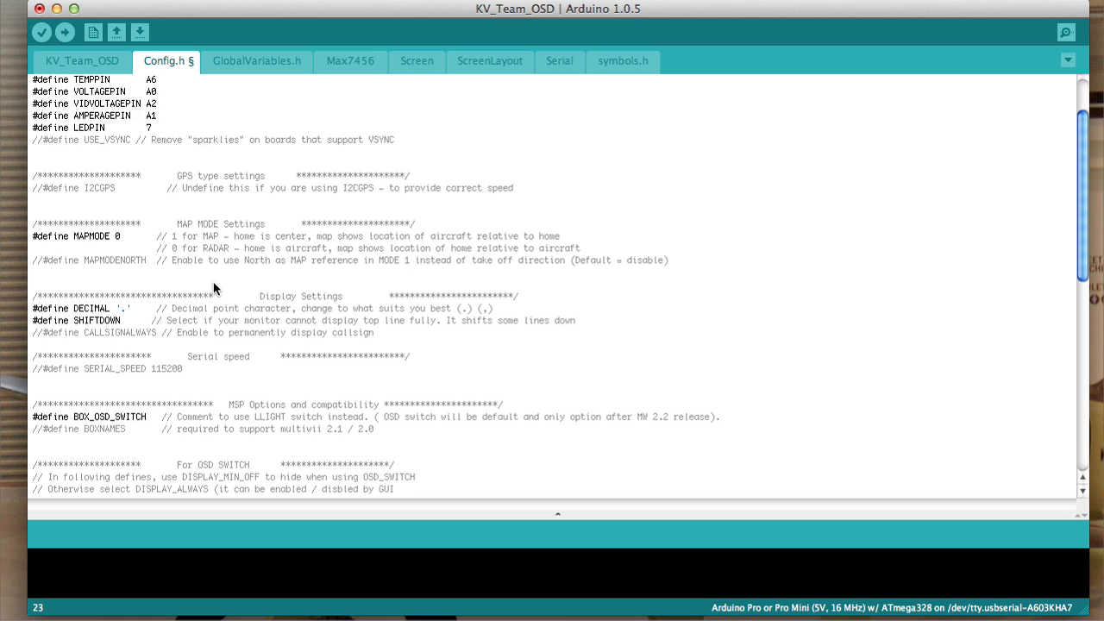
pyautogui.moveTo(217, 277)
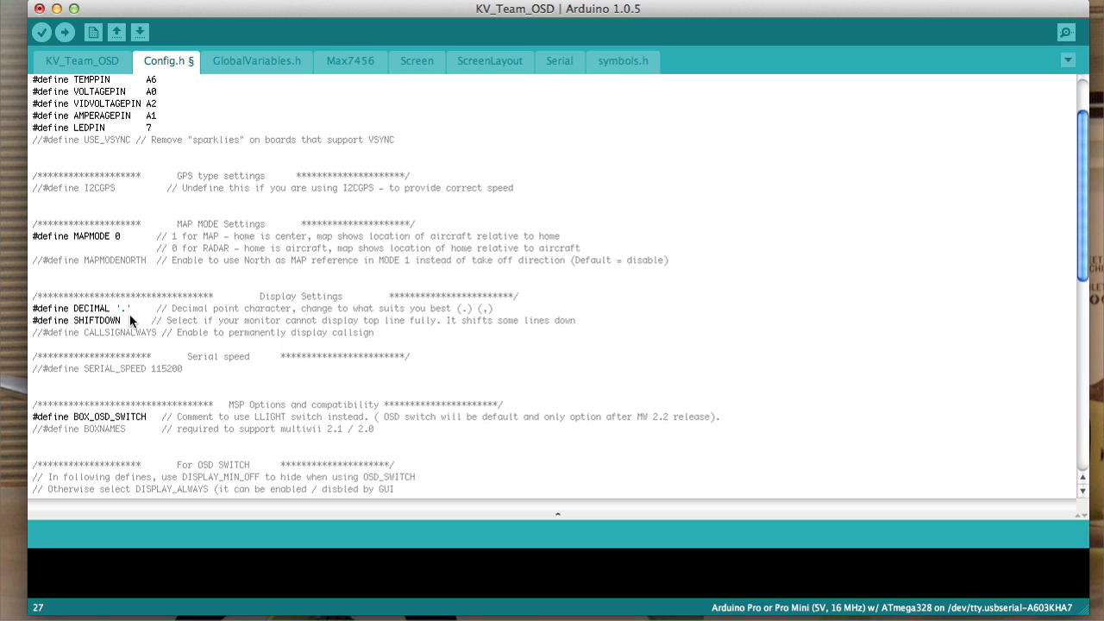
pyautogui.moveTo(544, 338)
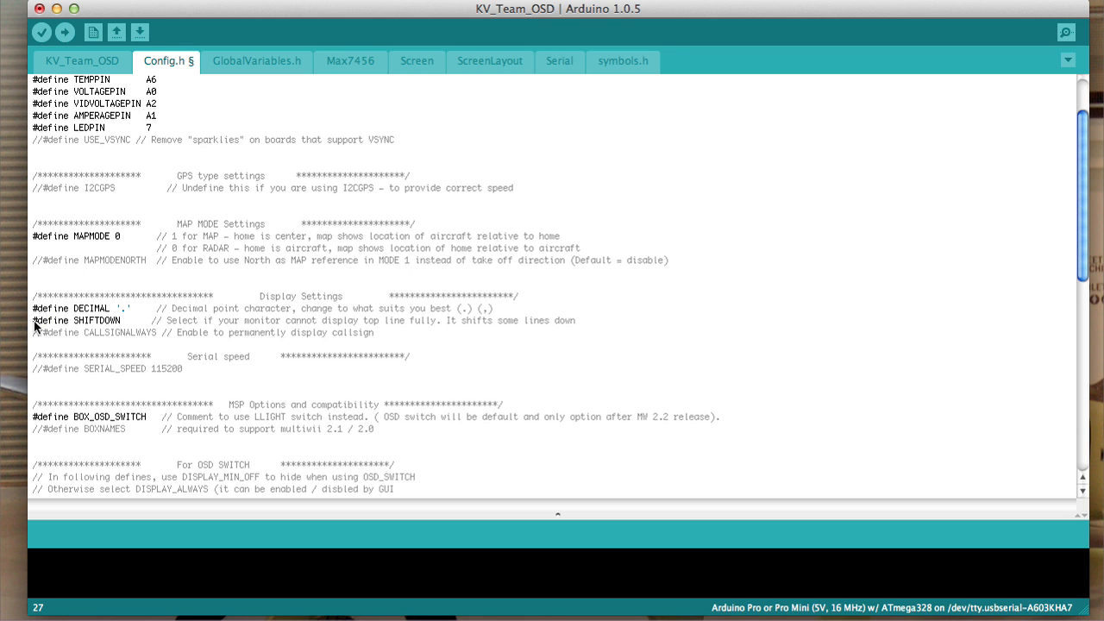
pyautogui.moveTo(147, 335)
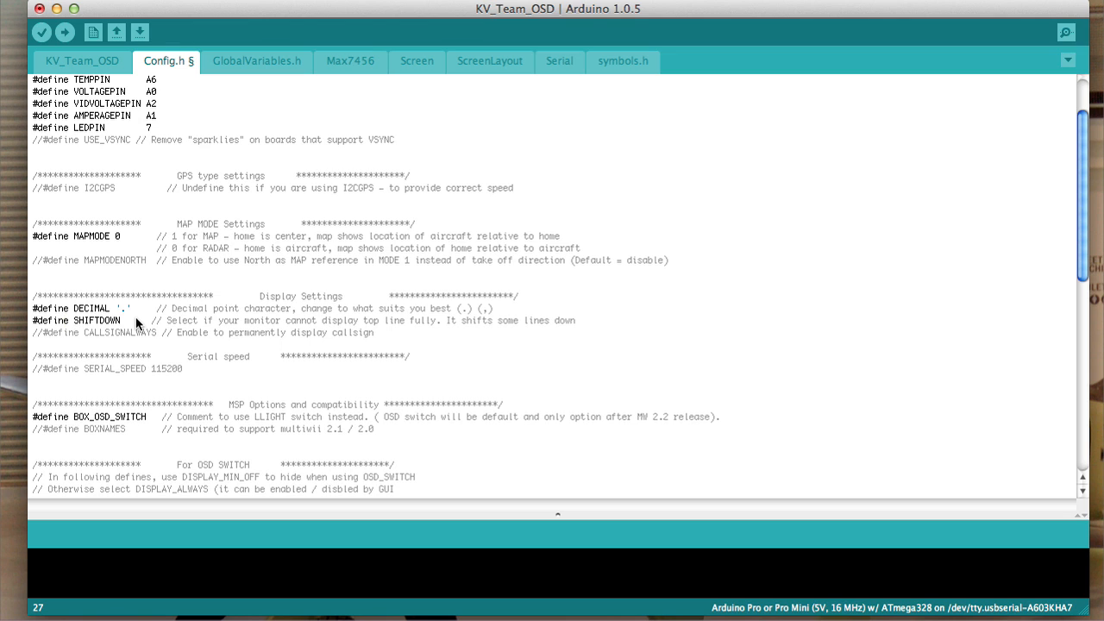
pyautogui.moveTo(127, 323)
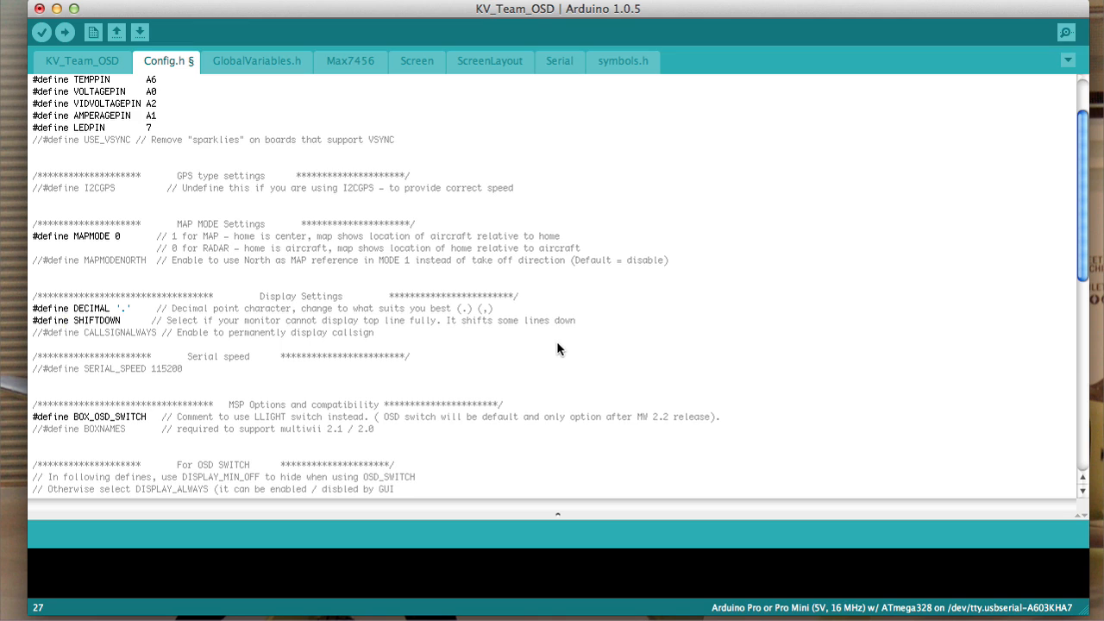
pyautogui.moveTo(150, 344)
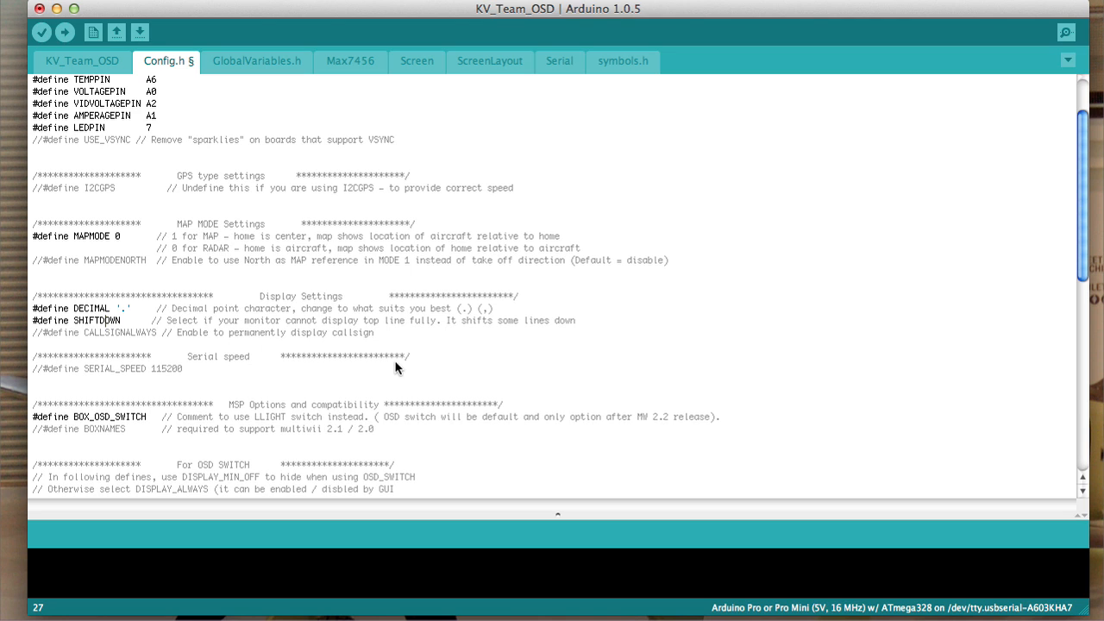
pyautogui.moveTo(539, 361)
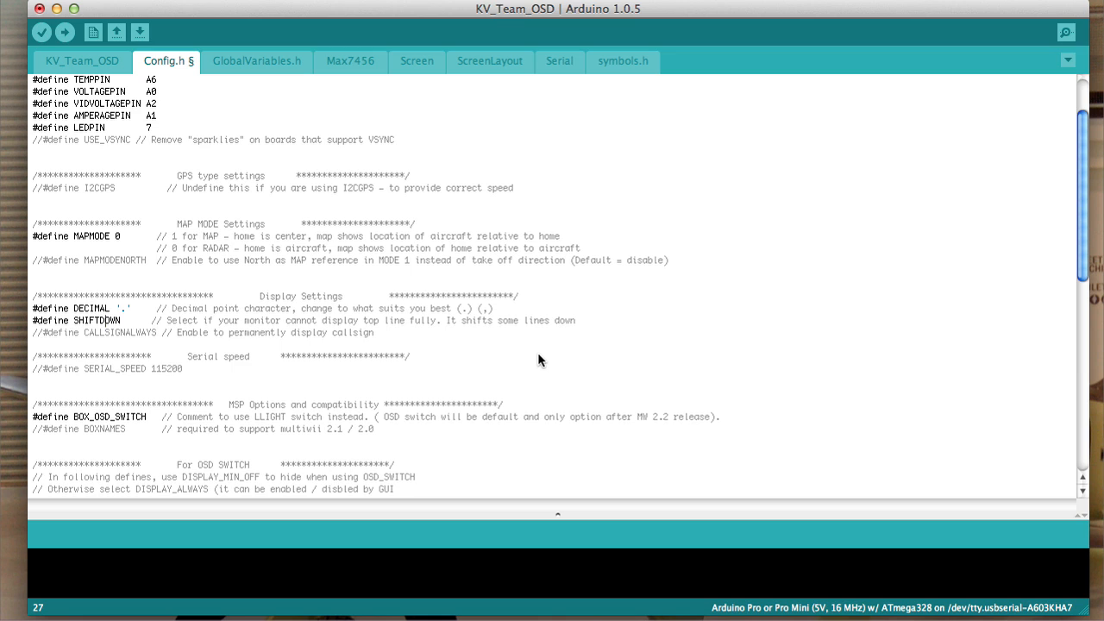
pyautogui.moveTo(497, 337)
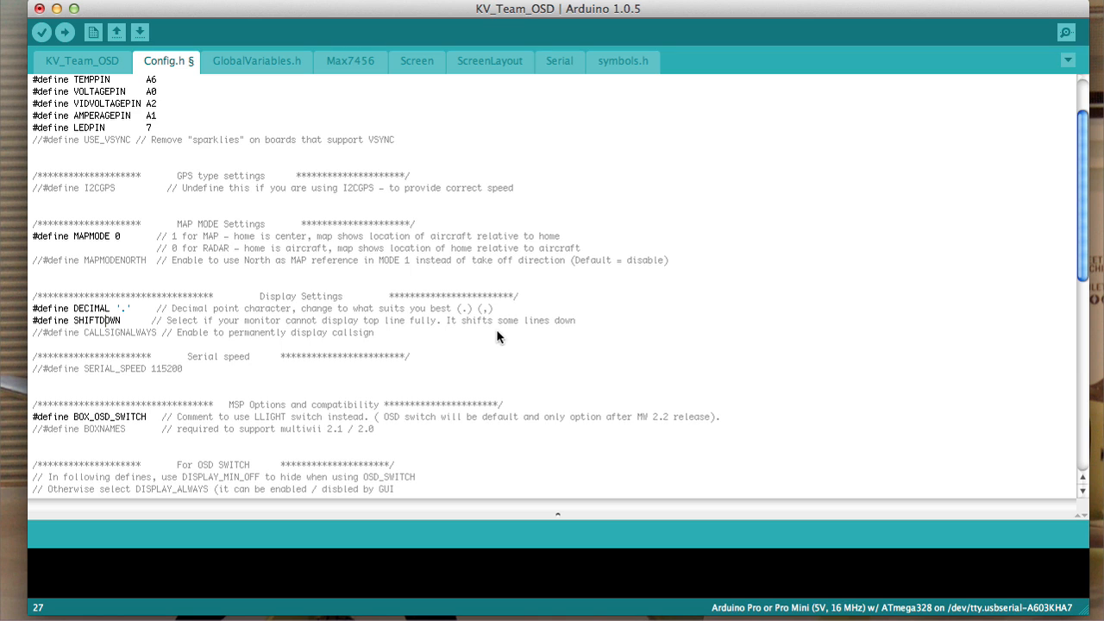
pyautogui.moveTo(26, 286)
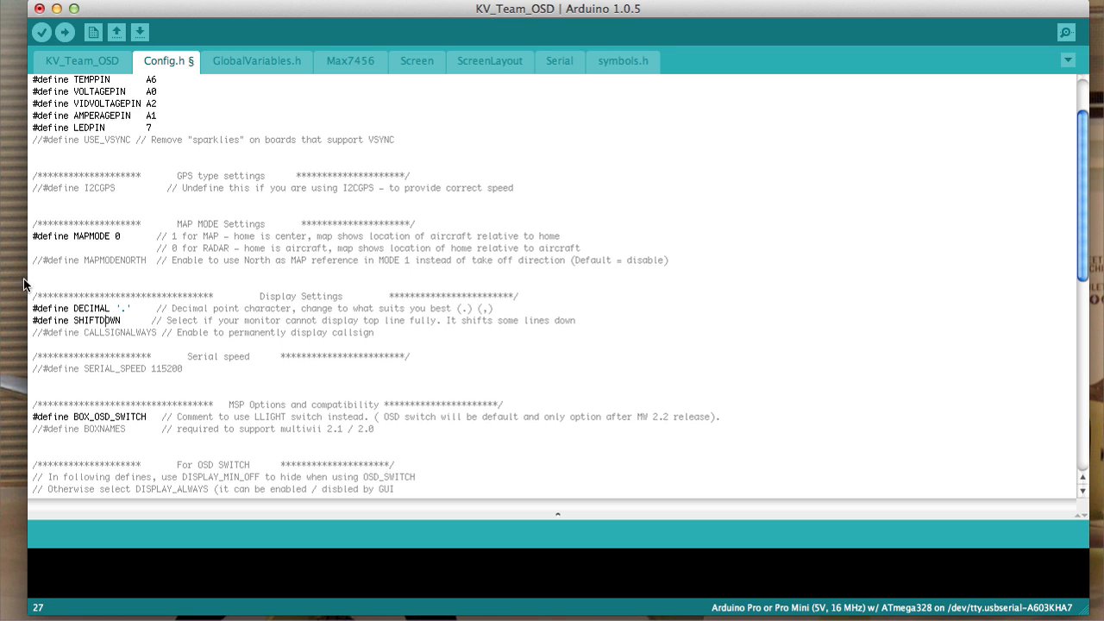
pyautogui.moveTo(67, 320)
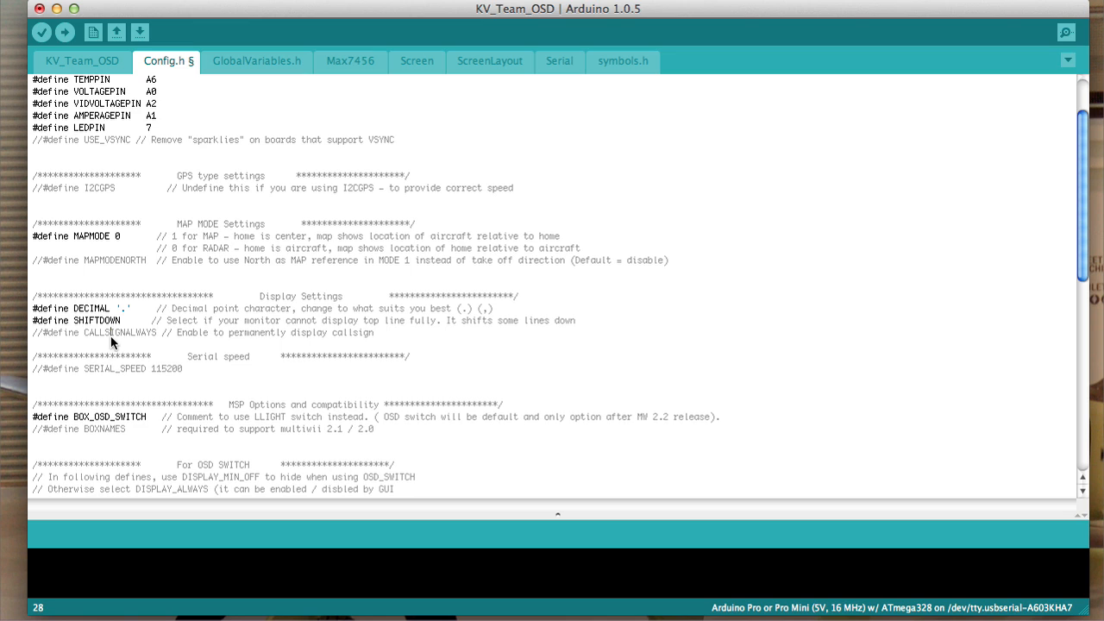
pyautogui.moveTo(45, 334)
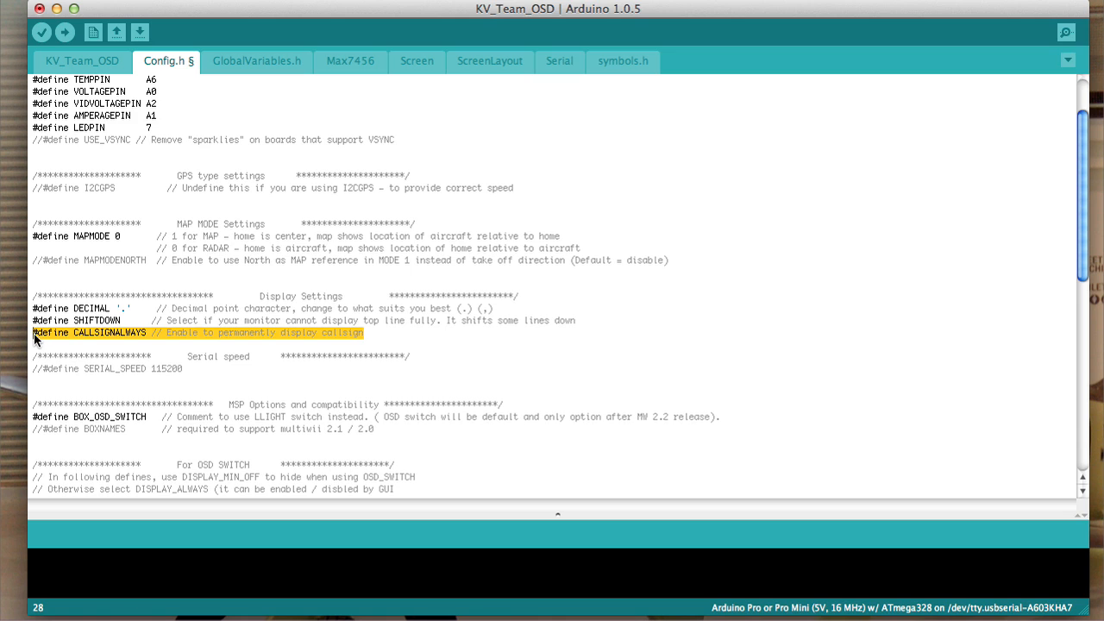
pyautogui.click(364, 332)
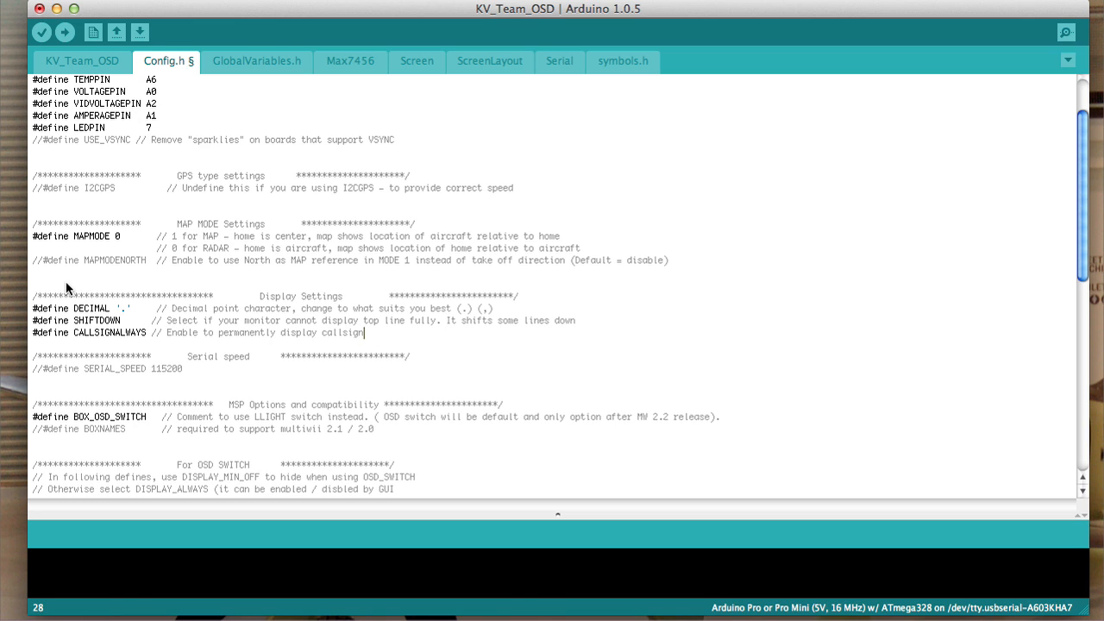
pyautogui.moveTo(24, 337)
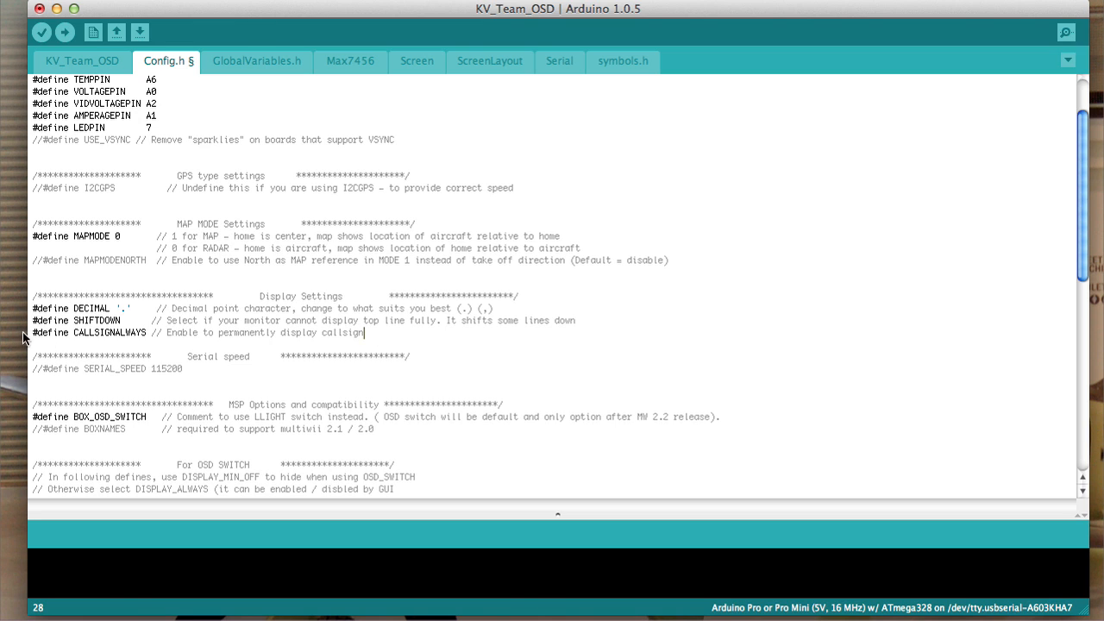
pyautogui.moveTo(69, 341)
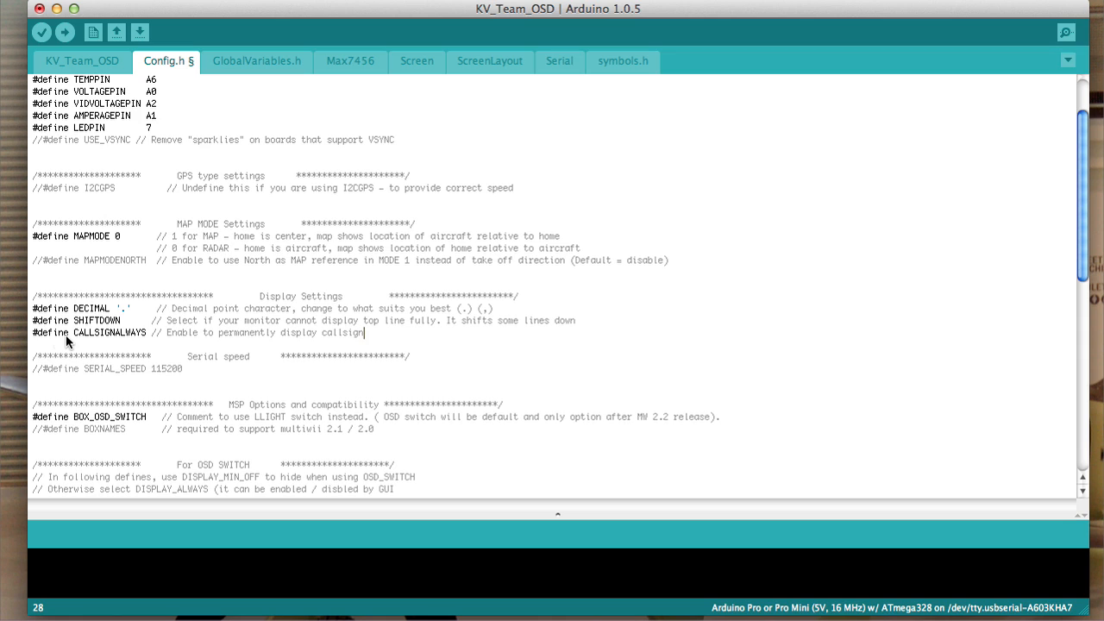
pyautogui.moveTo(36, 337)
pyautogui.write('//')
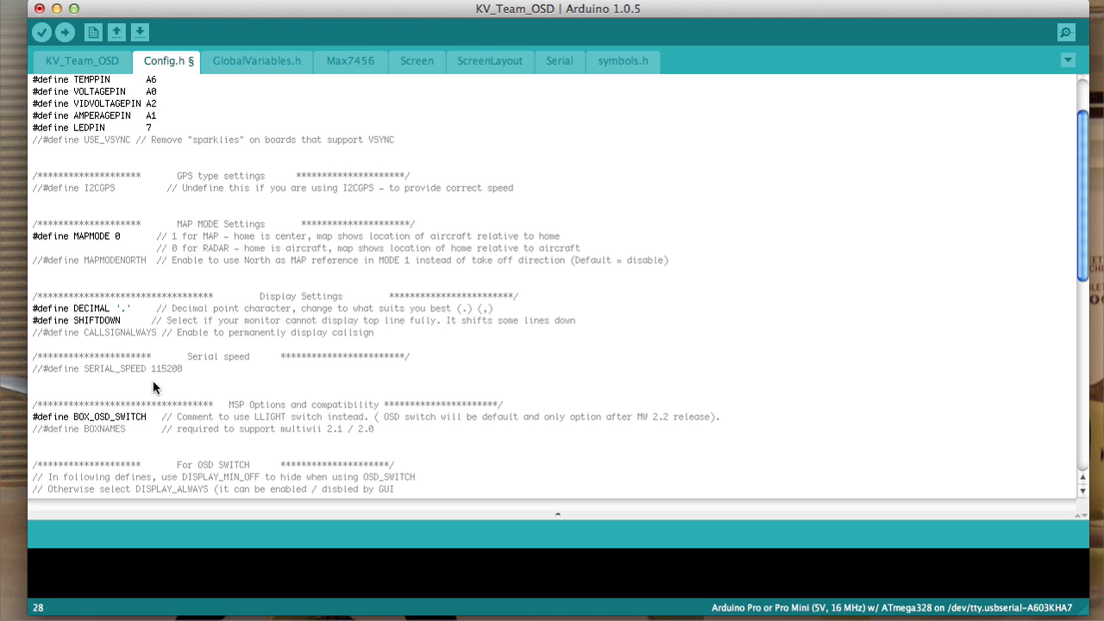
pyautogui.moveTo(387, 341)
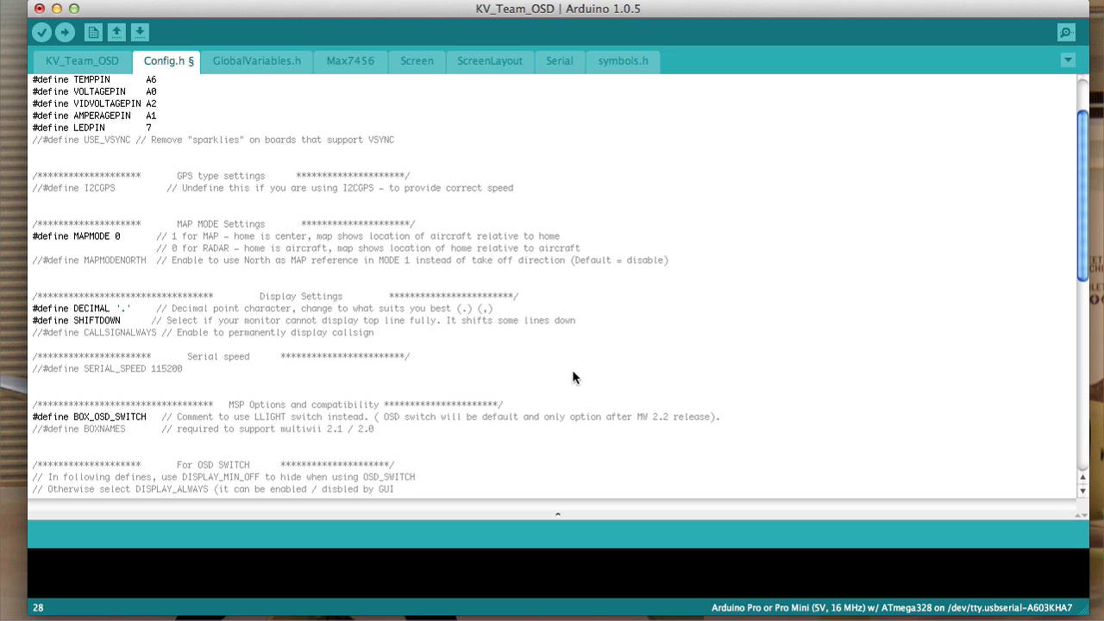
pyautogui.moveTo(288, 344)
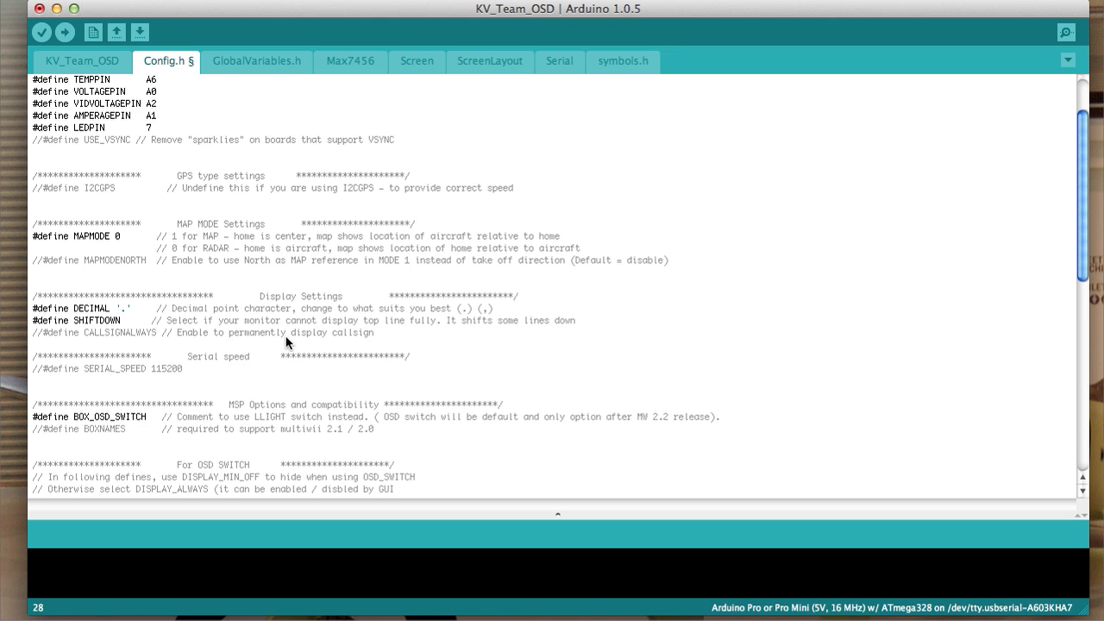
pyautogui.moveTo(230, 341)
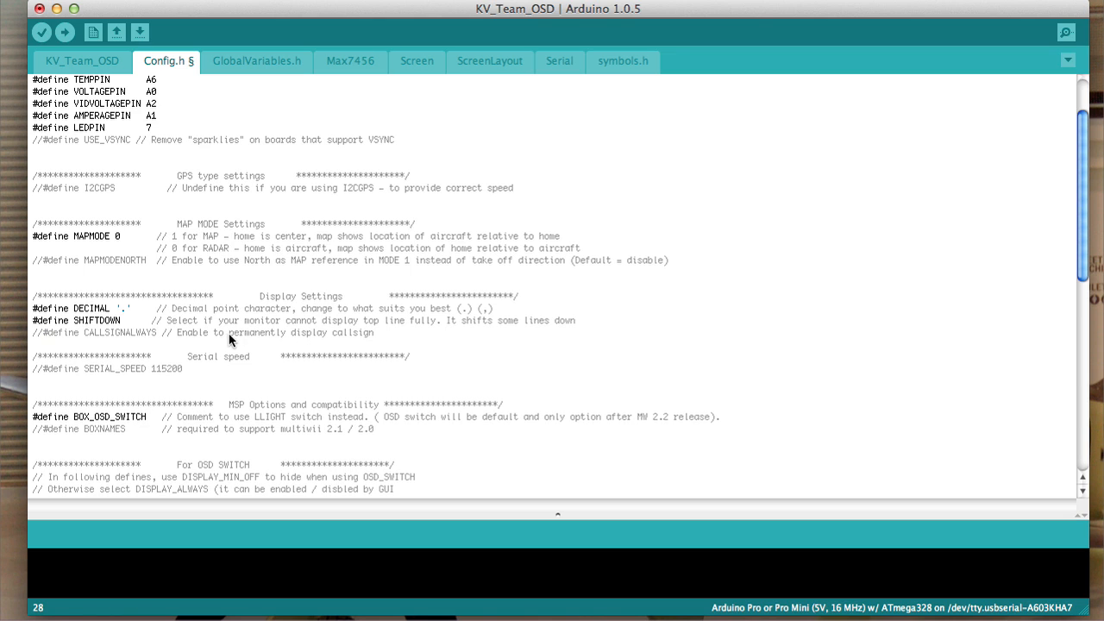
pyautogui.moveTo(287, 394)
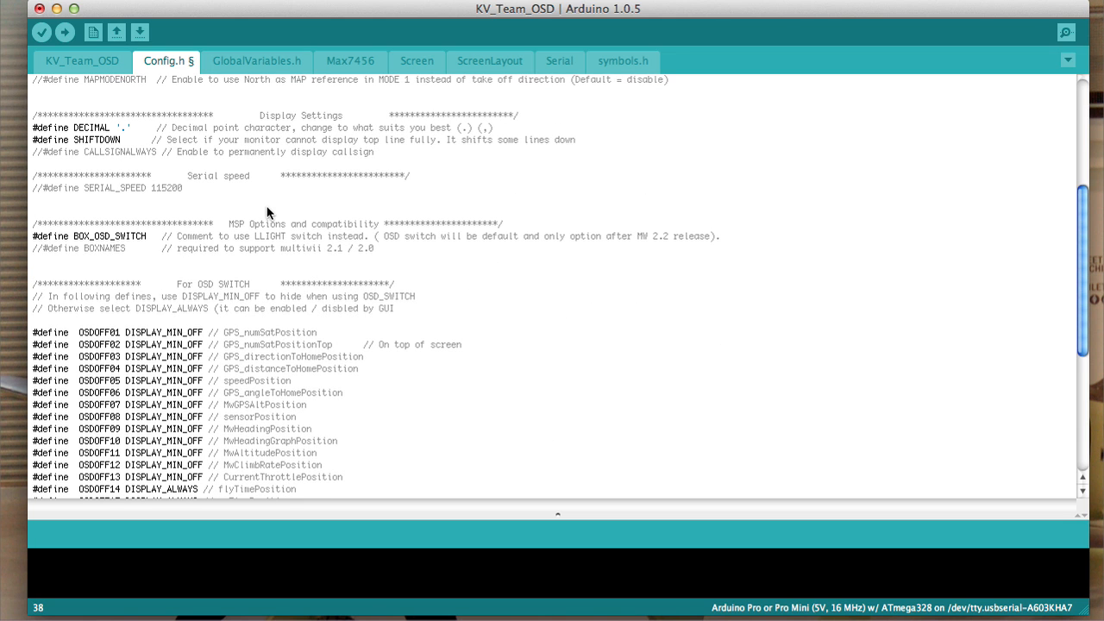
pyautogui.moveTo(488, 295)
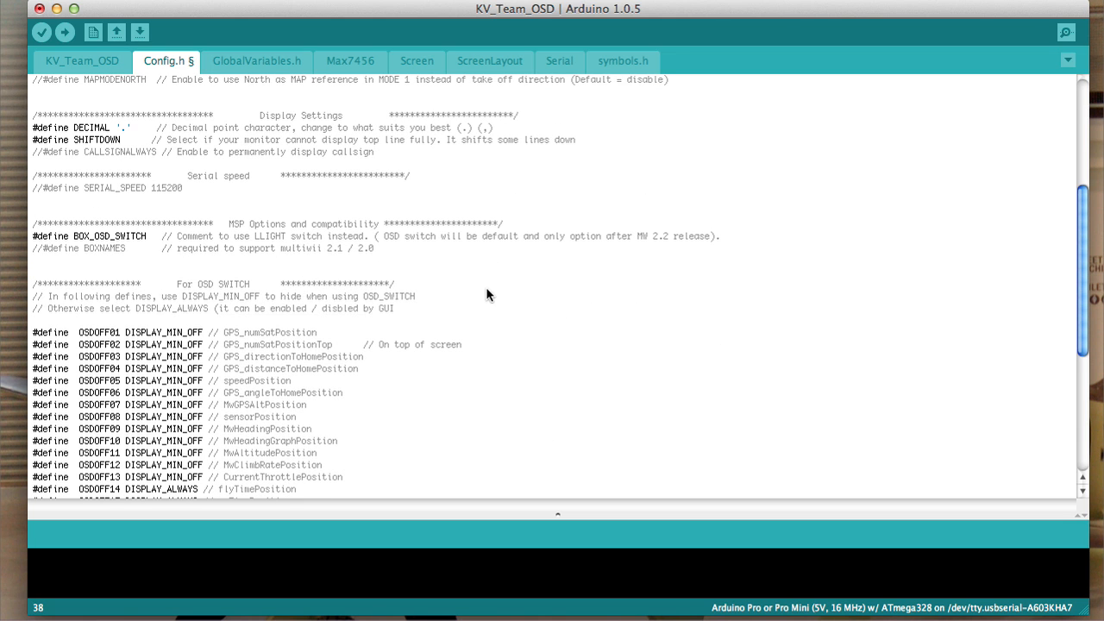
pyautogui.scroll(-3)
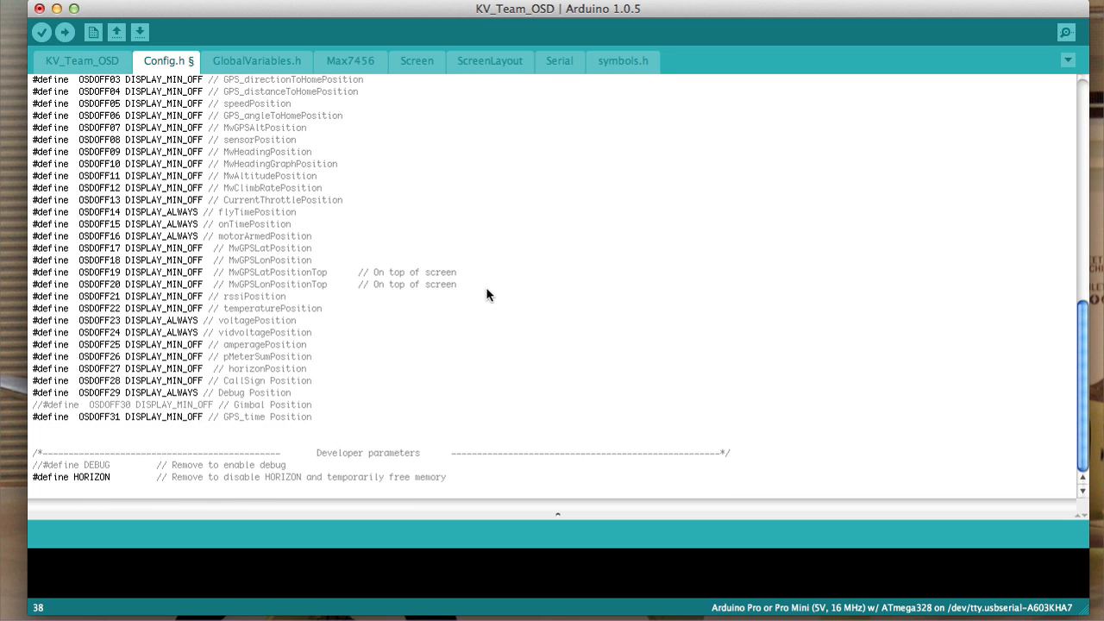
pyautogui.moveTo(87, 476)
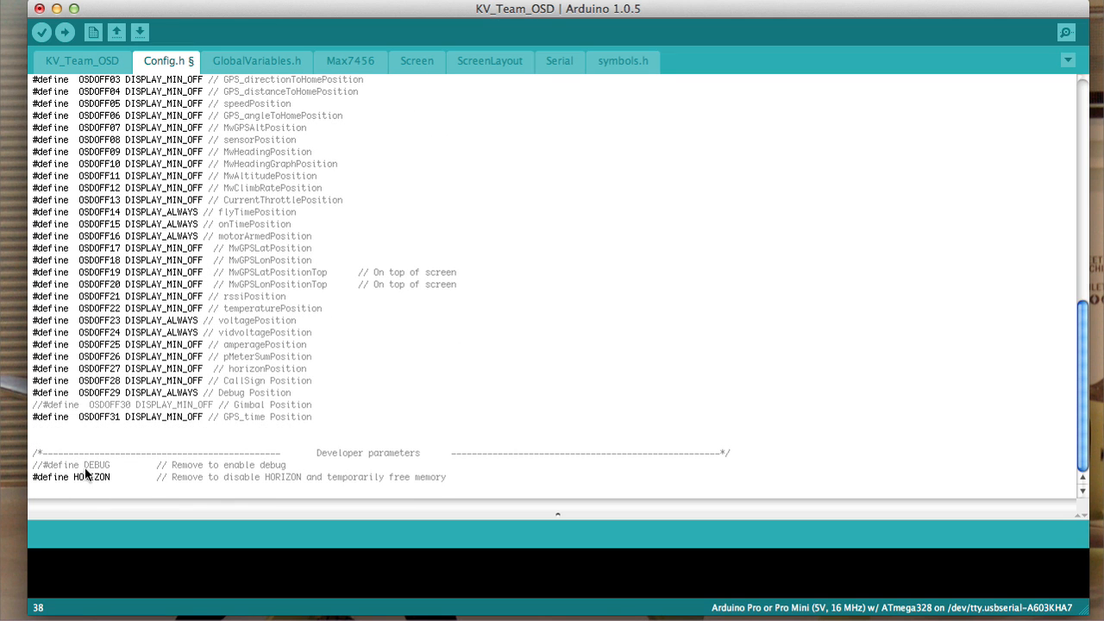
pyautogui.moveTo(504, 376)
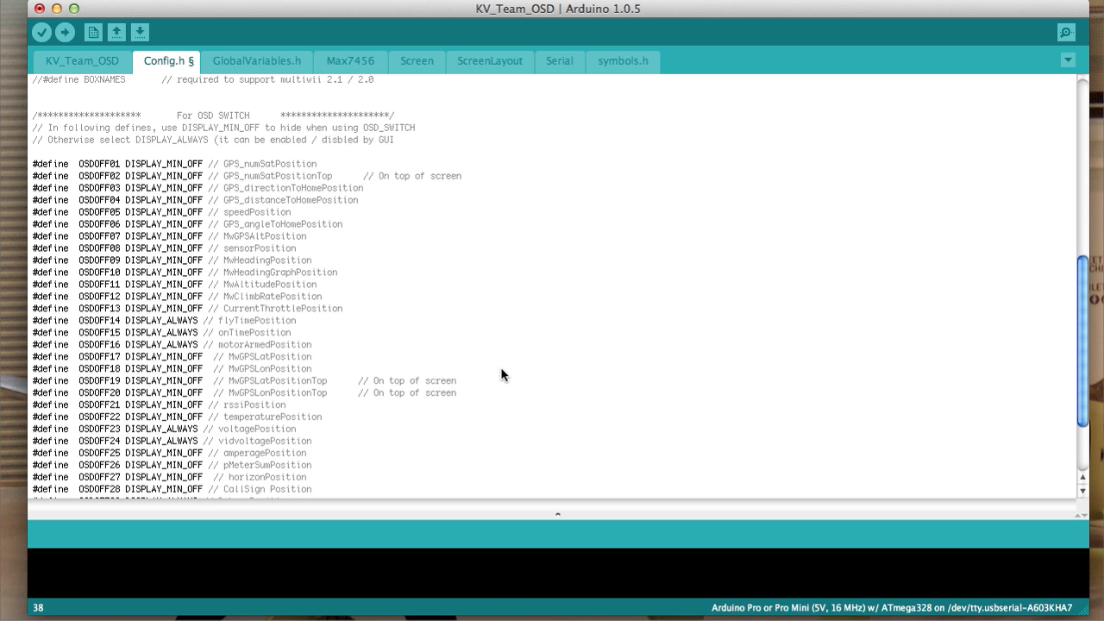
pyautogui.moveTo(288, 135)
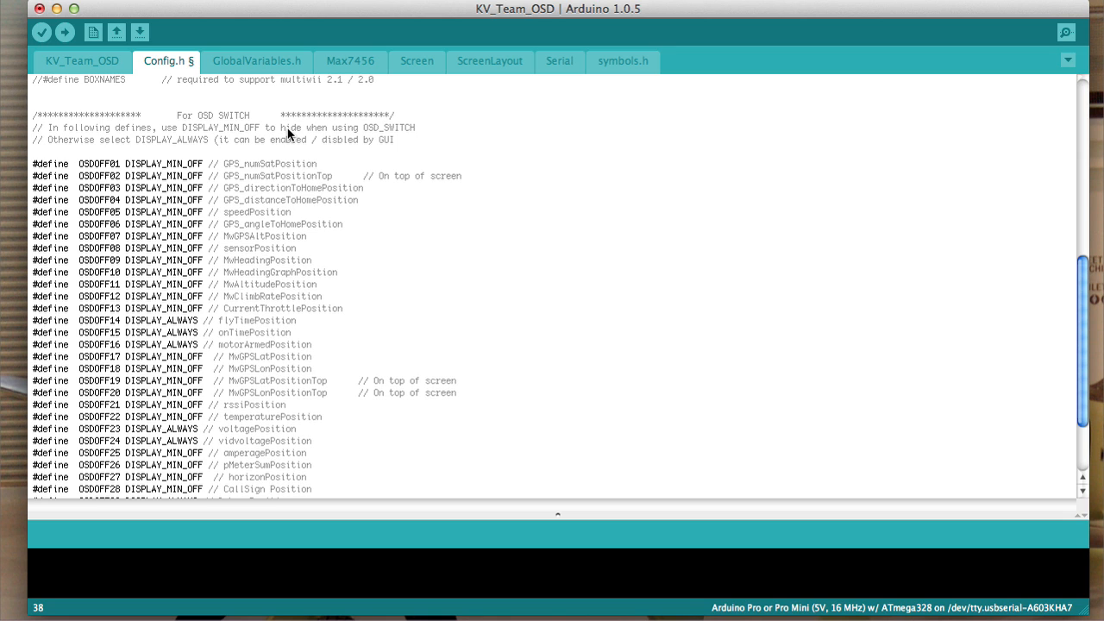
pyautogui.moveTo(448, 164)
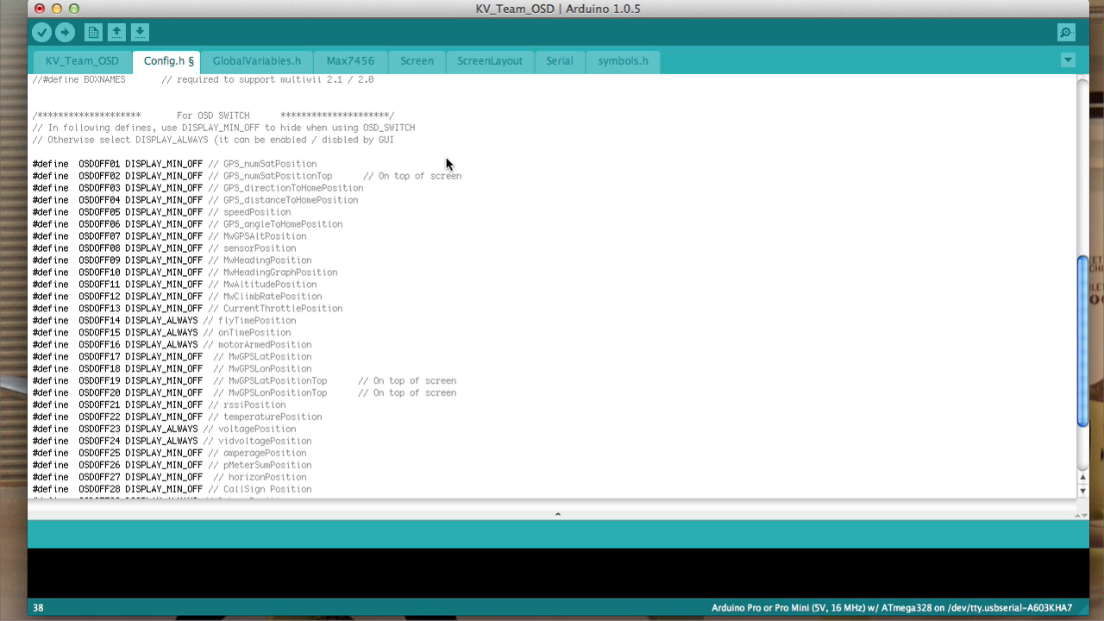
pyautogui.moveTo(608, 274)
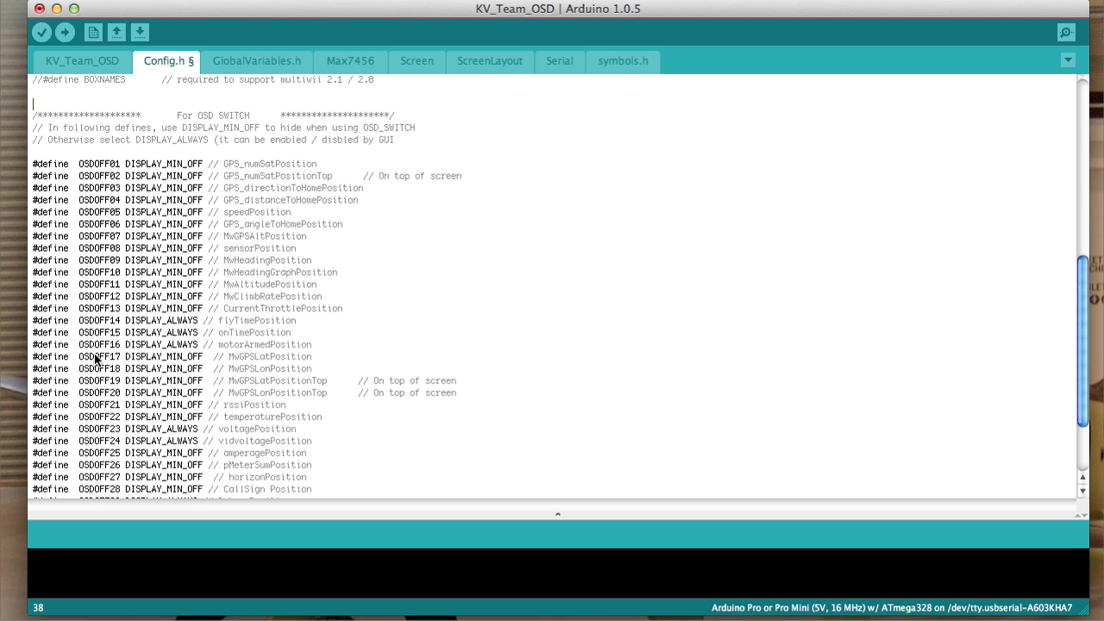
pyautogui.moveTo(191, 308)
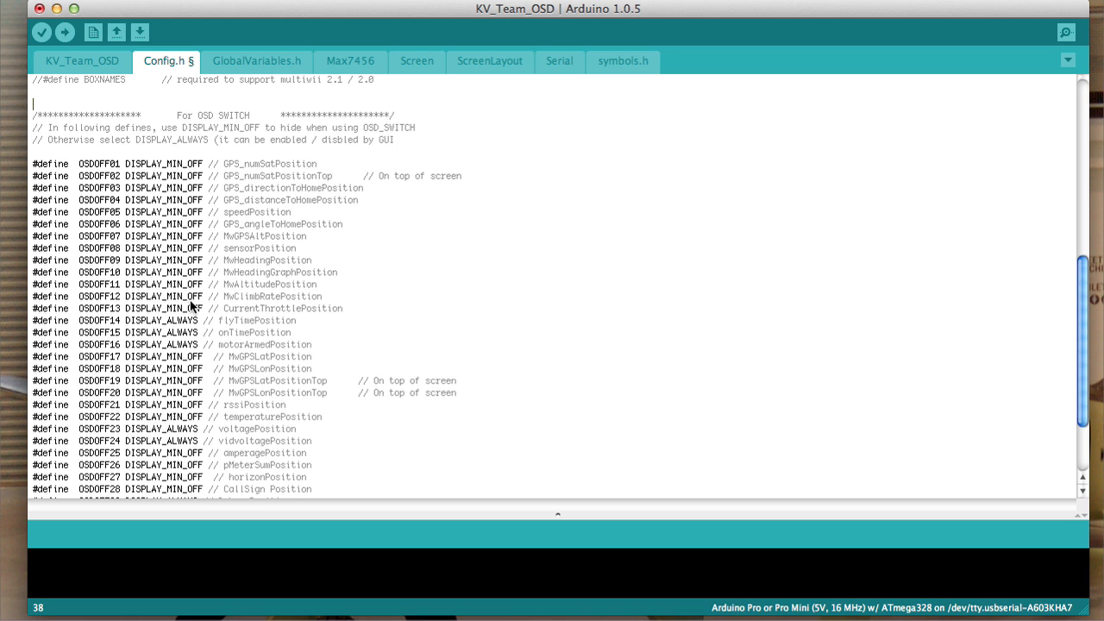
pyautogui.moveTo(114, 190)
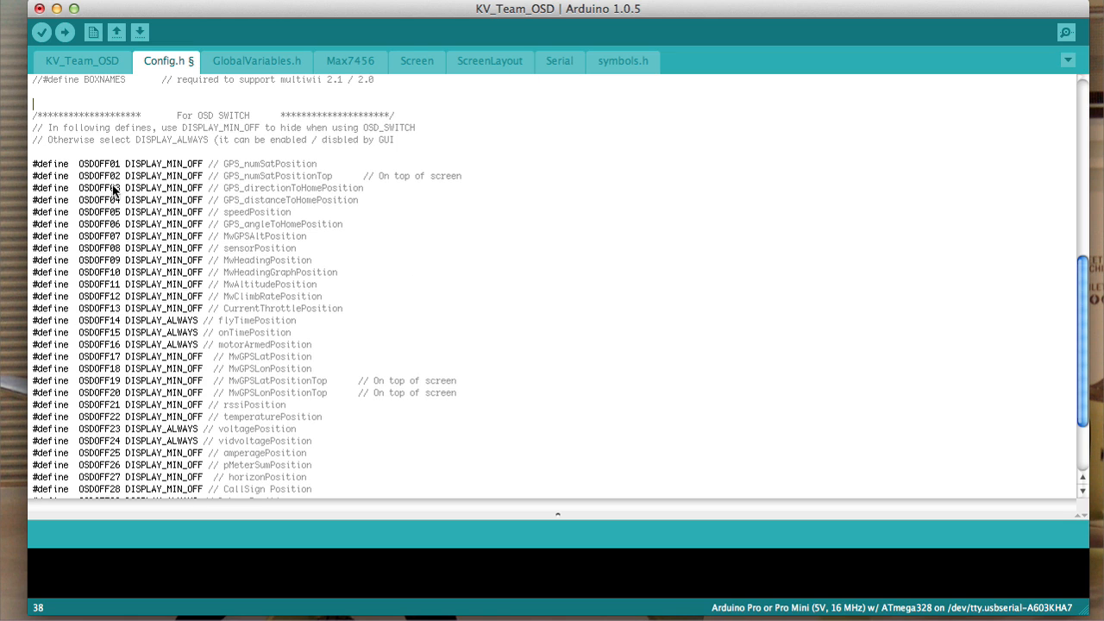
pyautogui.doubleClick(138, 164)
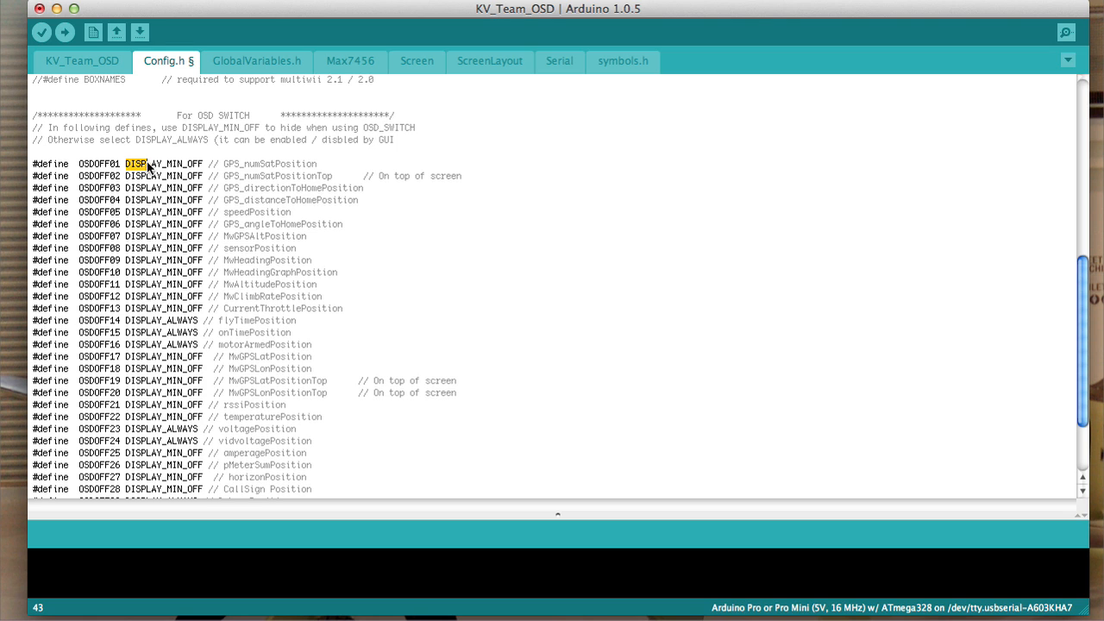
pyautogui.doubleClick(164, 164)
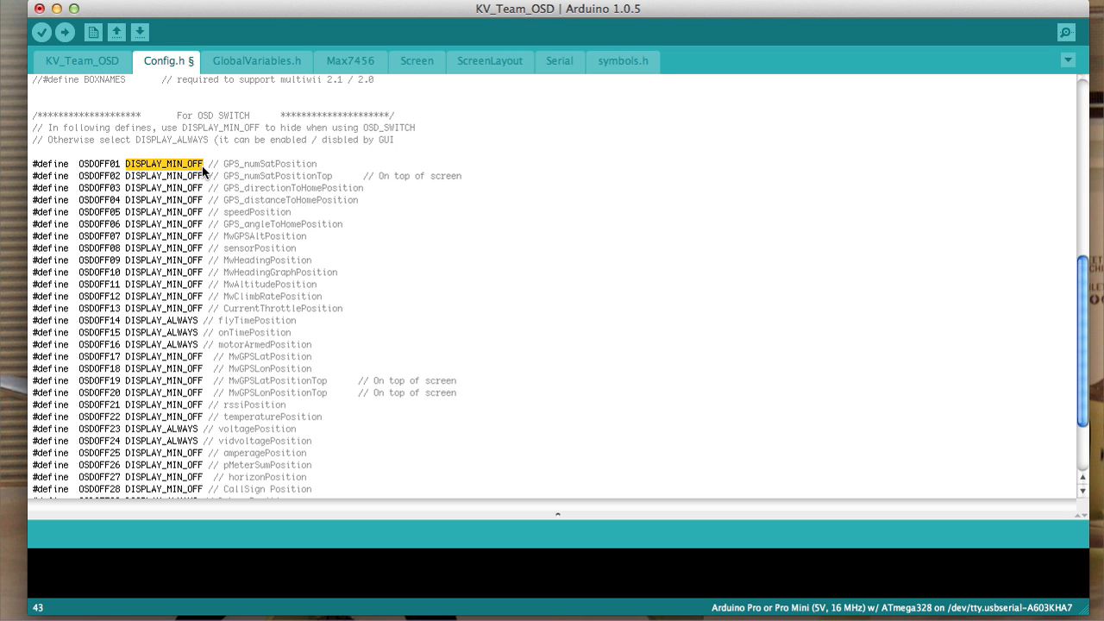
pyautogui.moveTo(257, 179)
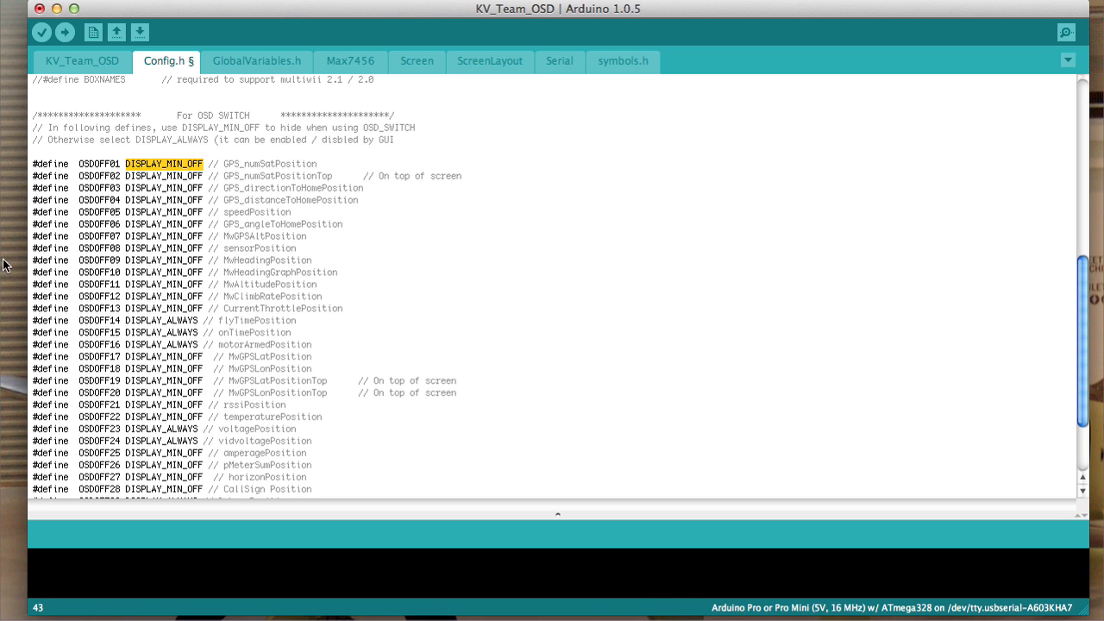
pyautogui.moveTo(508, 191)
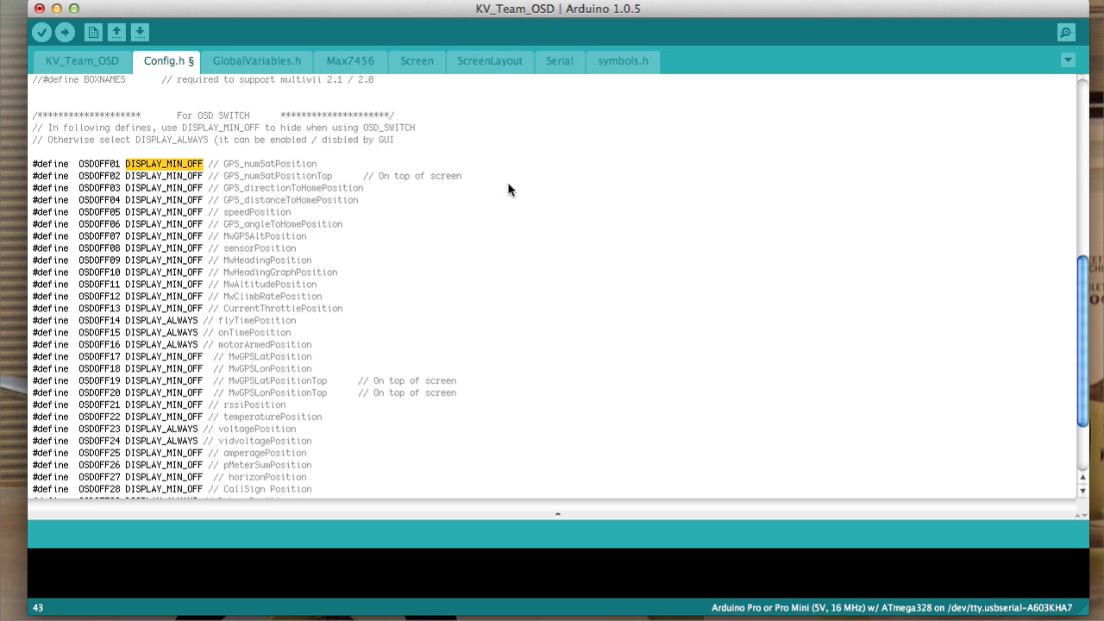
pyautogui.moveTo(224, 291)
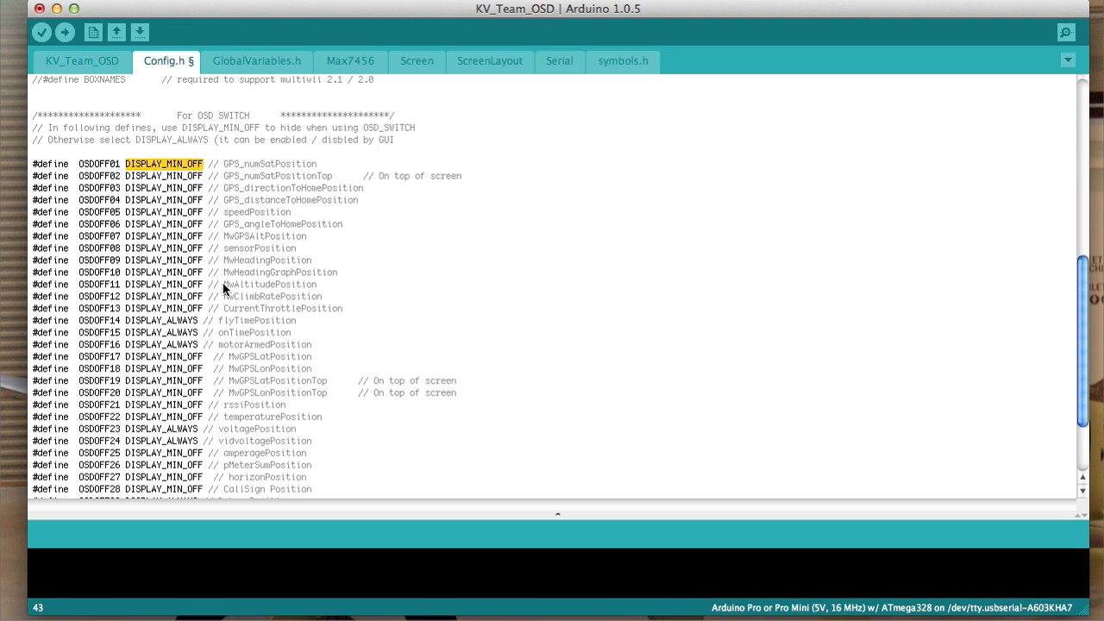
pyautogui.moveTo(229, 278)
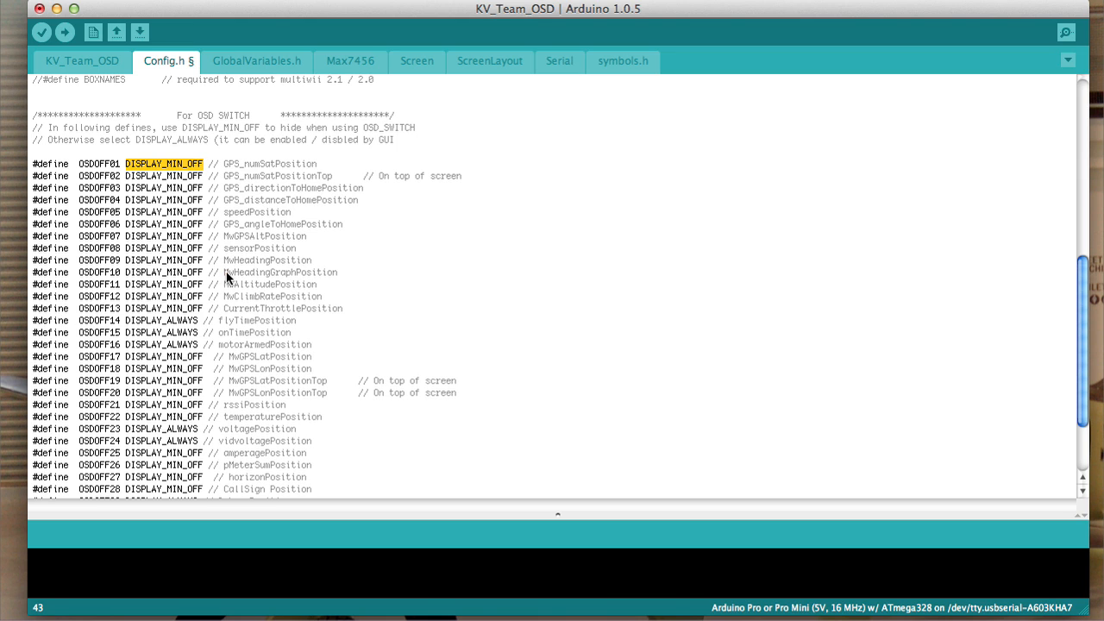
pyautogui.doubleClick(280, 272)
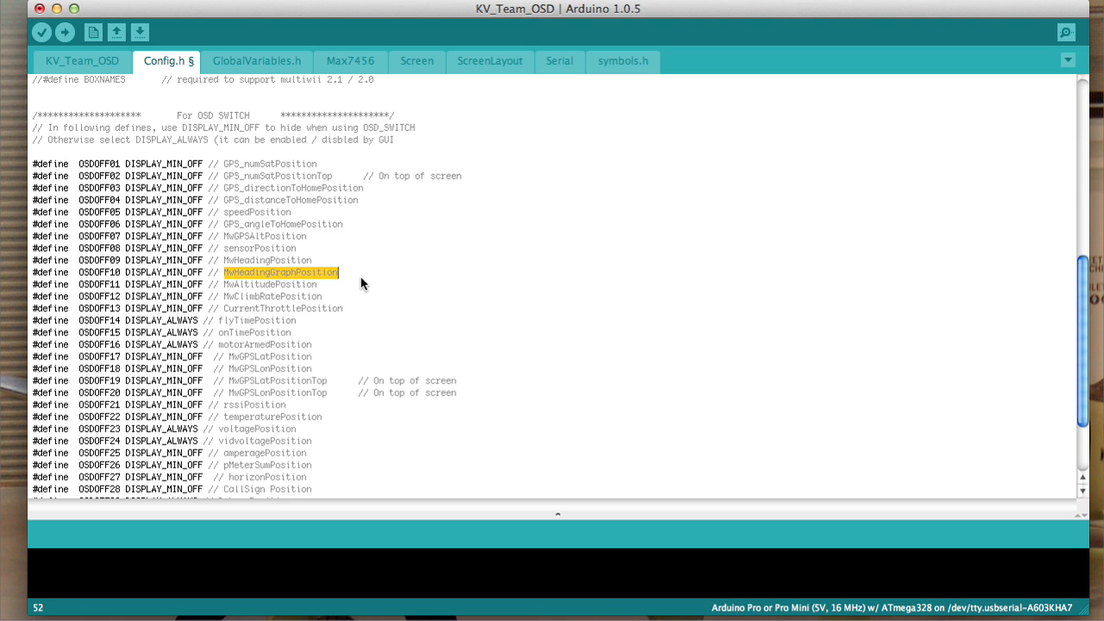
pyautogui.moveTo(647, 276)
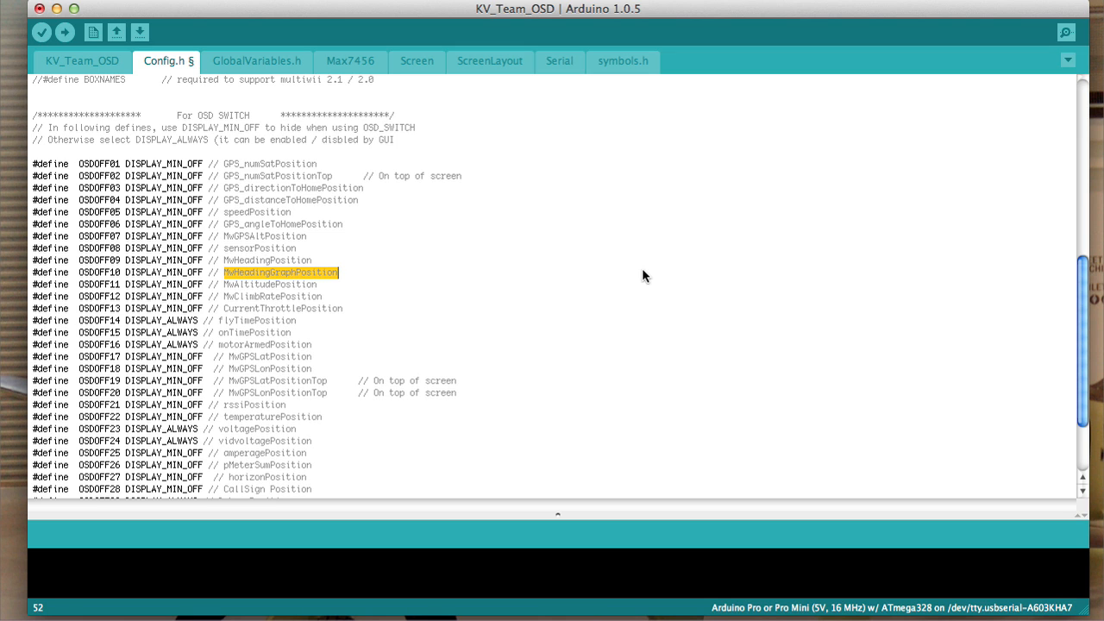
pyautogui.moveTo(131, 308)
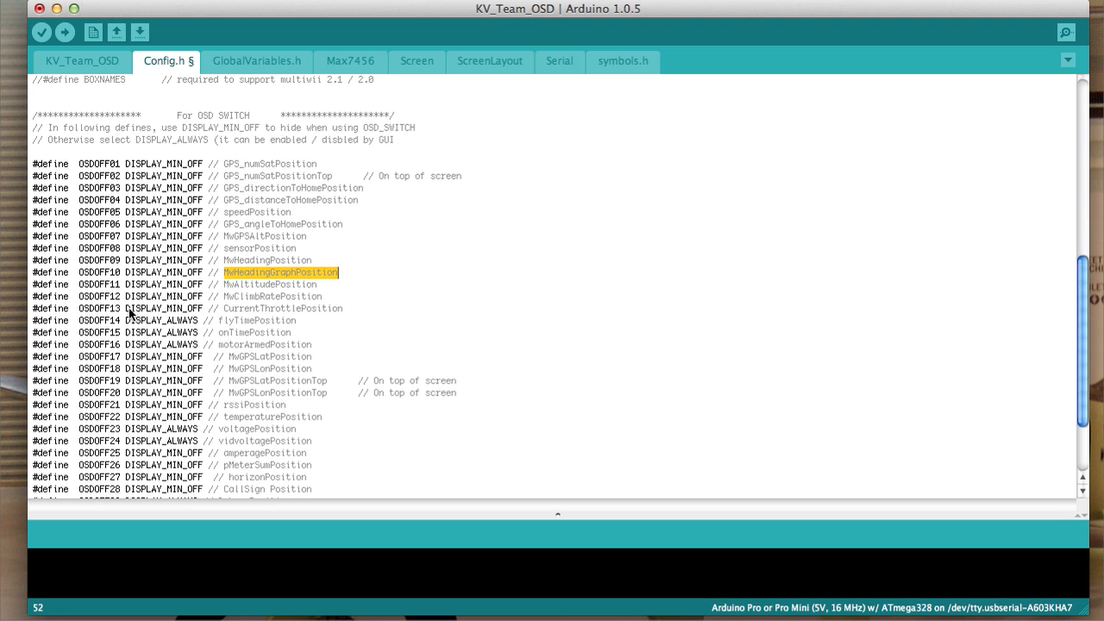
pyautogui.moveTo(221, 330)
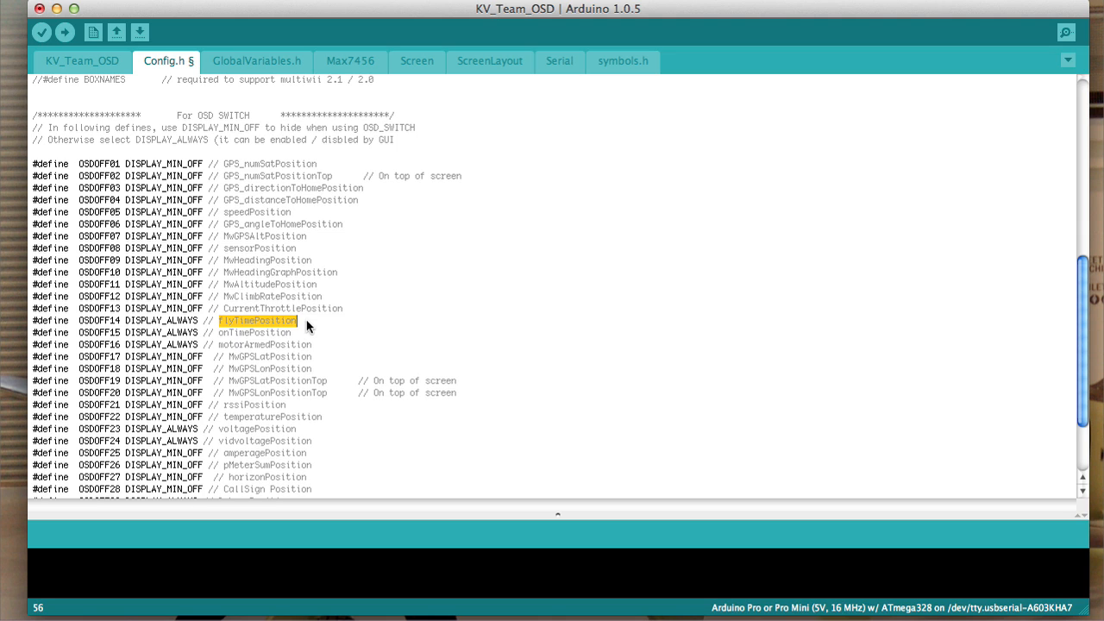
pyautogui.moveTo(280, 343)
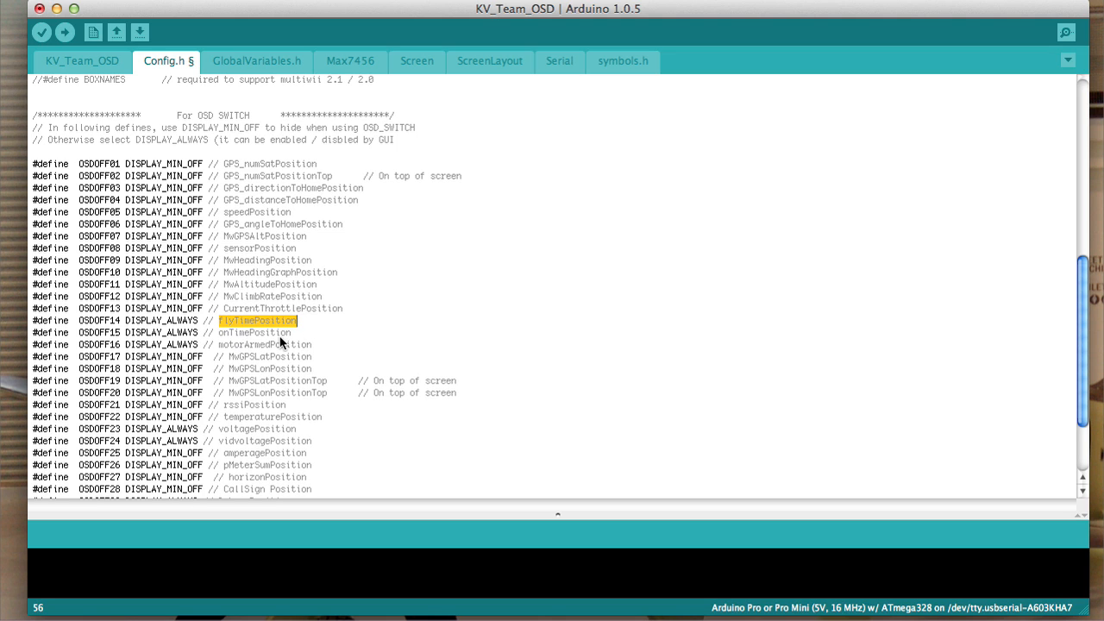
pyautogui.moveTo(110, 411)
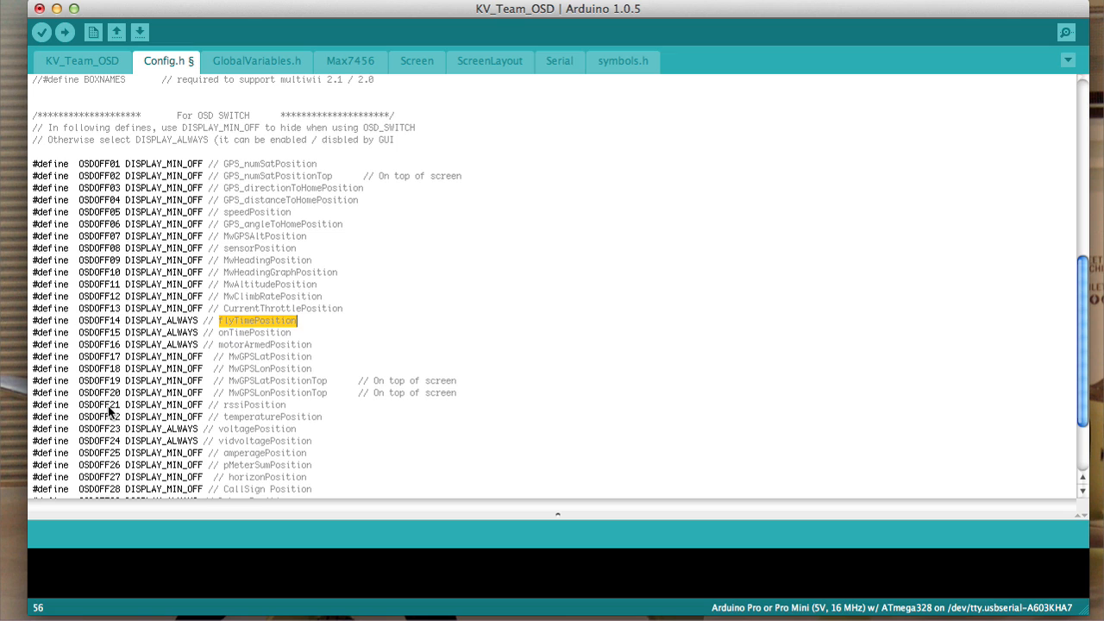
pyautogui.moveTo(173, 315)
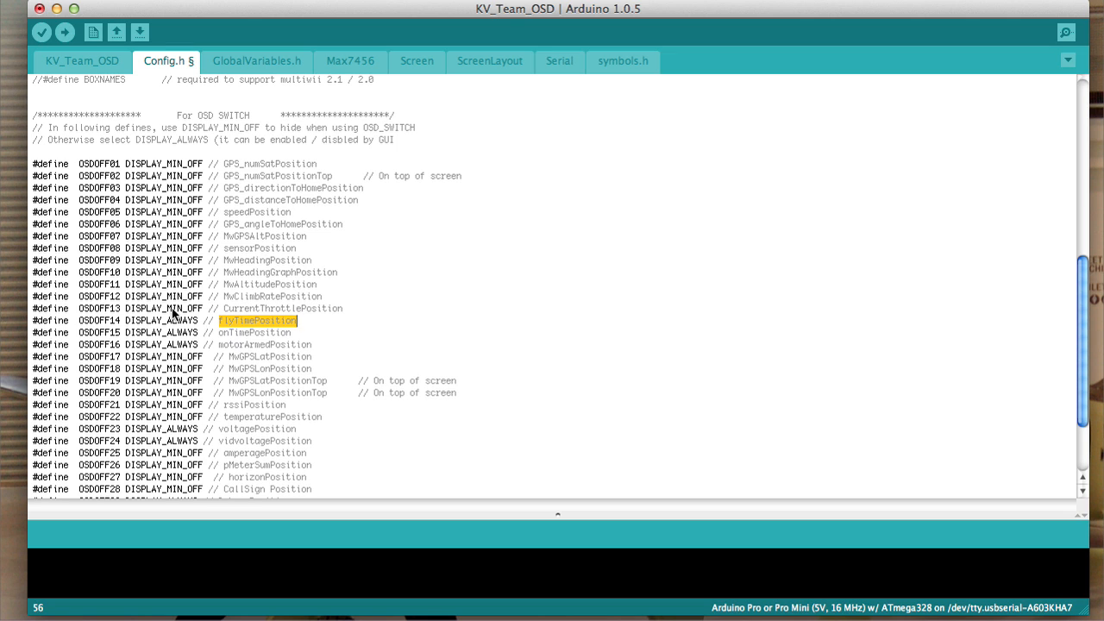
pyautogui.doubleClick(164, 308)
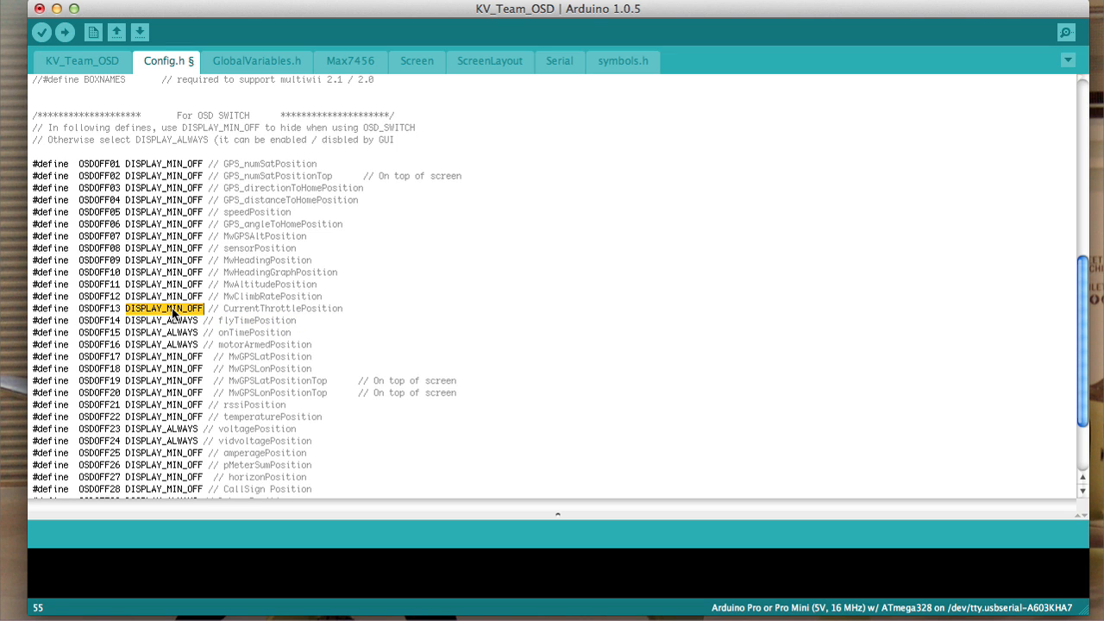
pyautogui.doubleClick(161, 320)
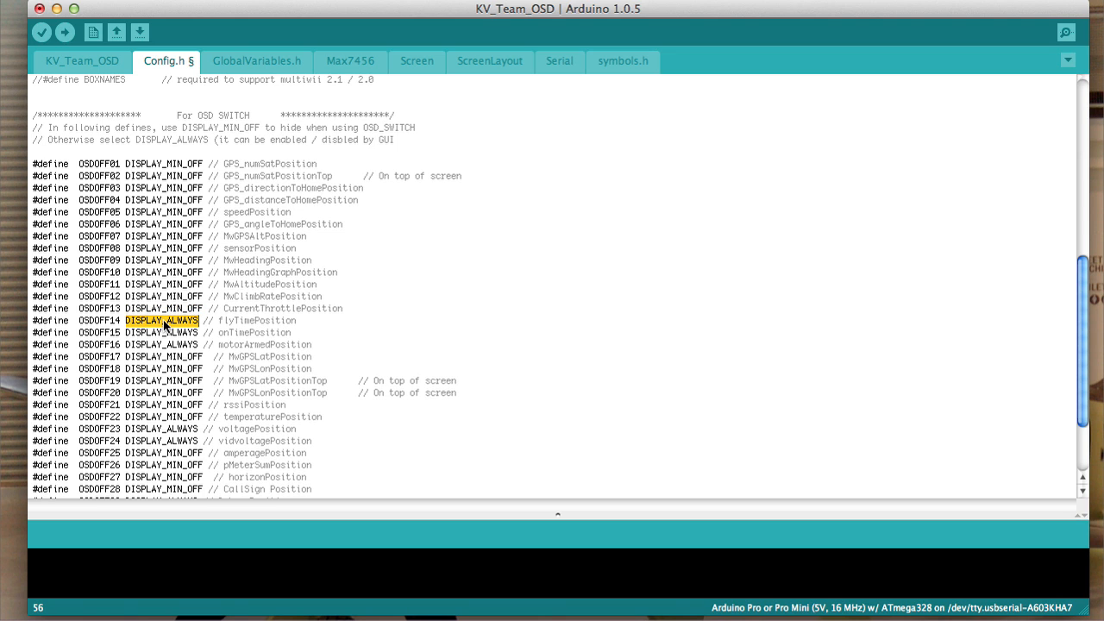
pyautogui.moveTo(170, 300)
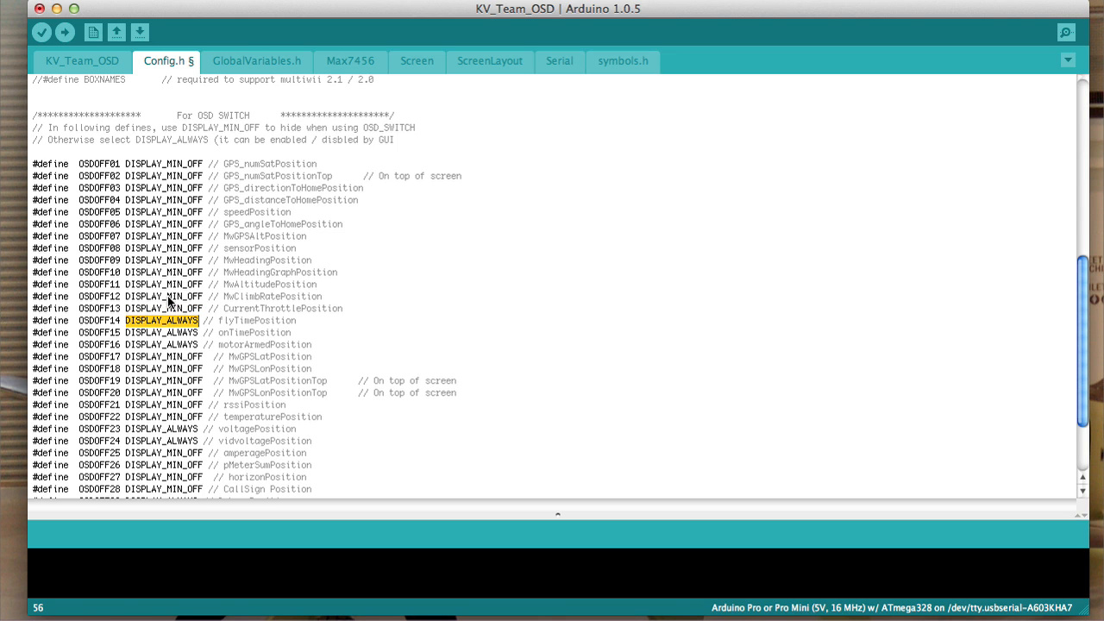
pyautogui.moveTo(147, 268)
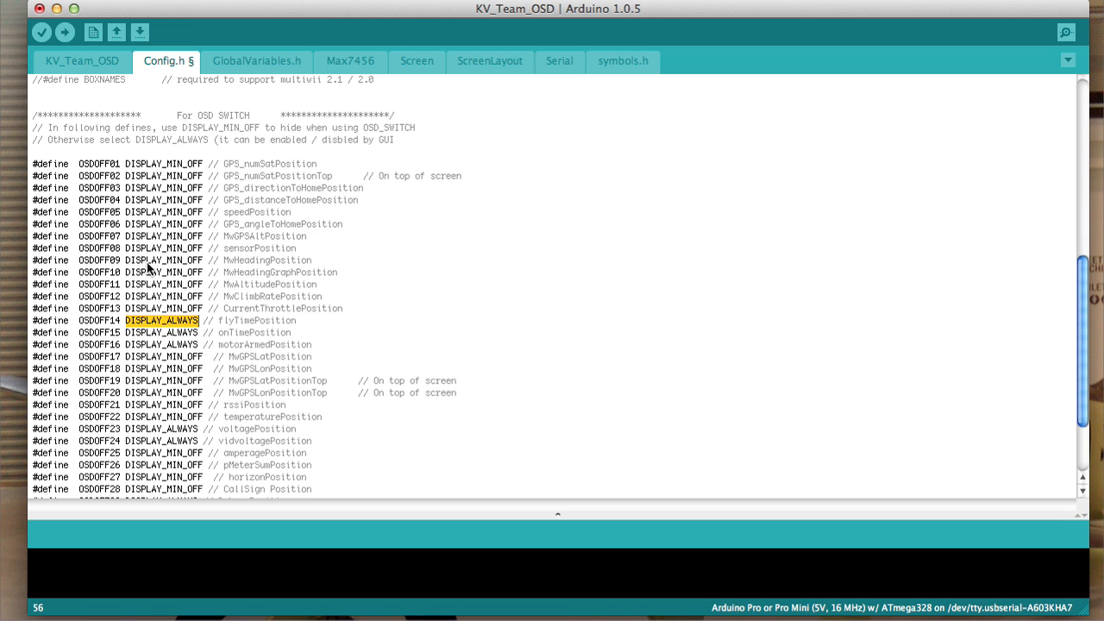
pyautogui.moveTo(145, 250)
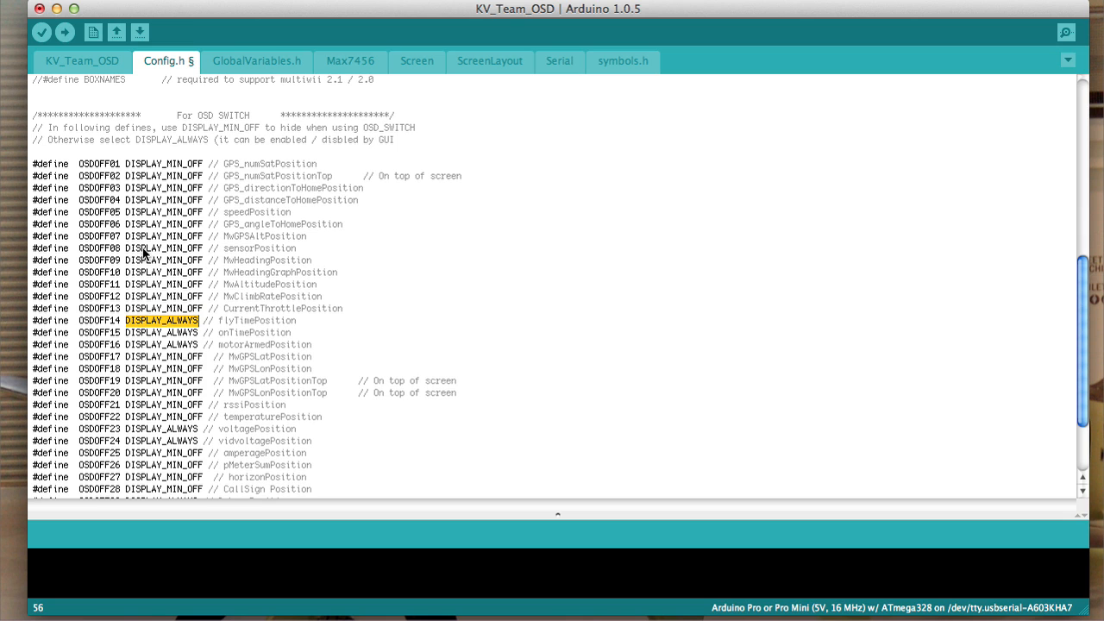
pyautogui.doubleClick(164, 247)
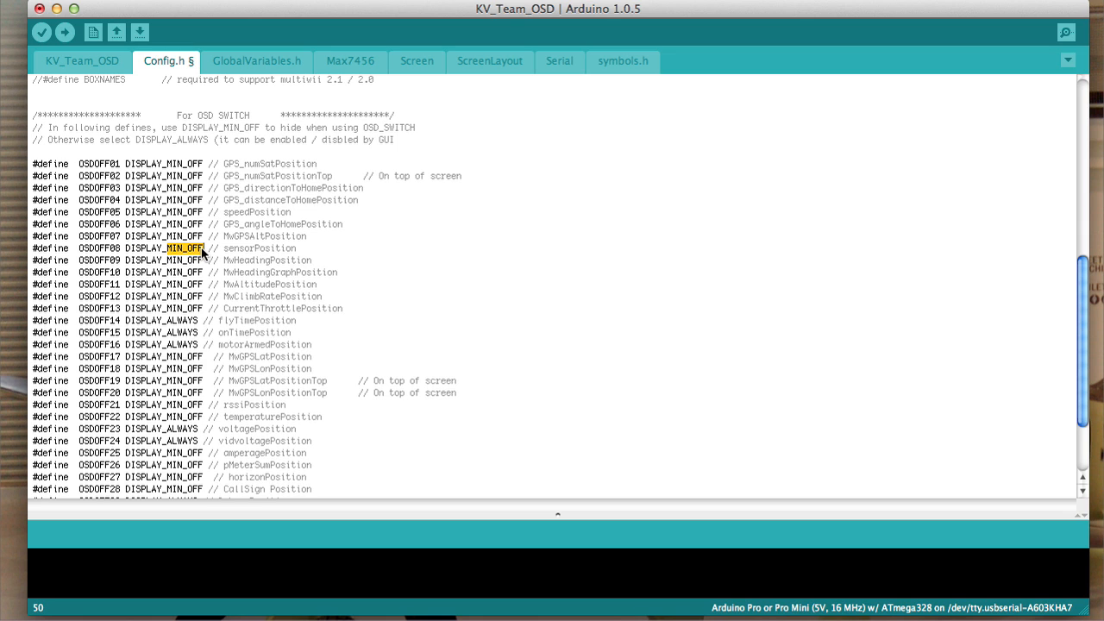
pyautogui.write('ALWAYS')
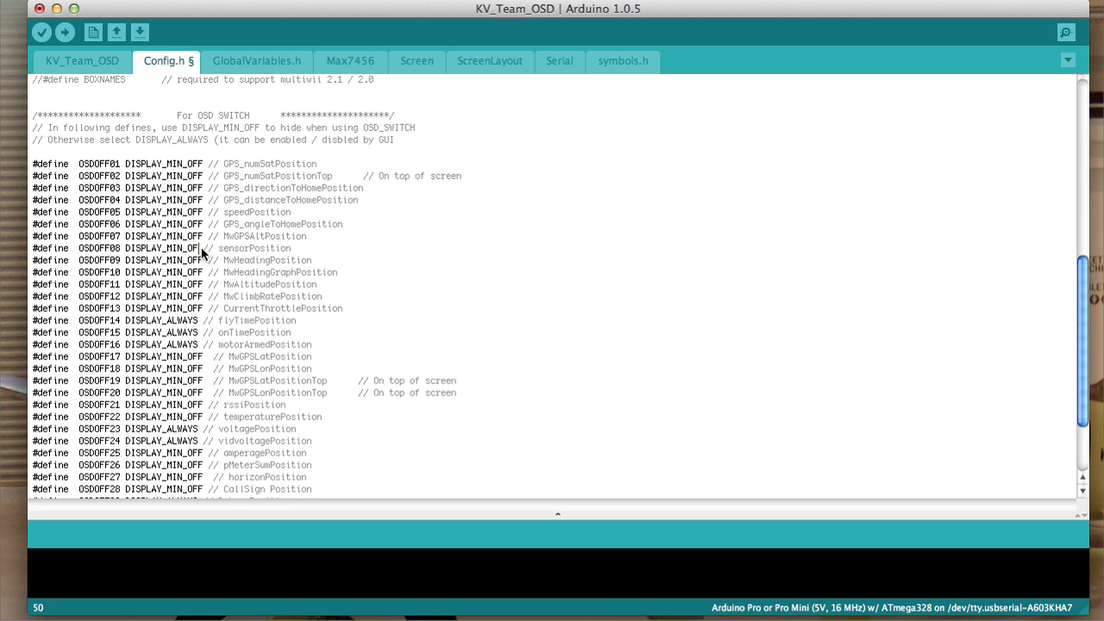
pyautogui.moveTo(481, 251)
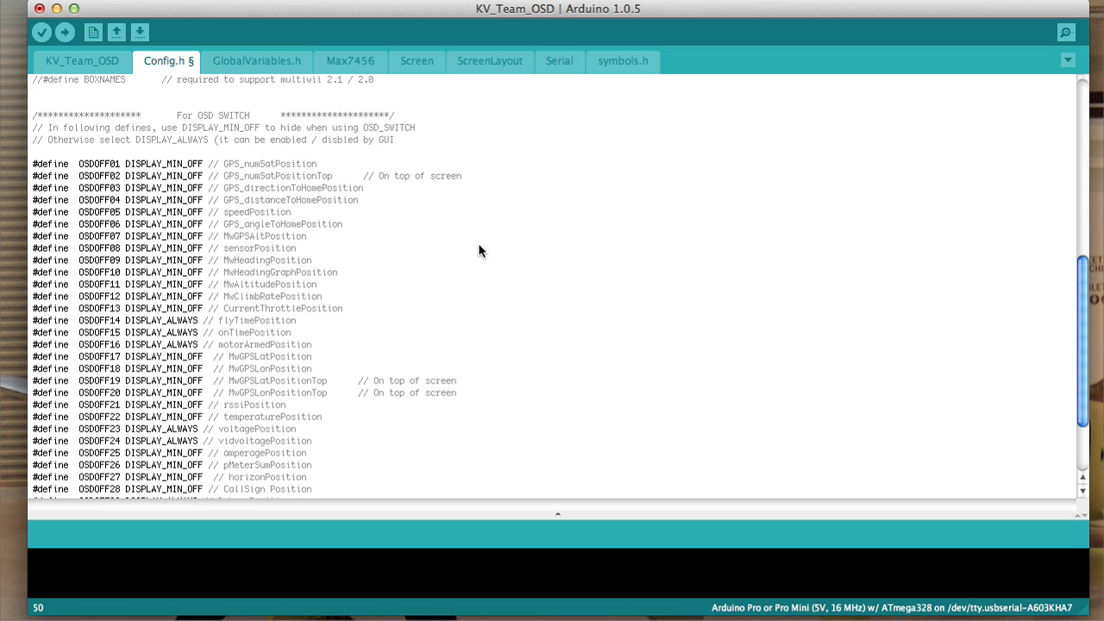
pyautogui.moveTo(313, 291)
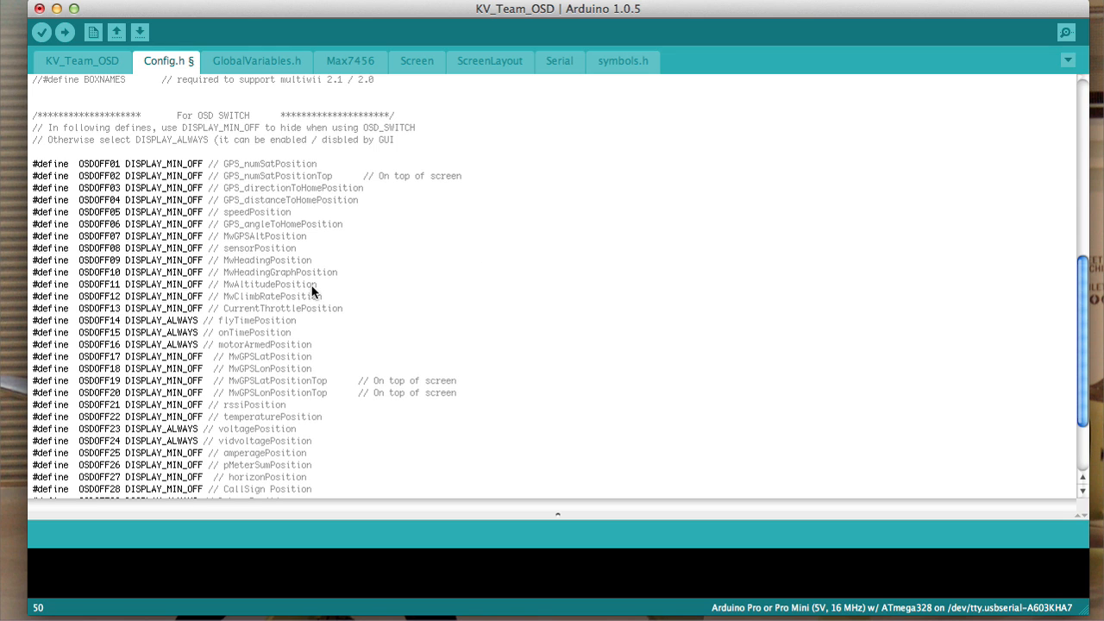
pyautogui.moveTo(184, 330)
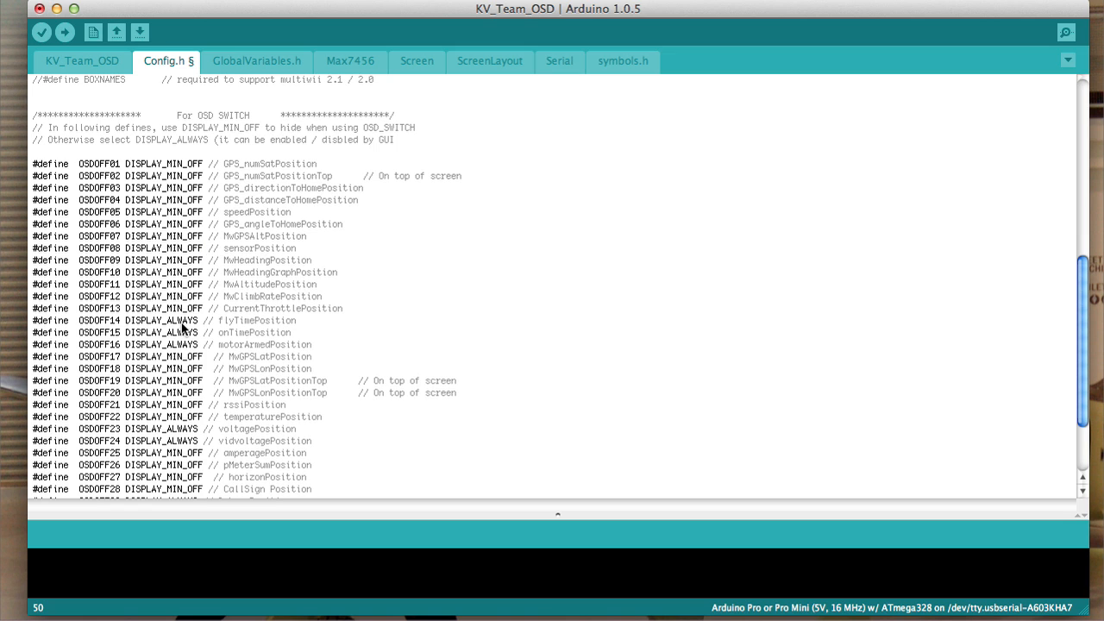
pyautogui.moveTo(180, 203)
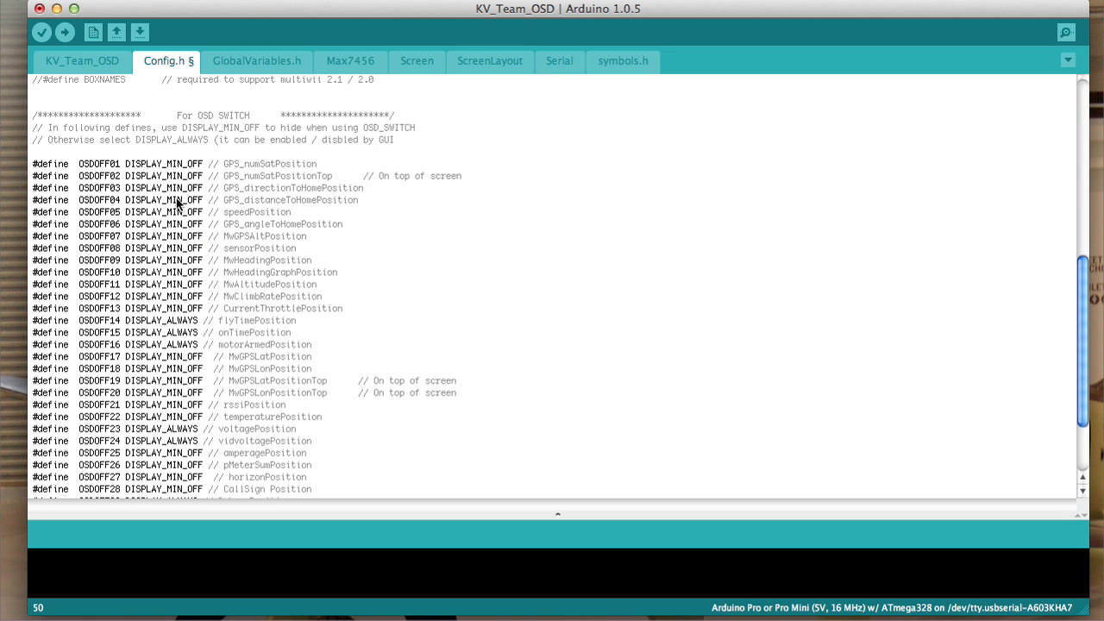
pyautogui.scroll(-3)
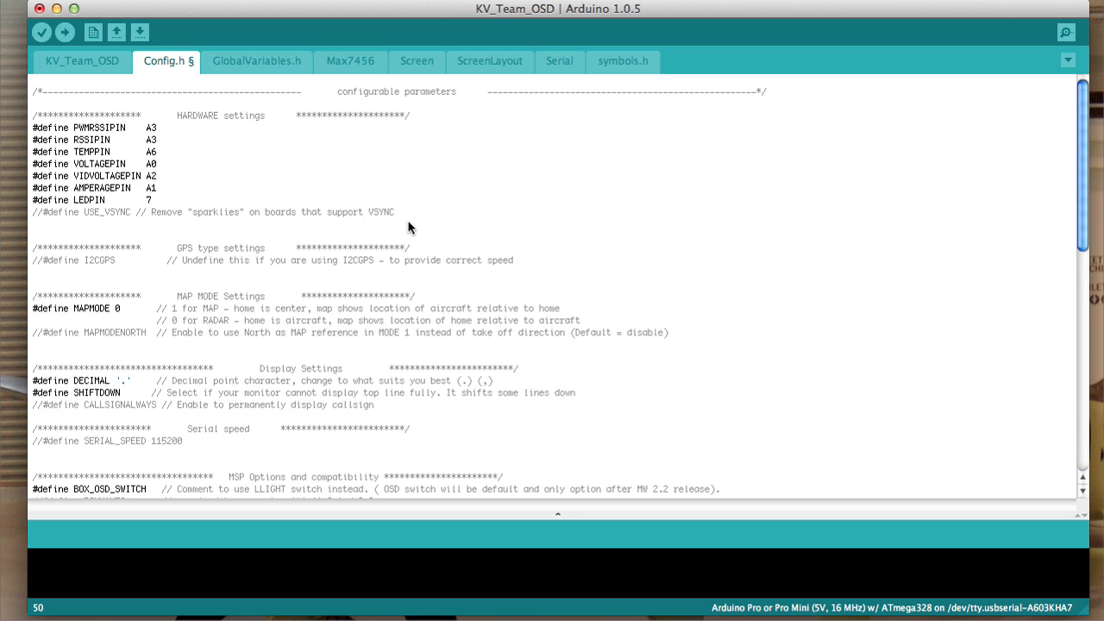
pyautogui.scroll(-3)
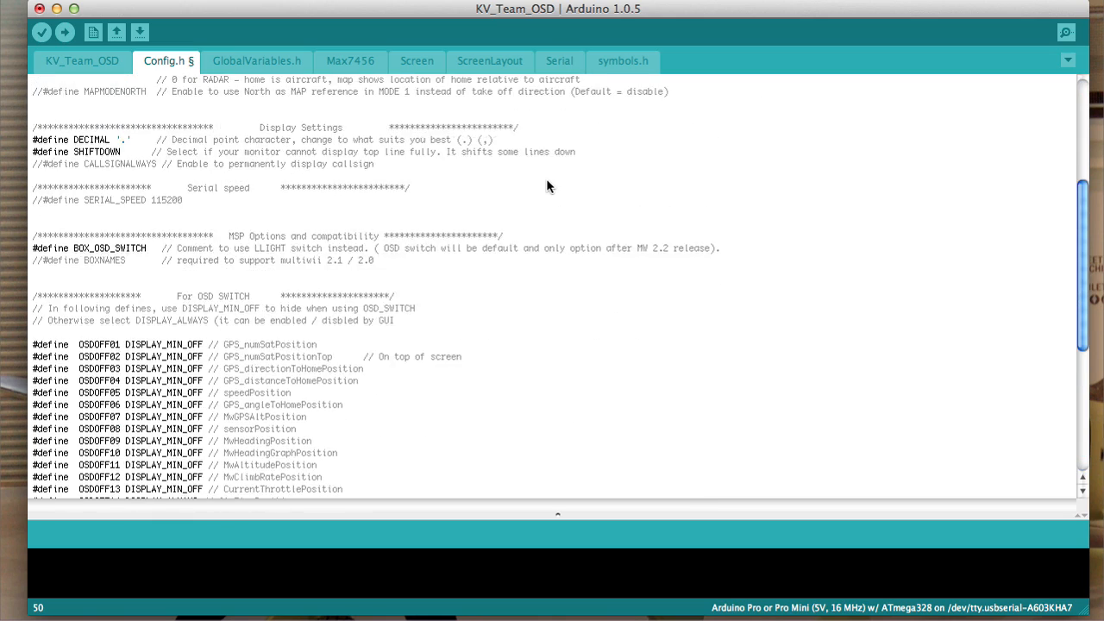
pyautogui.scroll(-3)
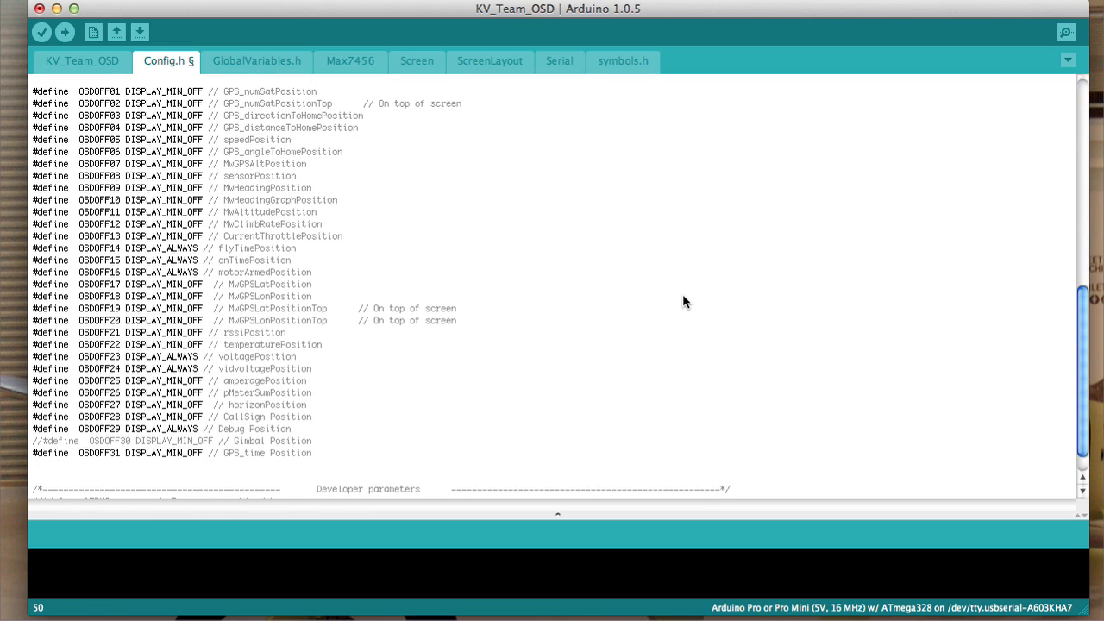
pyautogui.scroll(3)
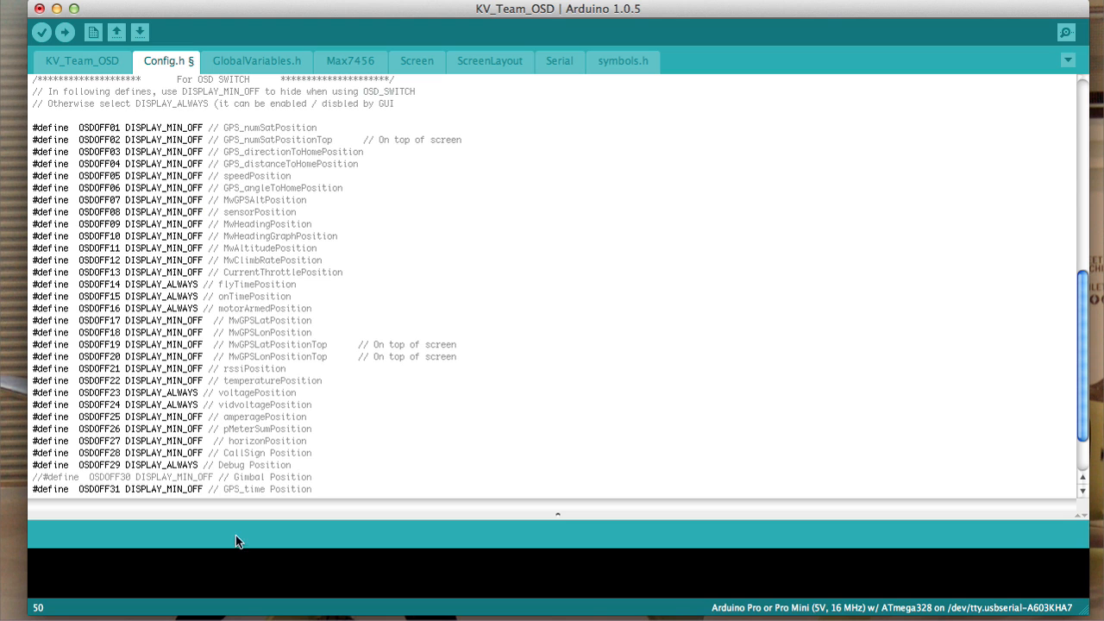
pyautogui.moveTo(212, 131)
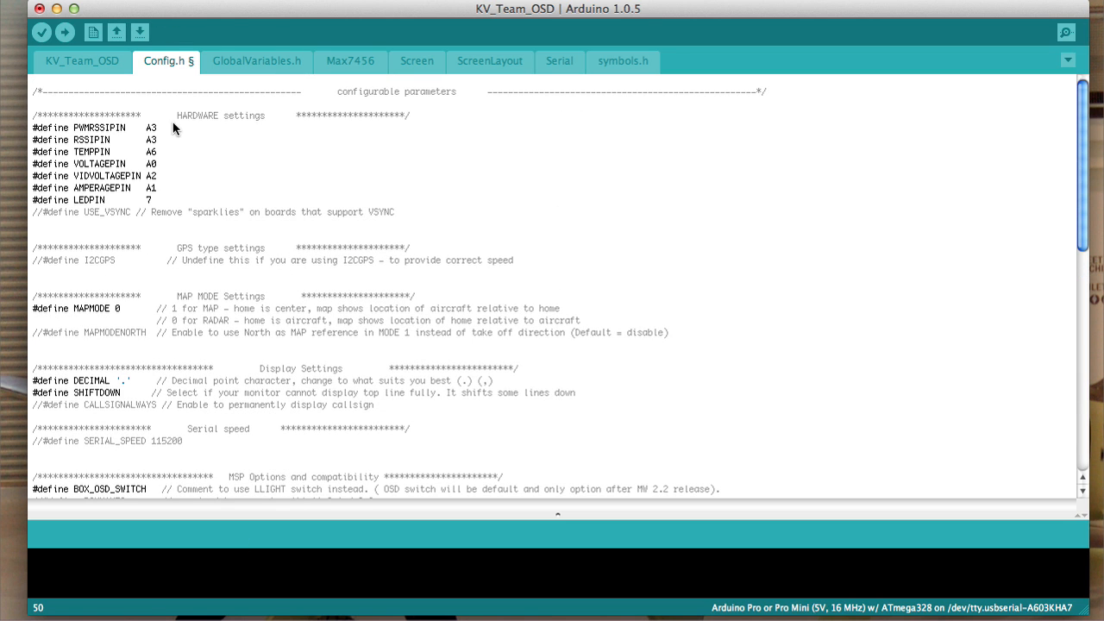
pyautogui.scroll(-3)
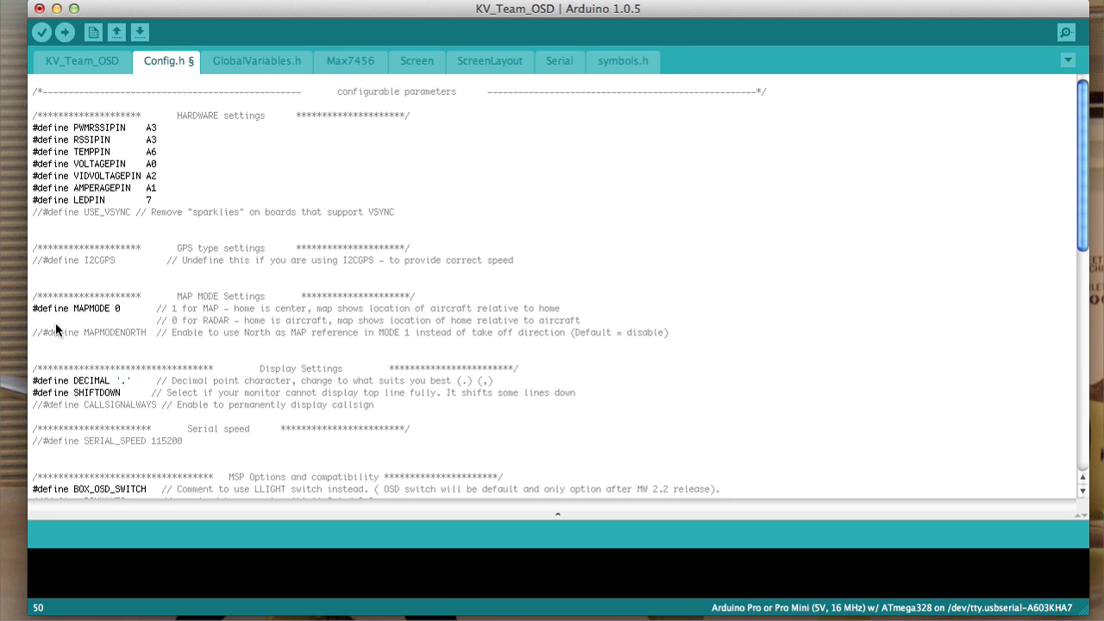
# Save Config.h and verify the sketch, which compiles to 30,644 of 30,720 bytes.
pyautogui.click(140, 32)
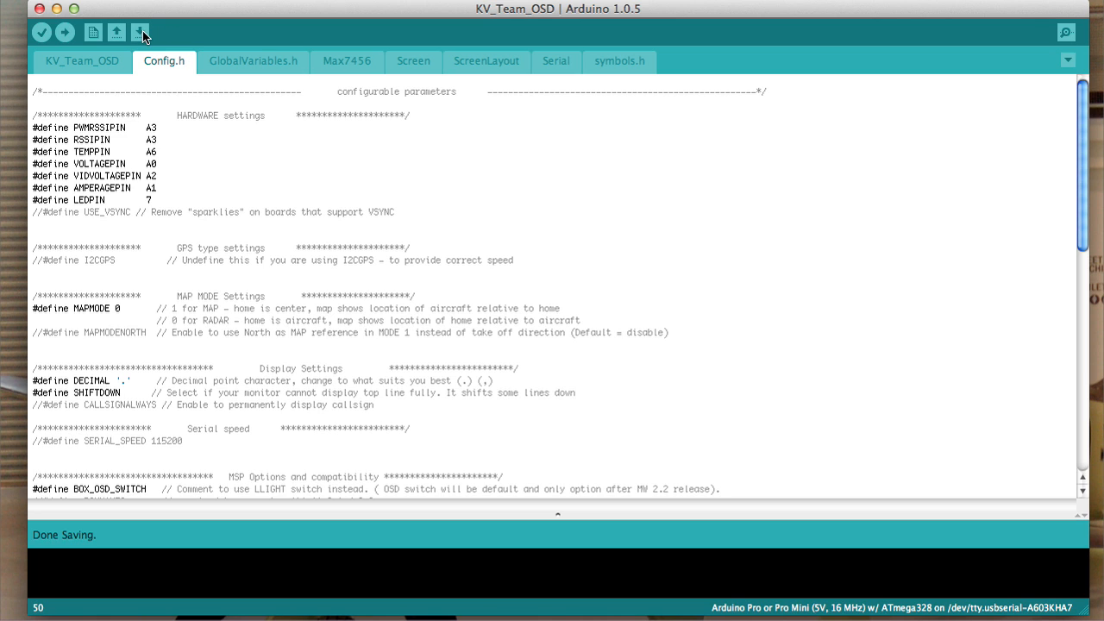
pyautogui.click(41, 32)
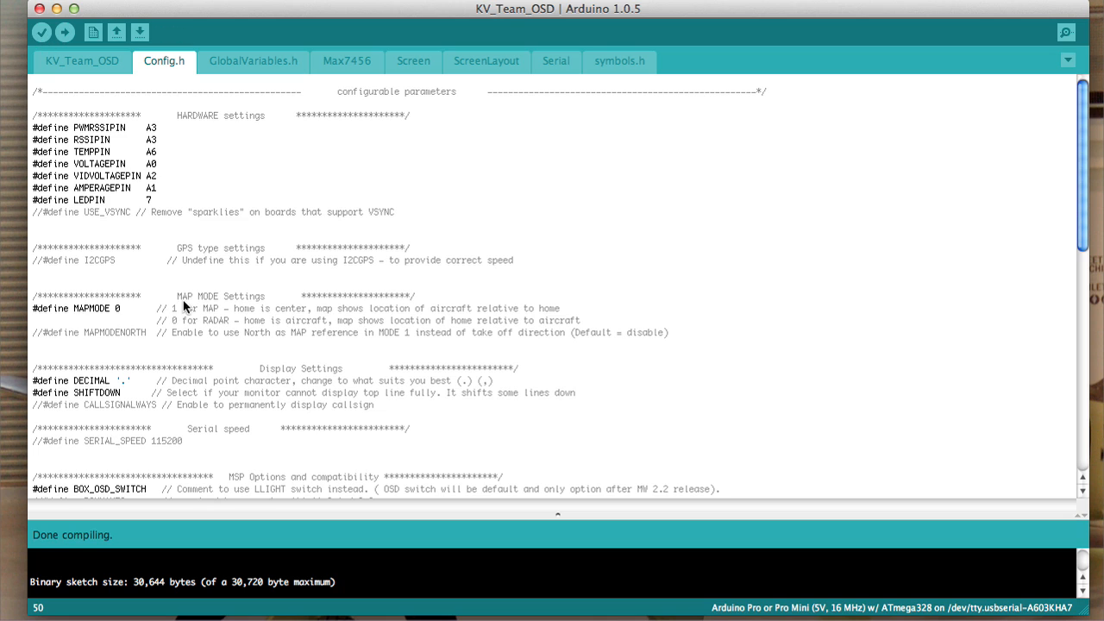
pyautogui.moveTo(399, 586)
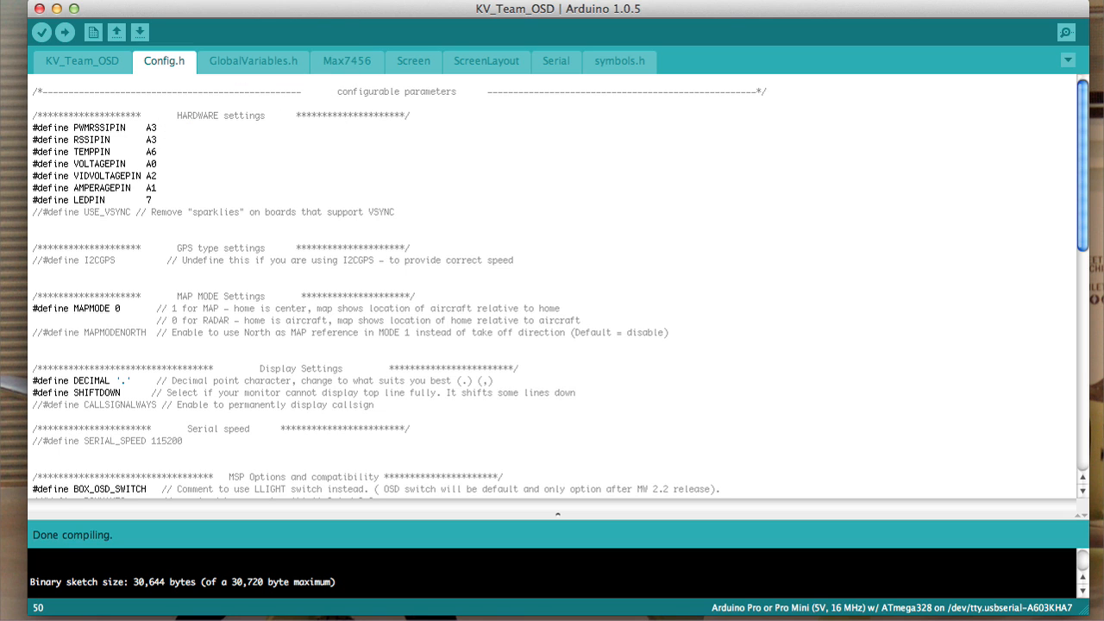
pyautogui.click(205, 56)
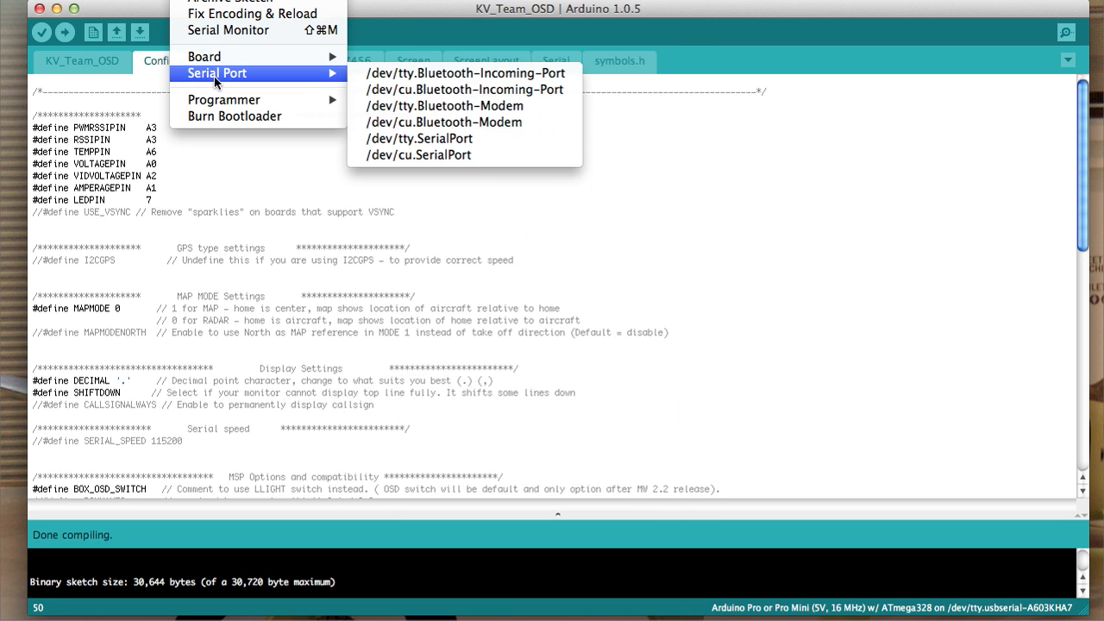
pyautogui.moveTo(204, 56)
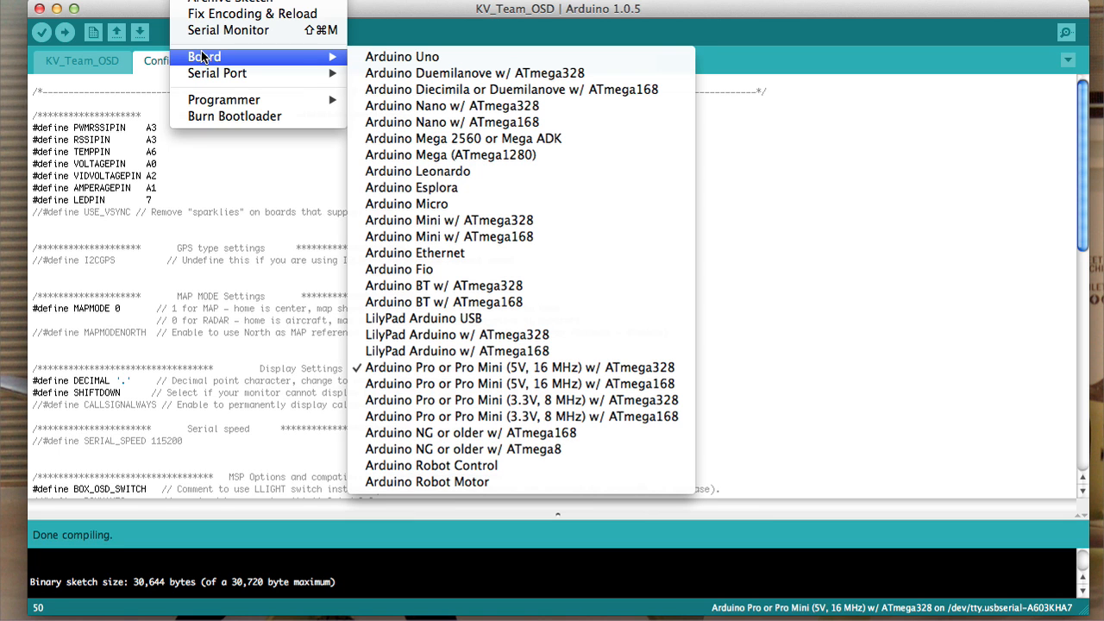
pyautogui.moveTo(443, 286)
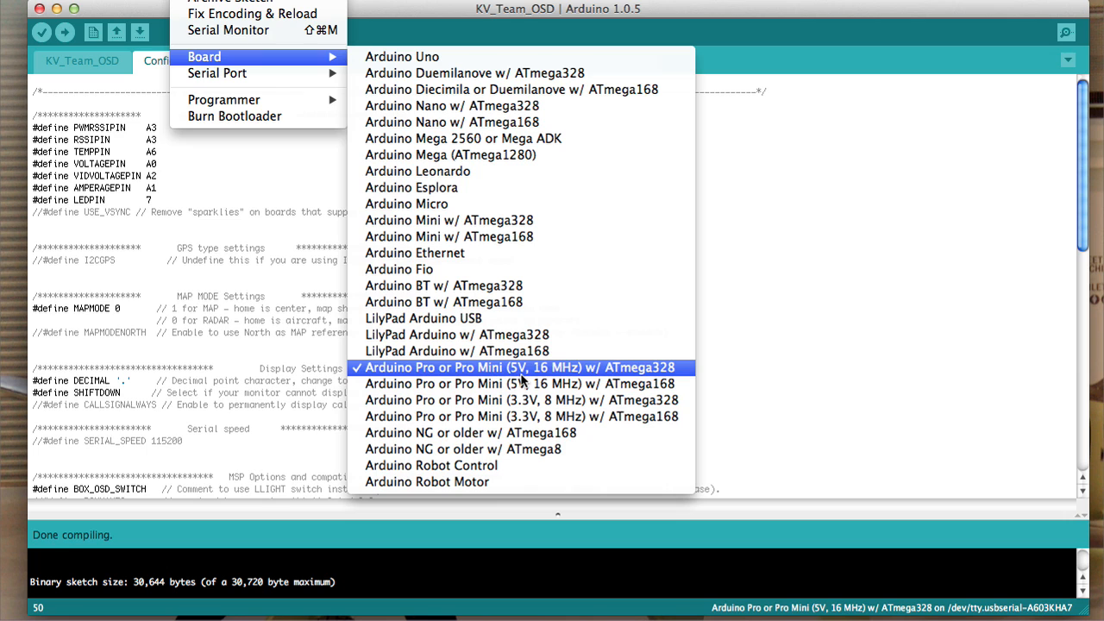
pyautogui.moveTo(671, 378)
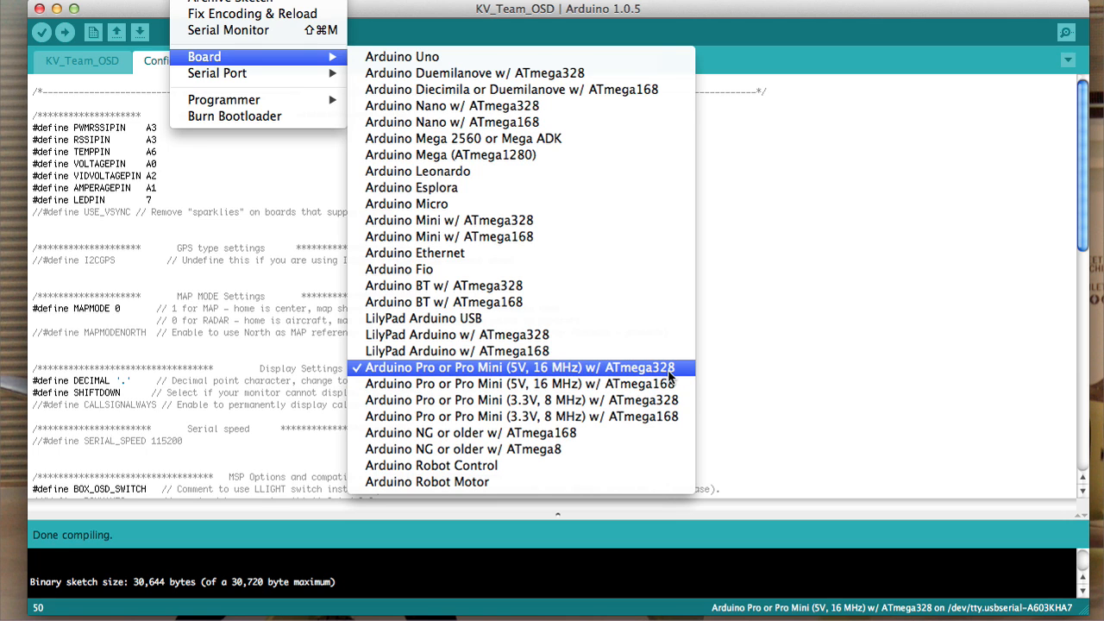
pyautogui.moveTo(561, 371)
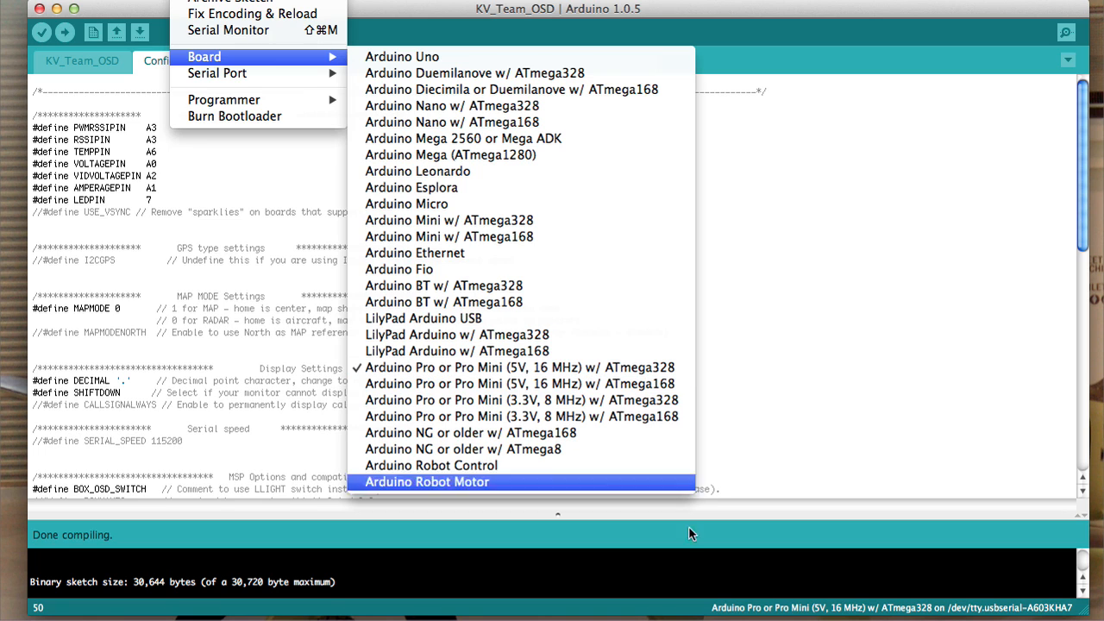
pyautogui.moveTo(940, 617)
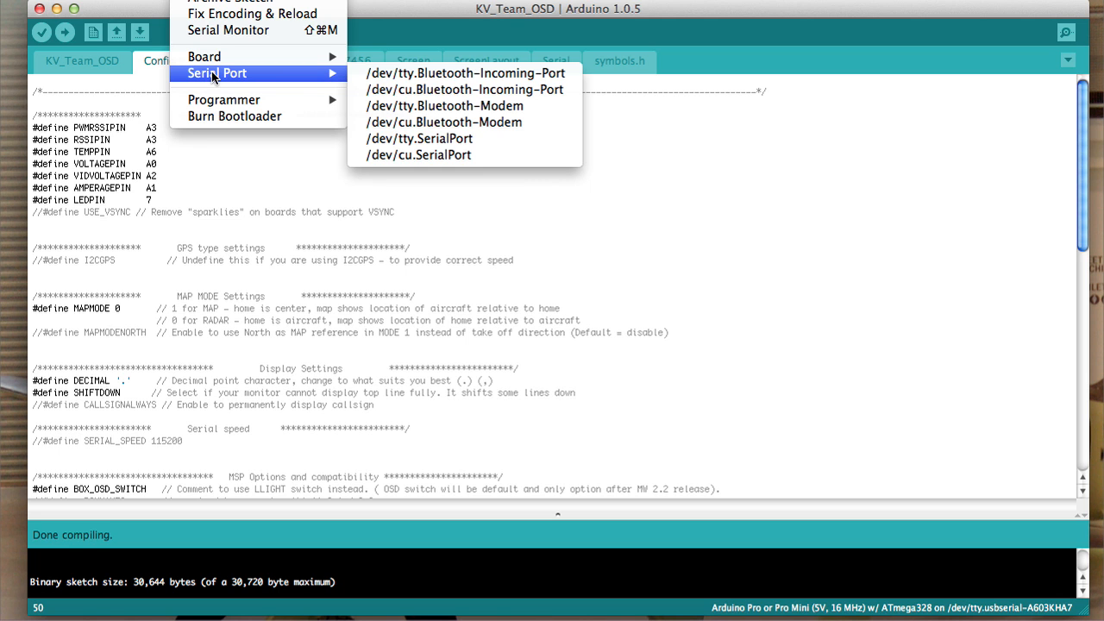
pyautogui.moveTo(204, 56)
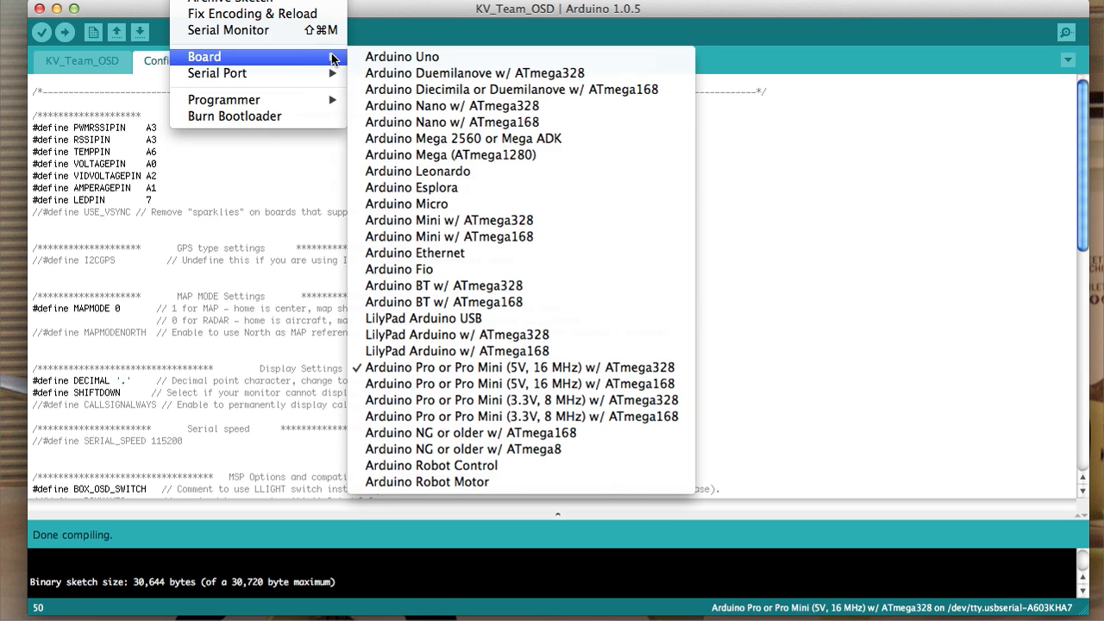
pyautogui.moveTo(992, 616)
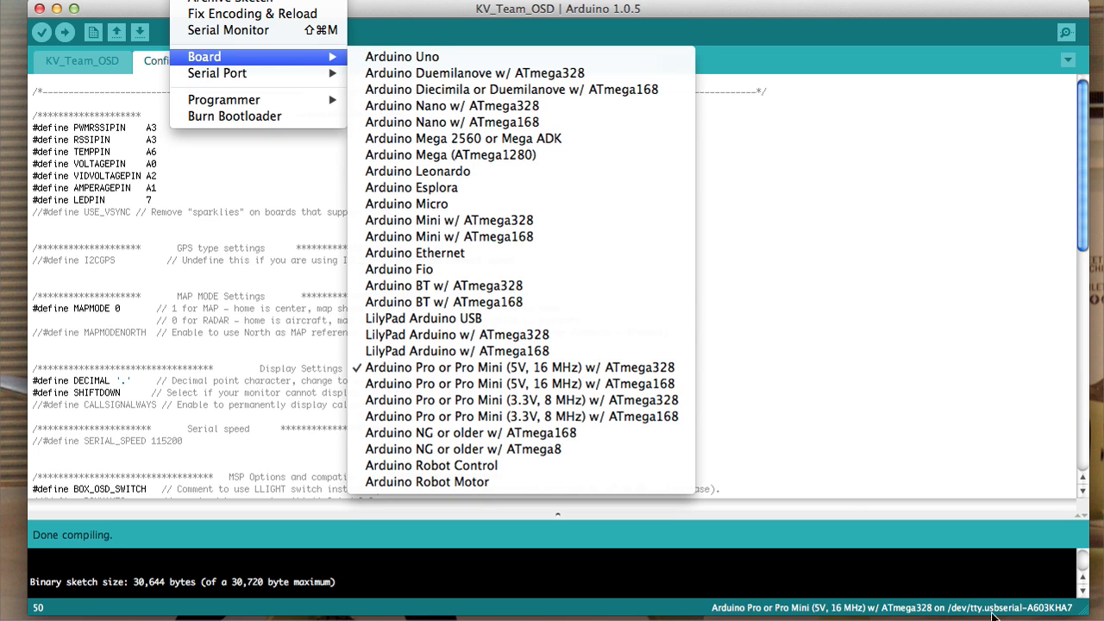
pyautogui.moveTo(962, 612)
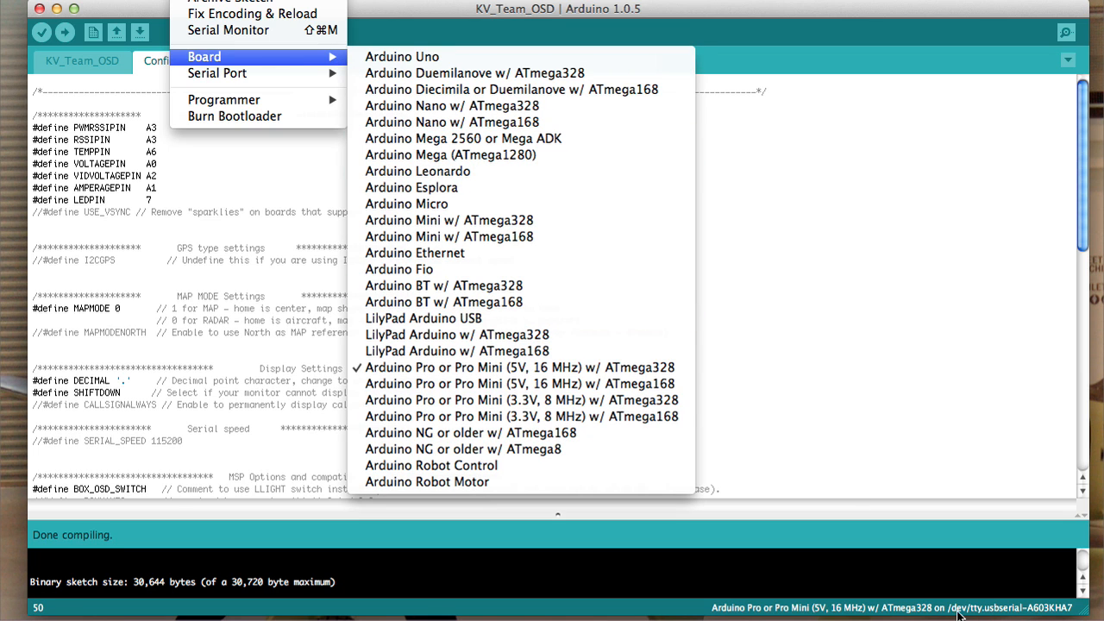
pyautogui.moveTo(1035, 613)
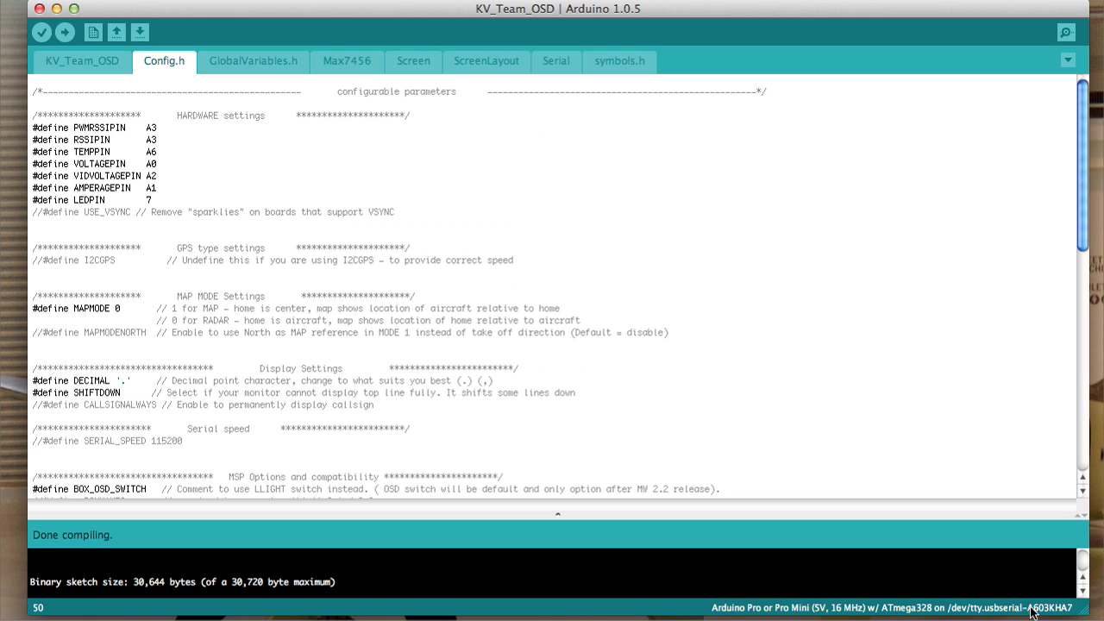
pyautogui.moveTo(339, 296)
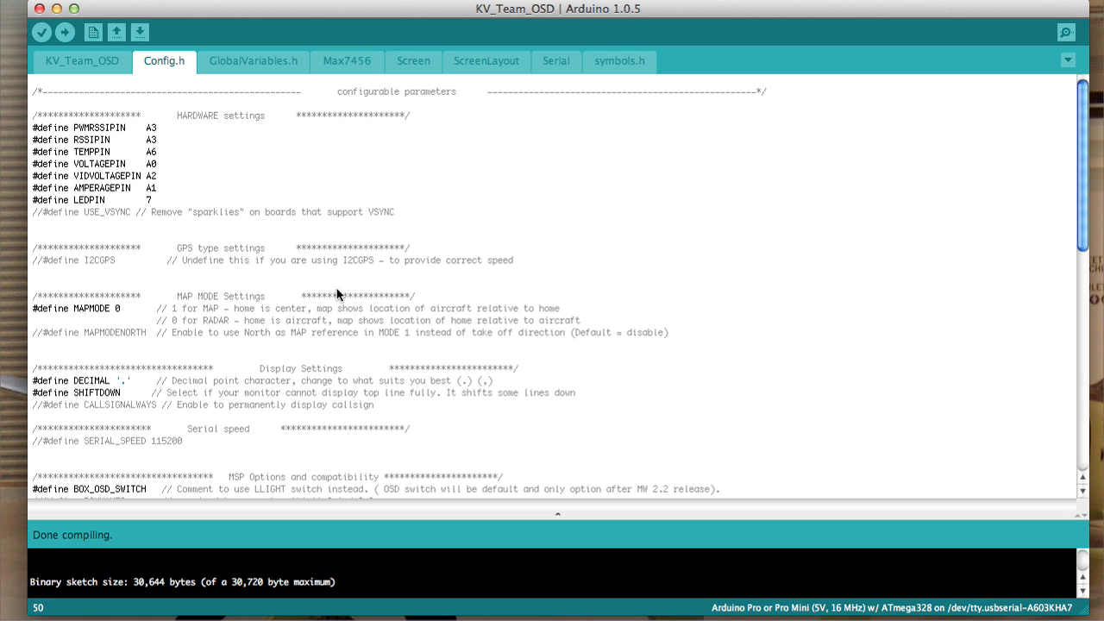
pyautogui.moveTo(781, 418)
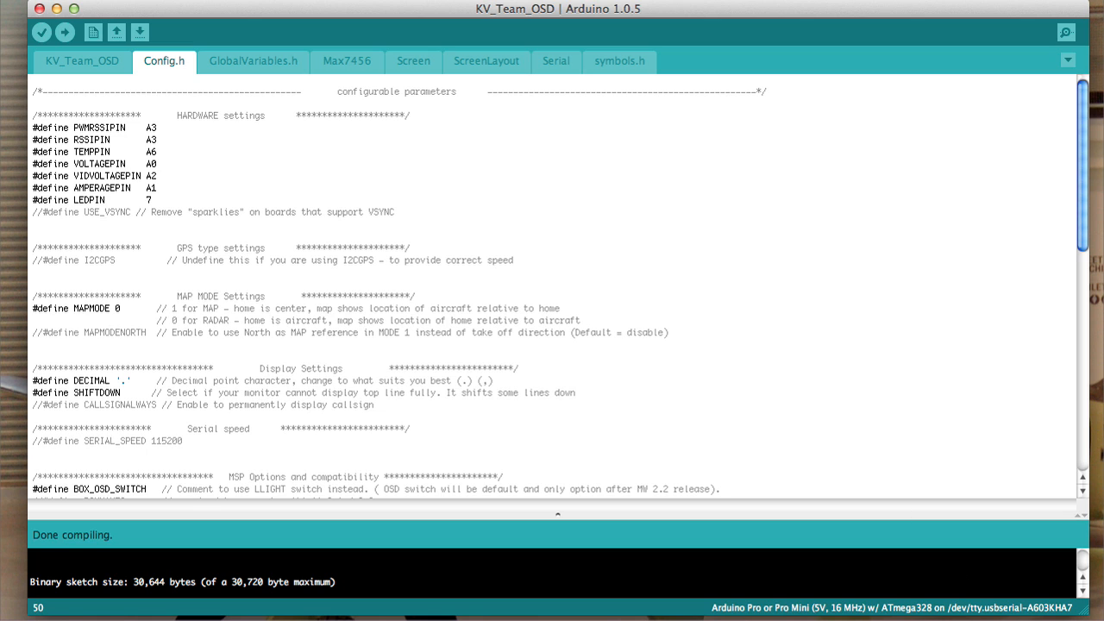
pyautogui.moveTo(927, 565)
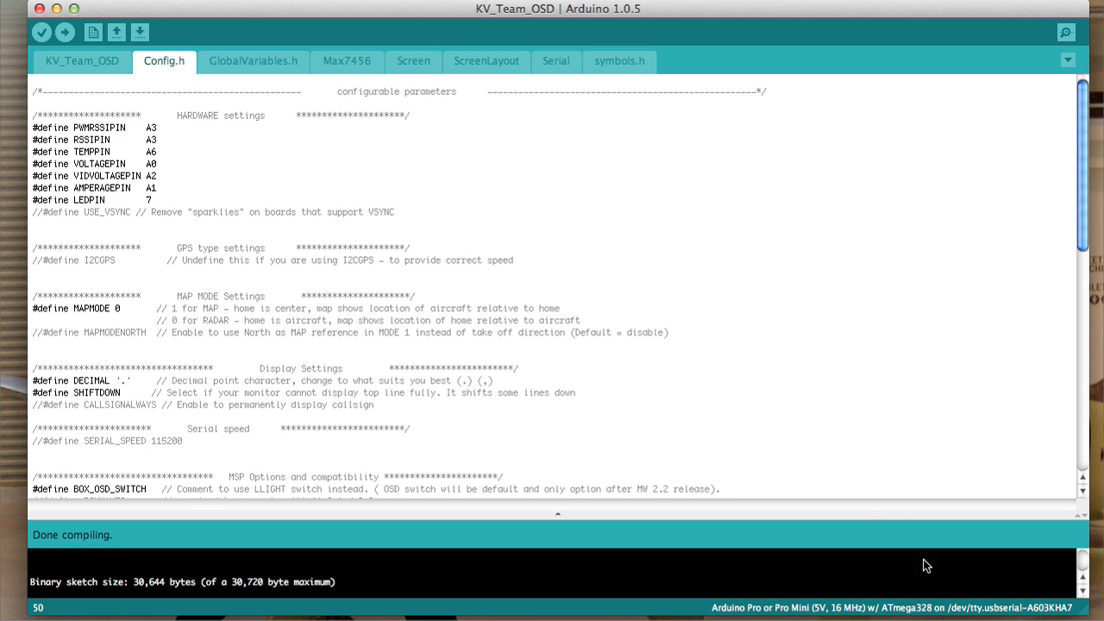
pyautogui.moveTo(834, 381)
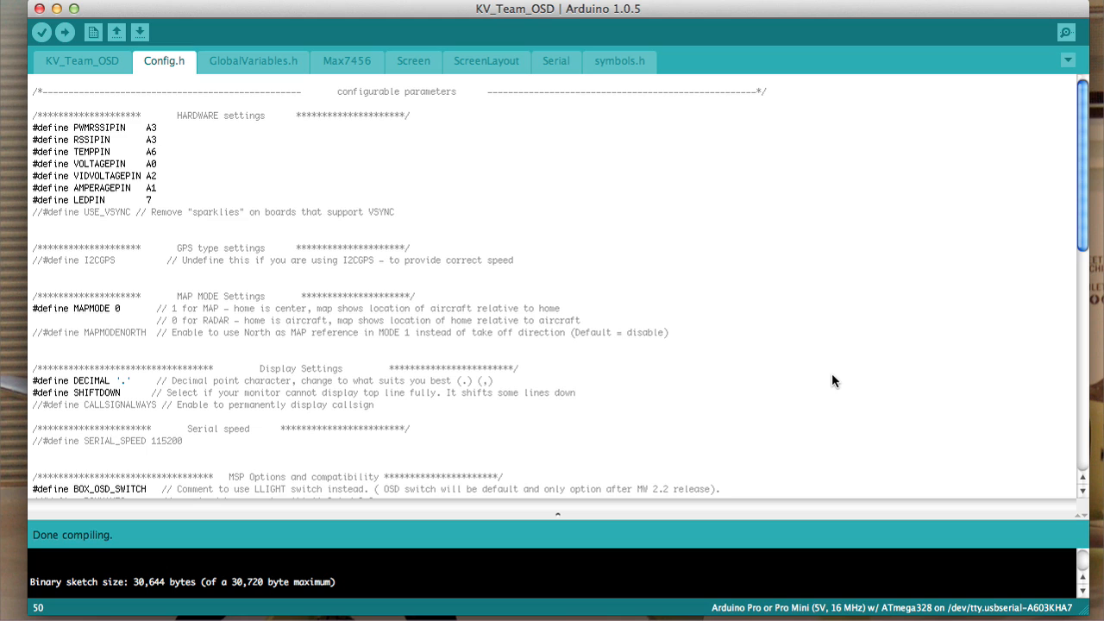
pyautogui.moveTo(977, 612)
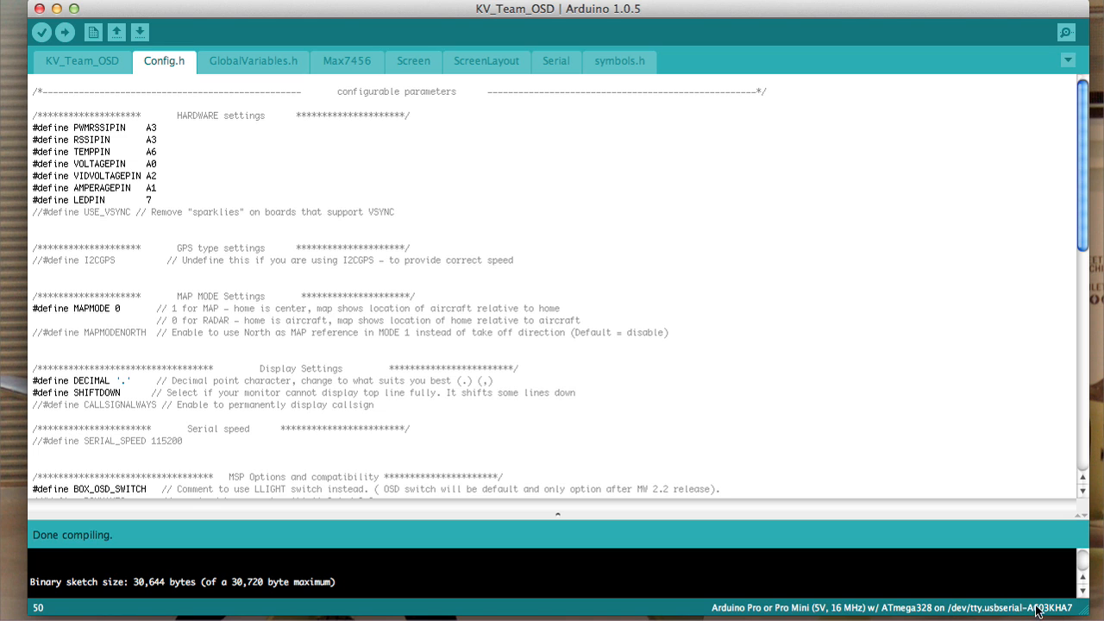
pyautogui.moveTo(809, 287)
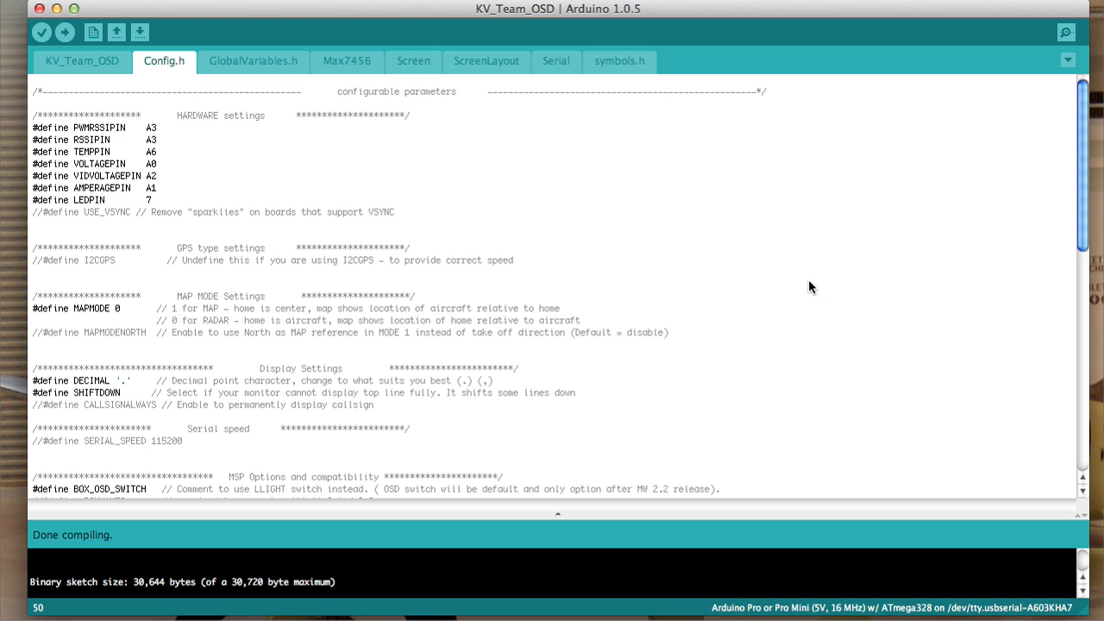
pyautogui.moveTo(1052, 610)
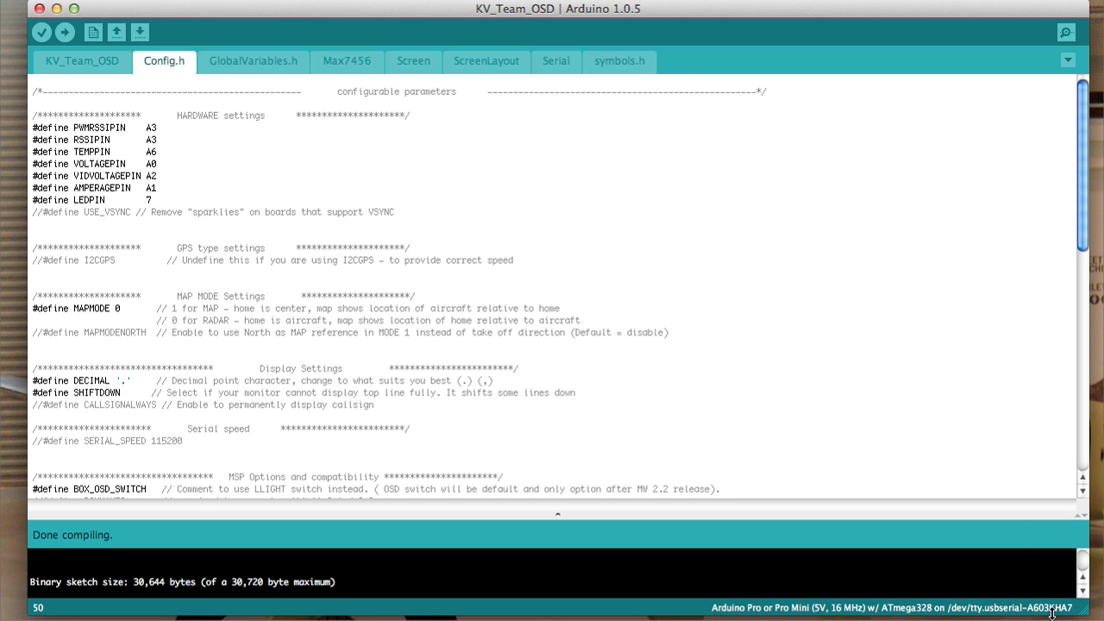
pyautogui.moveTo(927, 363)
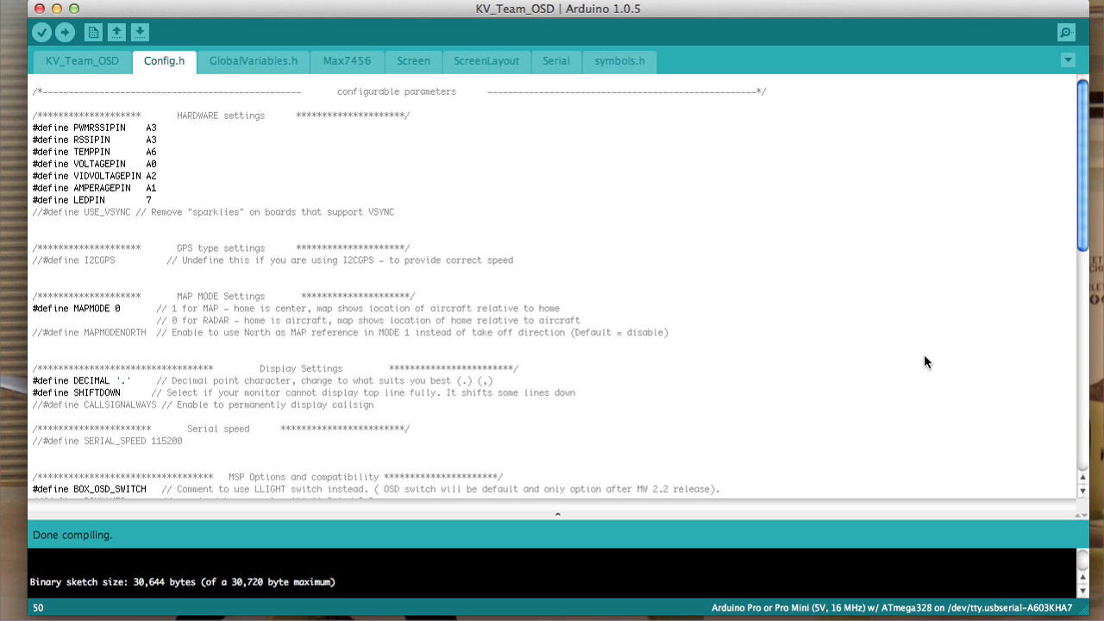
pyautogui.moveTo(785, 222)
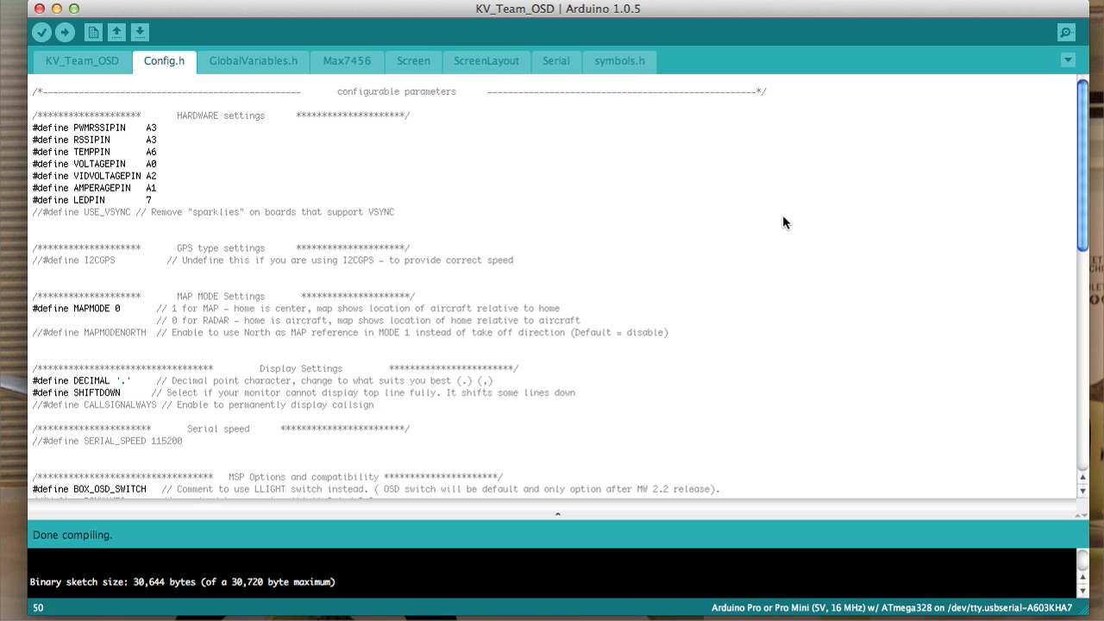
pyautogui.moveTo(828, 326)
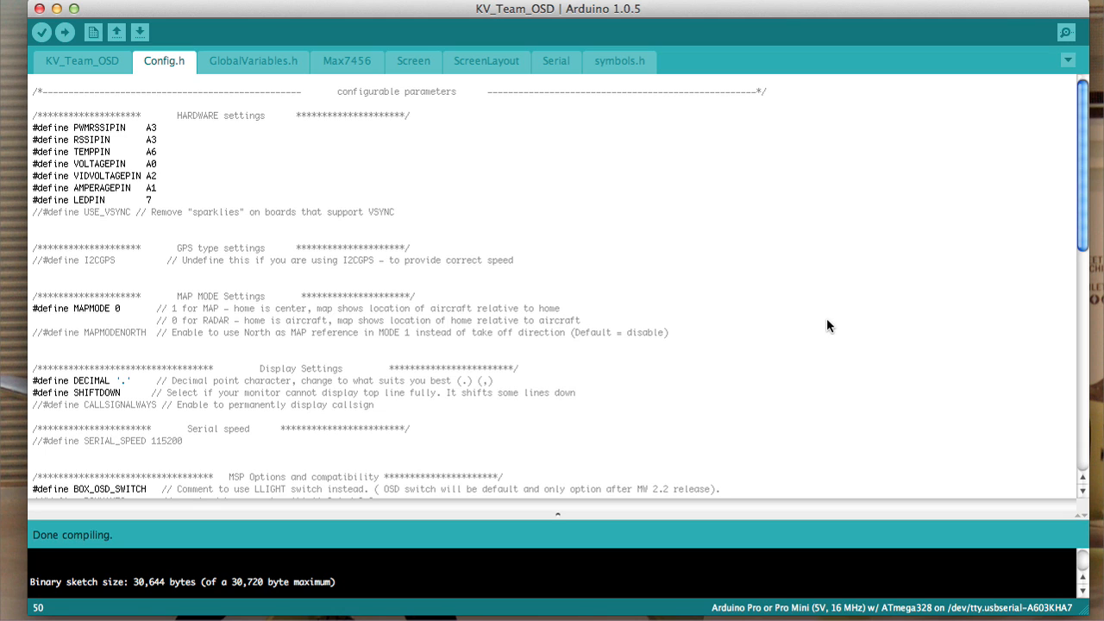
pyautogui.moveTo(660, 262)
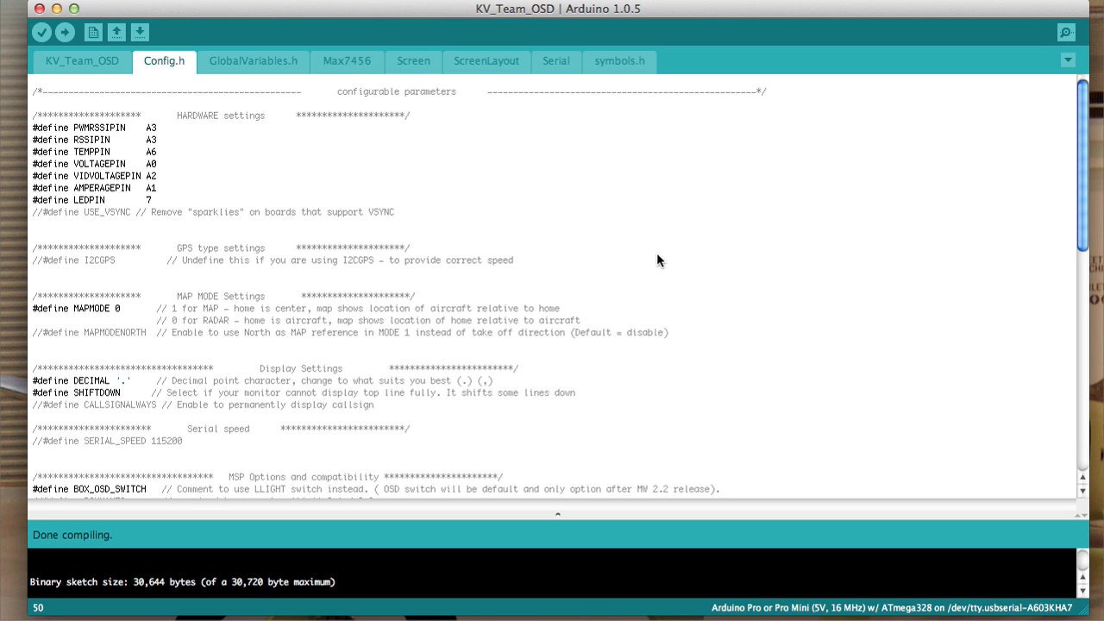
pyautogui.moveTo(272, 369)
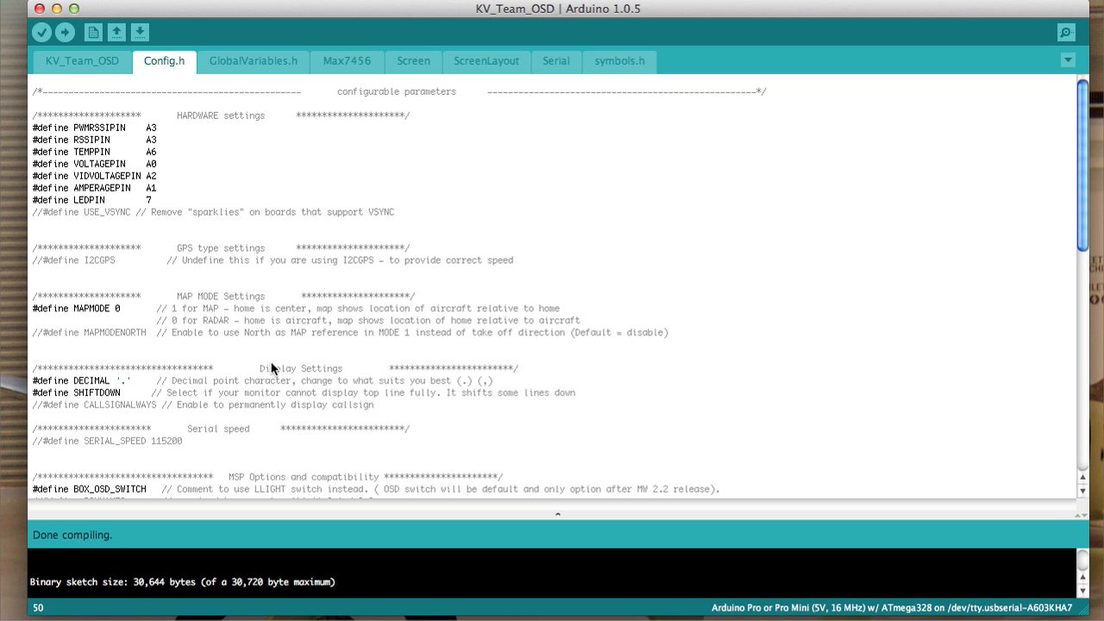
pyautogui.moveTo(469, 208)
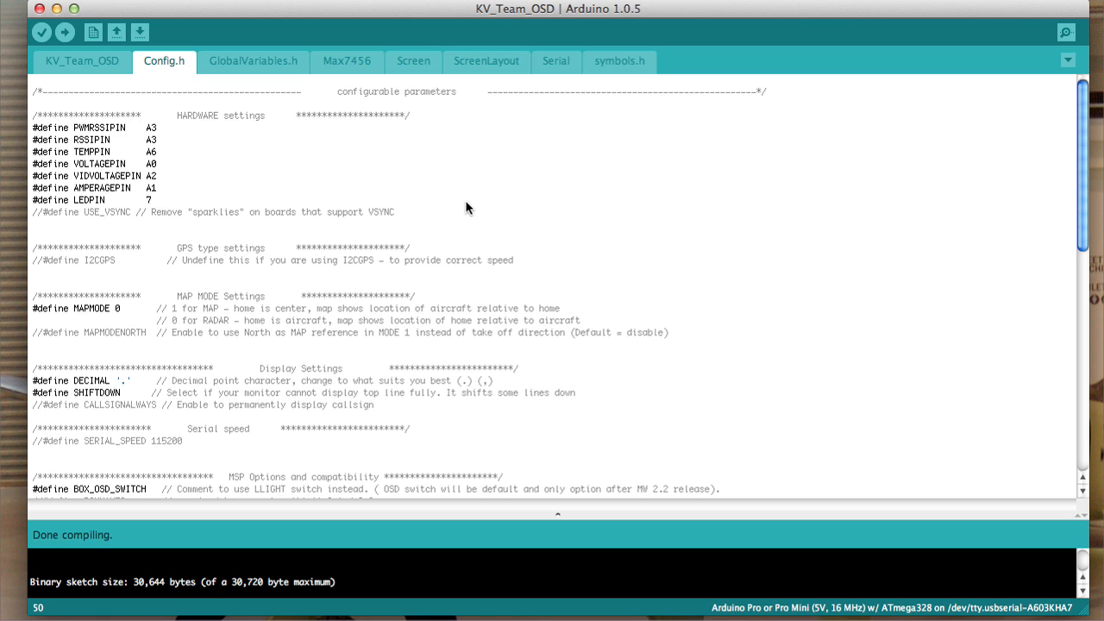
pyautogui.click(64, 32)
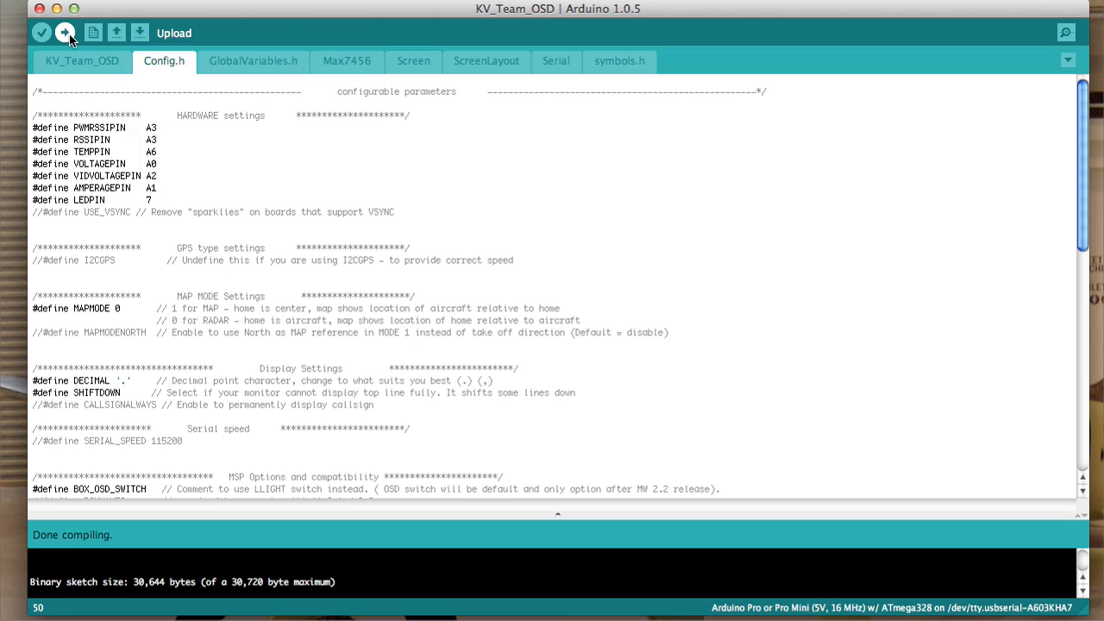
pyautogui.click(65, 32)
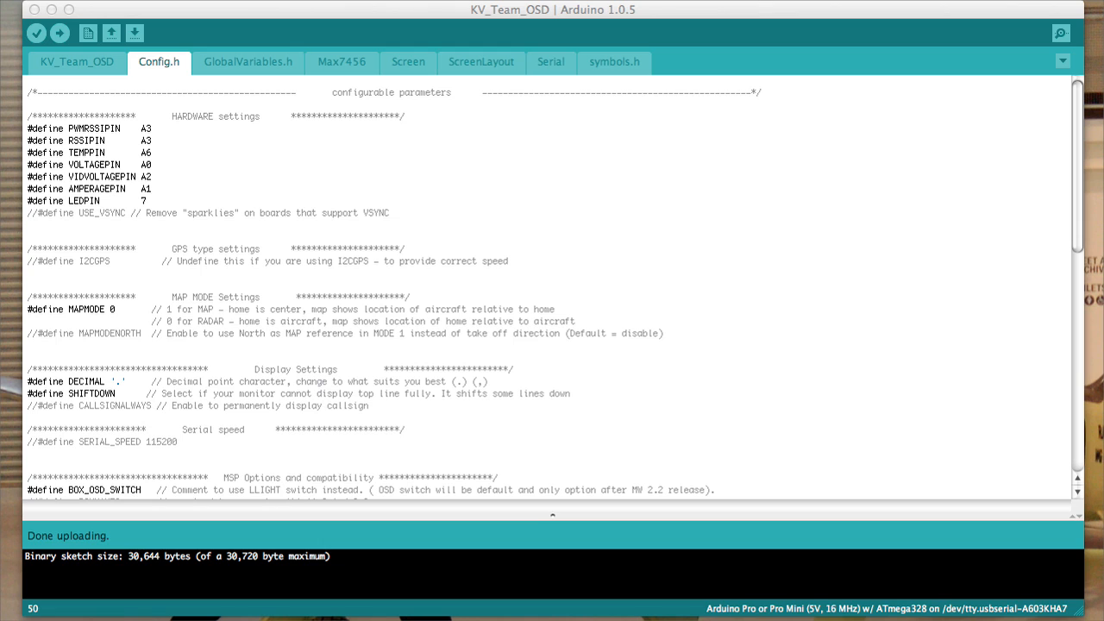
pyautogui.moveTo(43, 541)
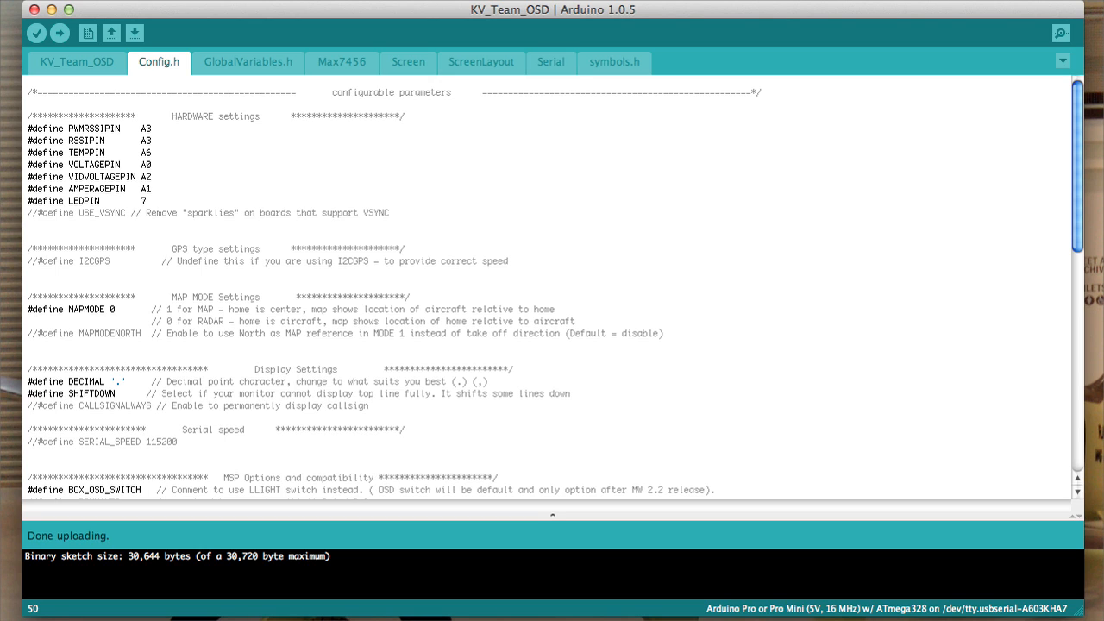
pyautogui.moveTo(336, 245)
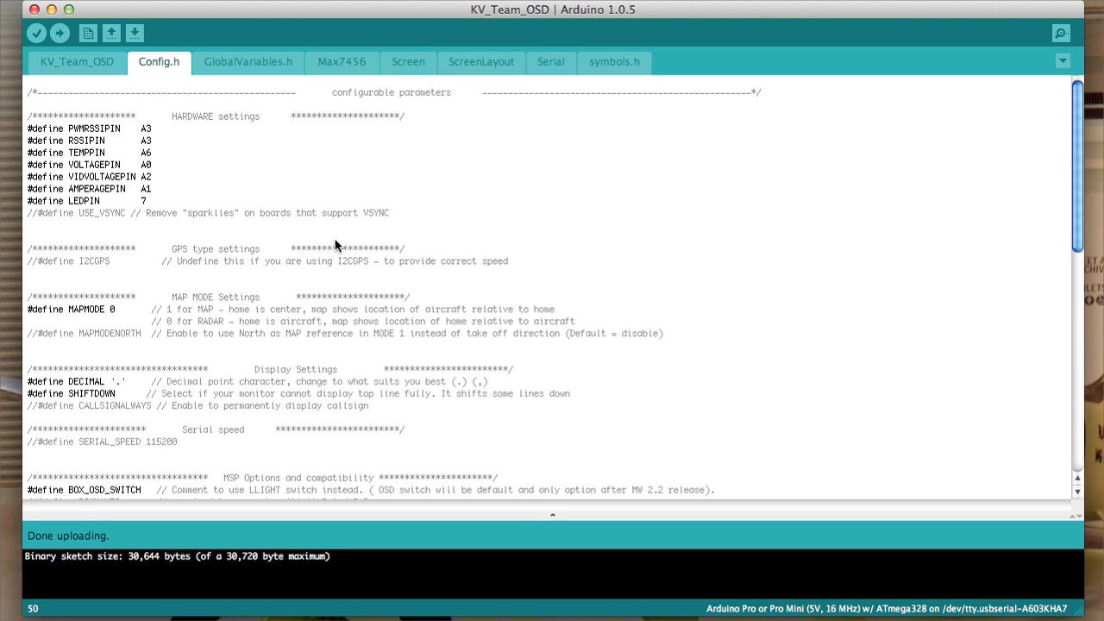
pyautogui.moveTo(57, 541)
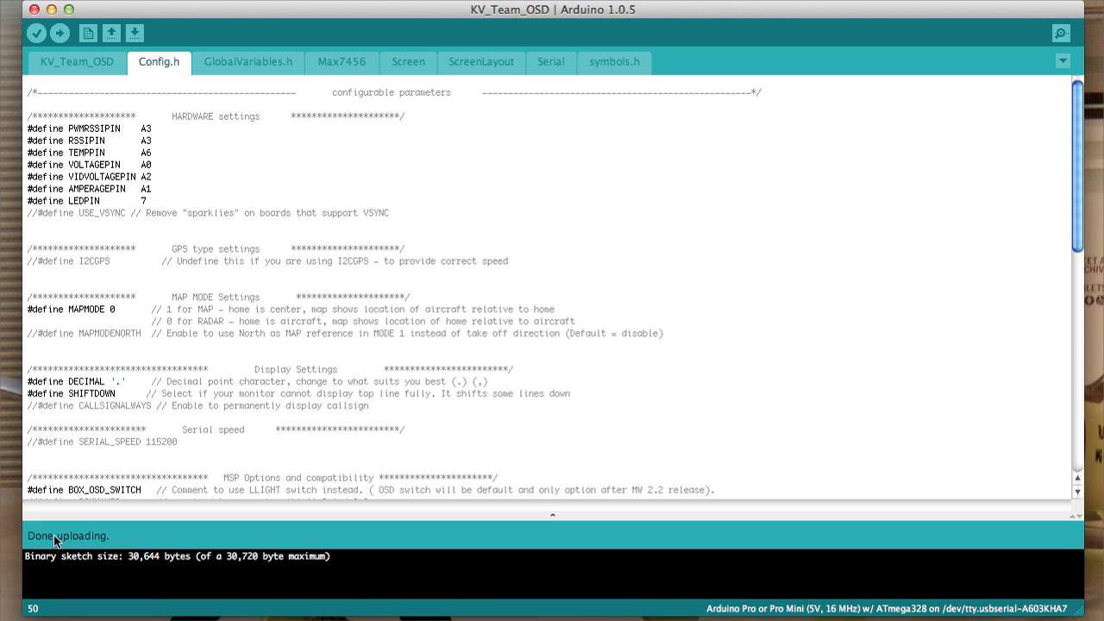
pyautogui.moveTo(112, 583)
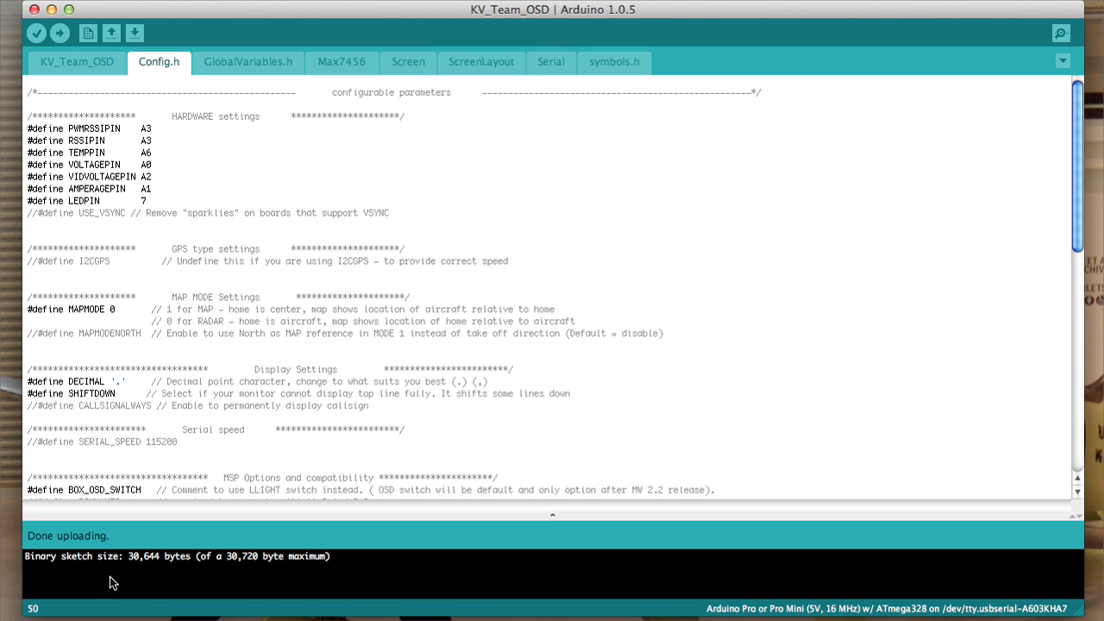
pyautogui.moveTo(363, 571)
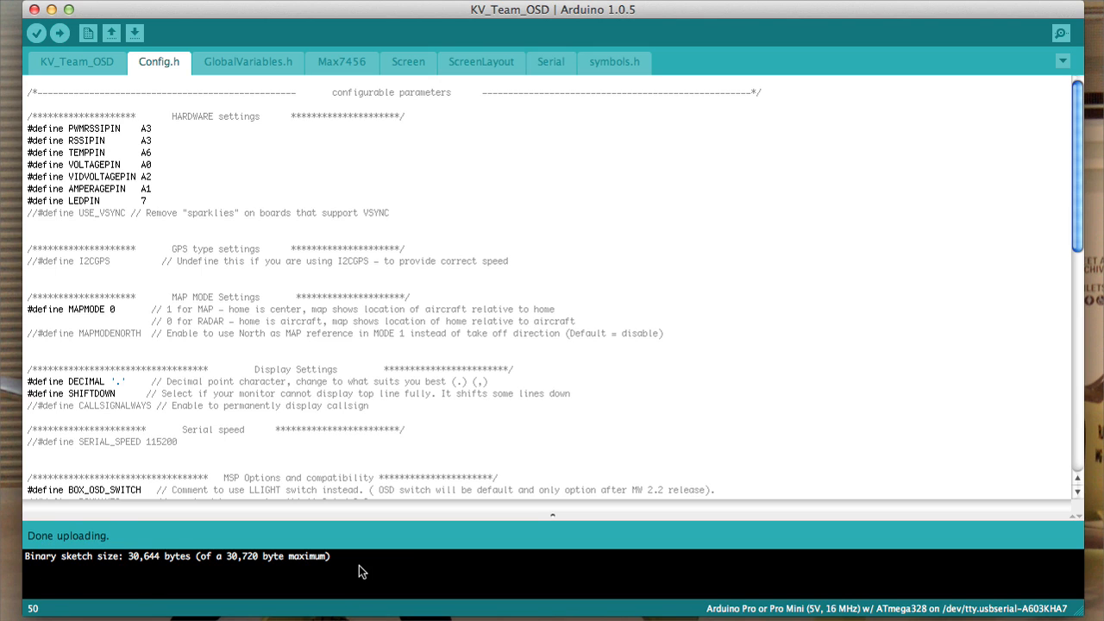
pyautogui.moveTo(375, 550)
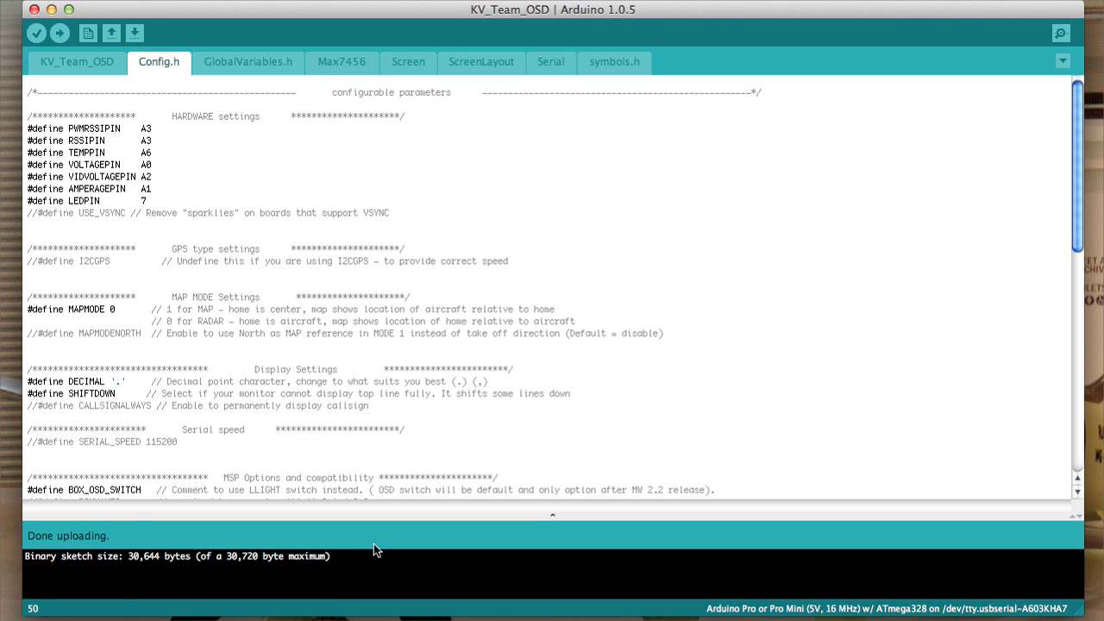
pyautogui.moveTo(7, 547)
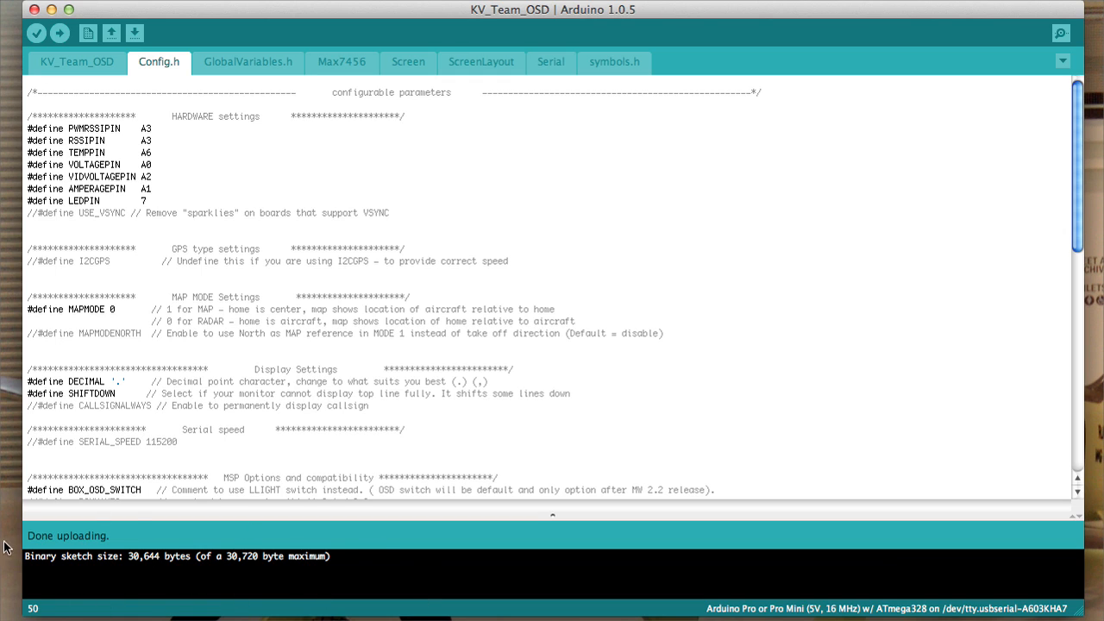
pyautogui.moveTo(183, 567)
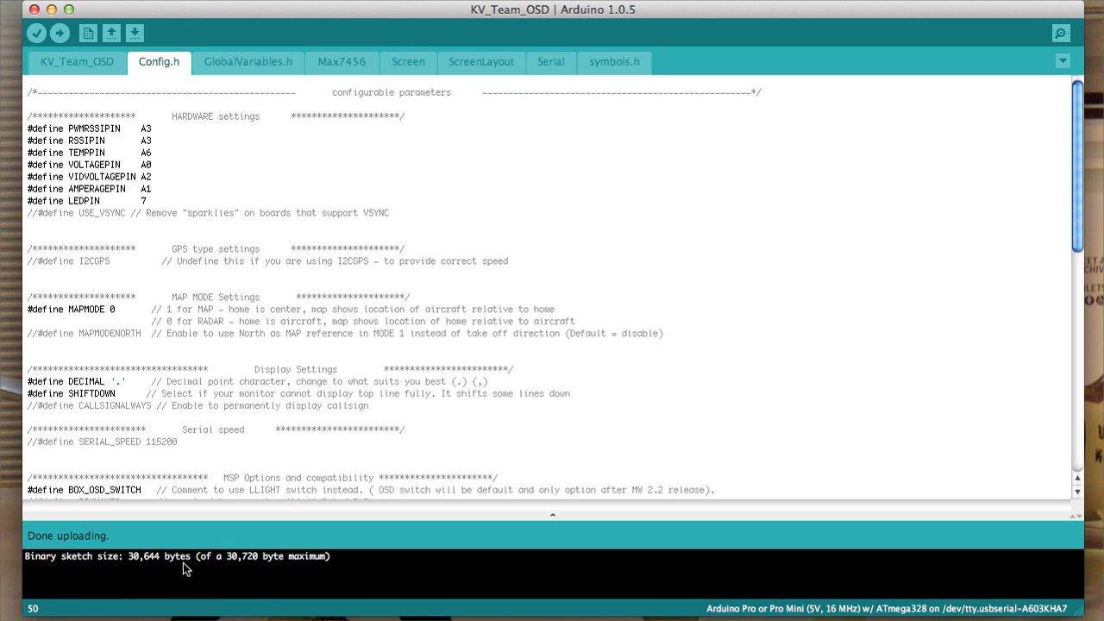
pyautogui.moveTo(395, 608)
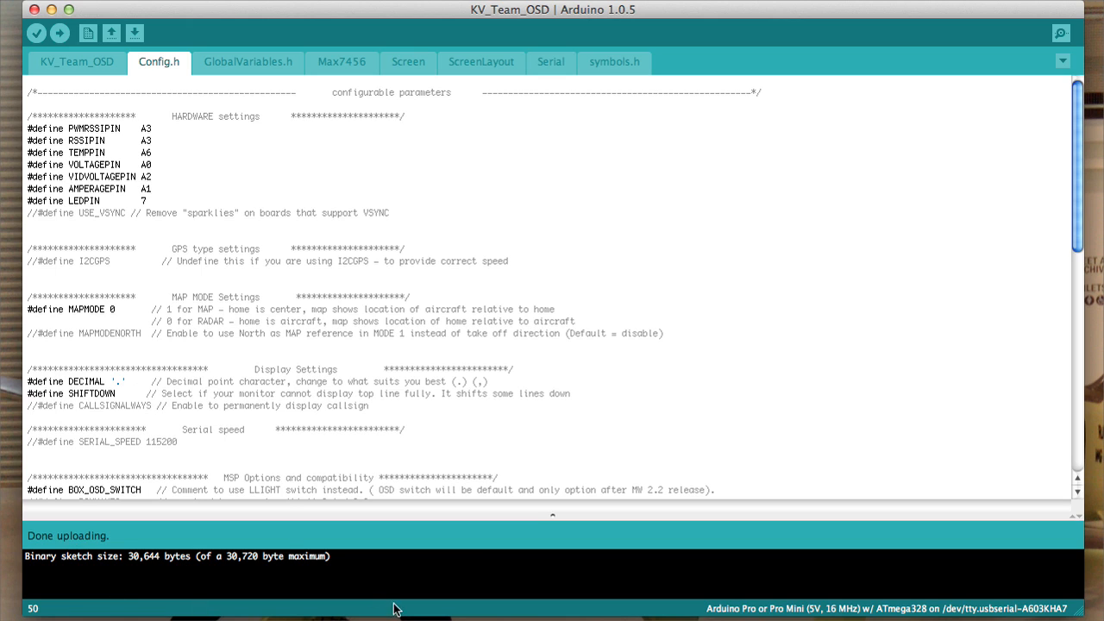
pyautogui.moveTo(125, 552)
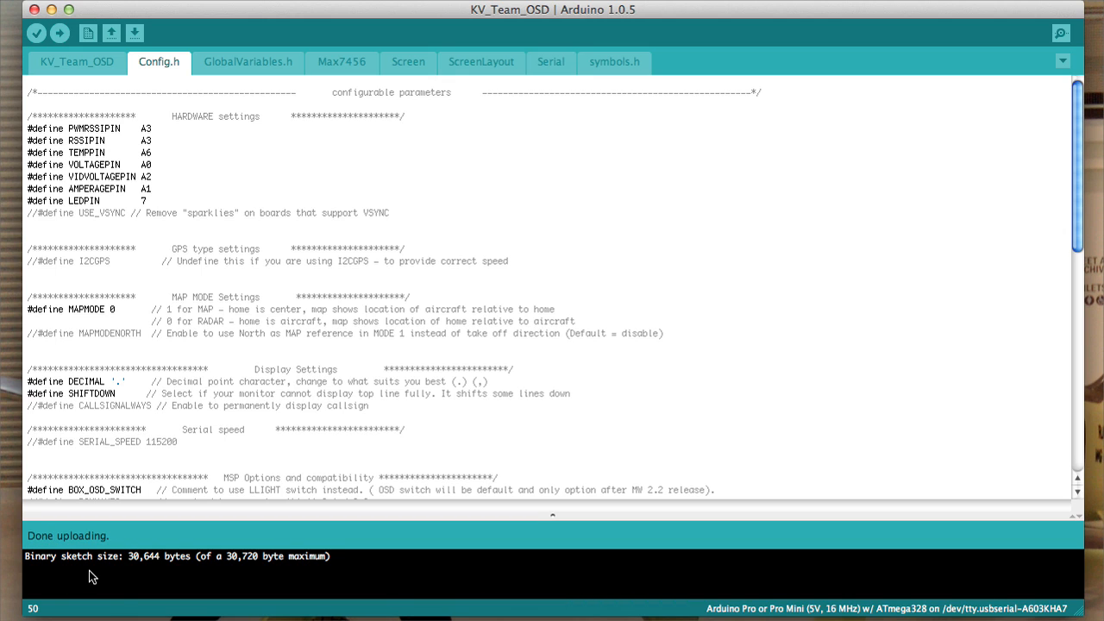
pyautogui.moveTo(222, 609)
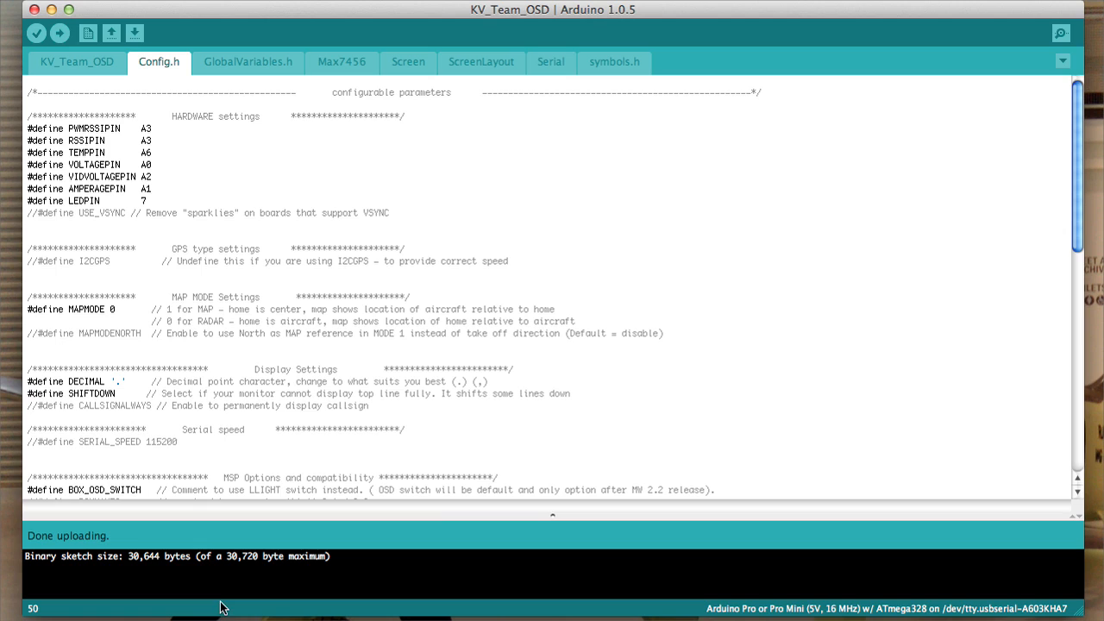
pyautogui.moveTo(797, 262)
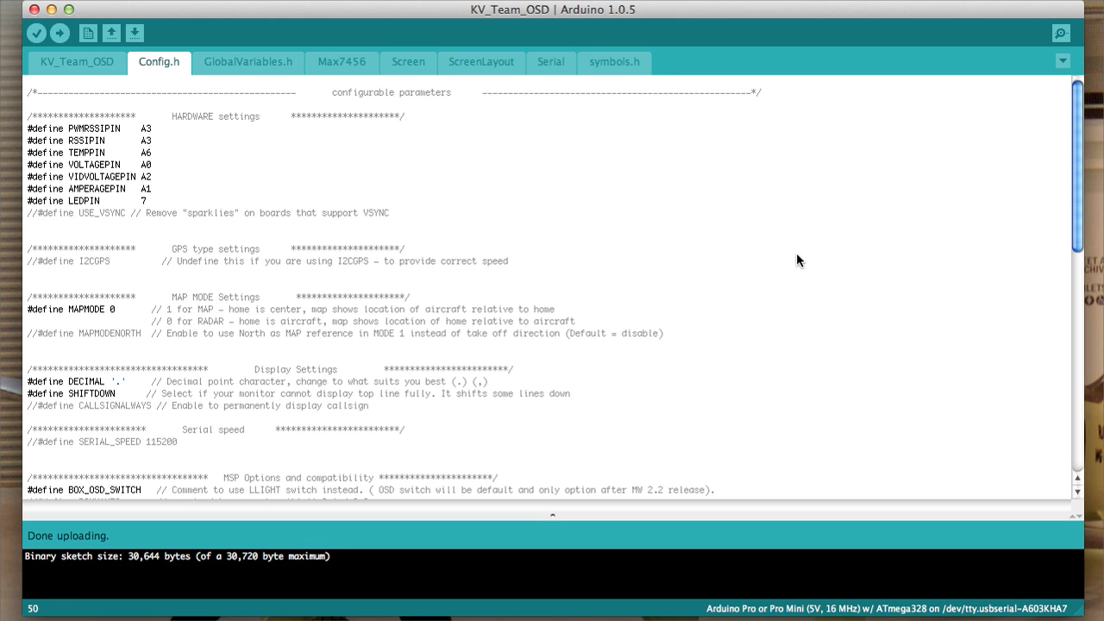
pyautogui.moveTo(628, 229)
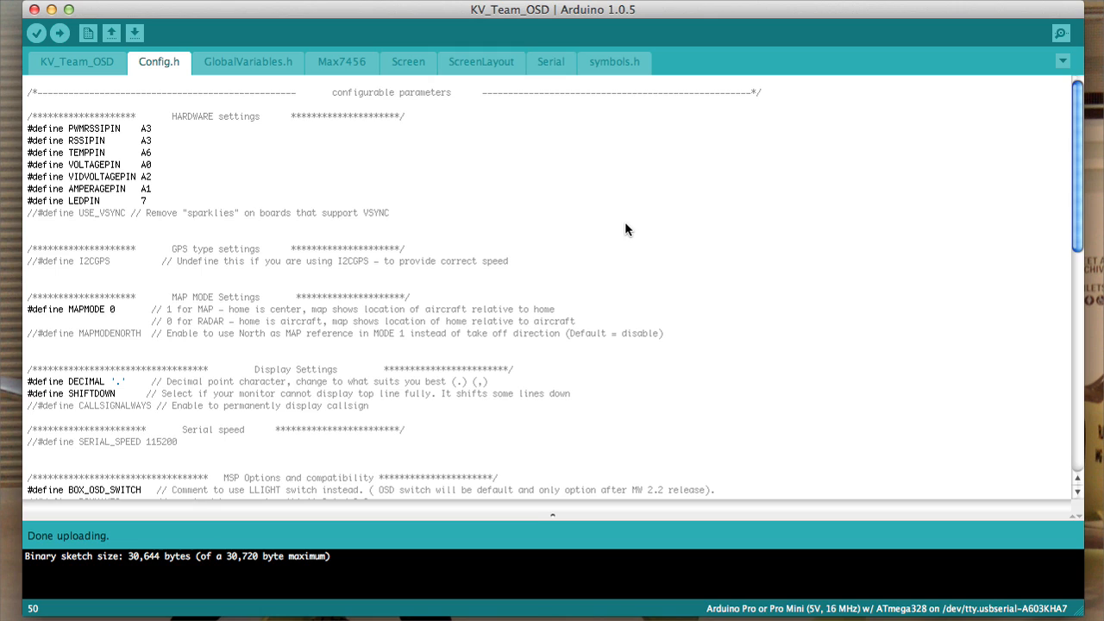
pyautogui.moveTo(35, 10)
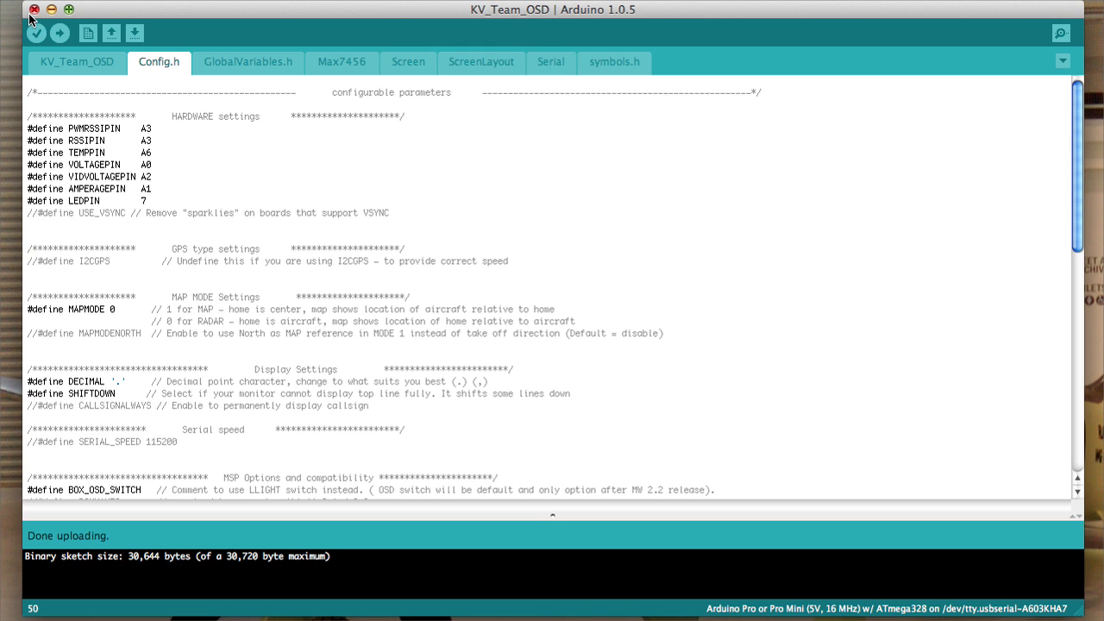